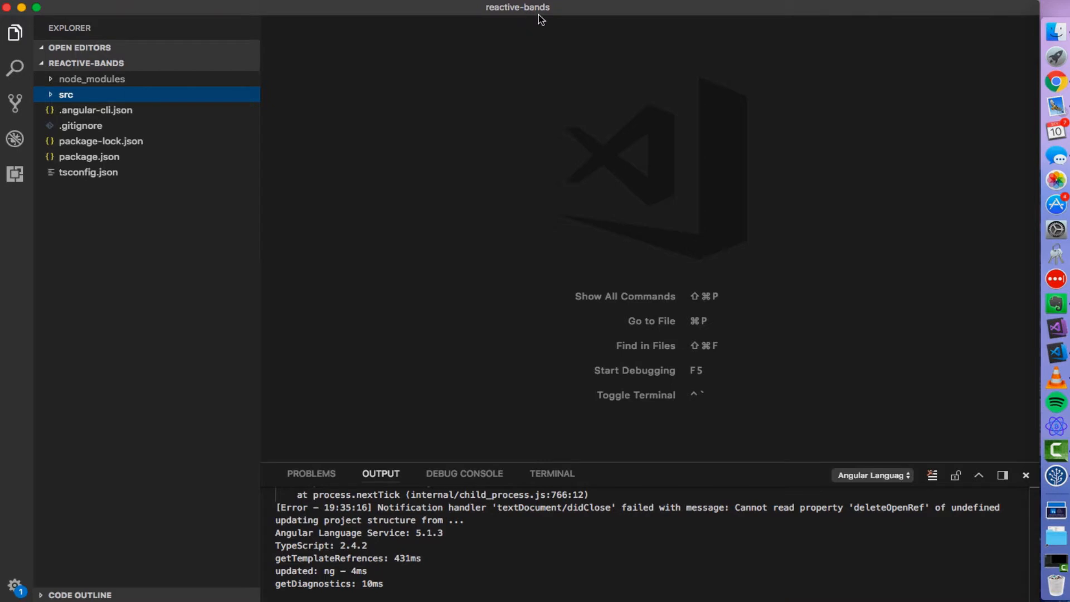
mouse_move(508, 103)
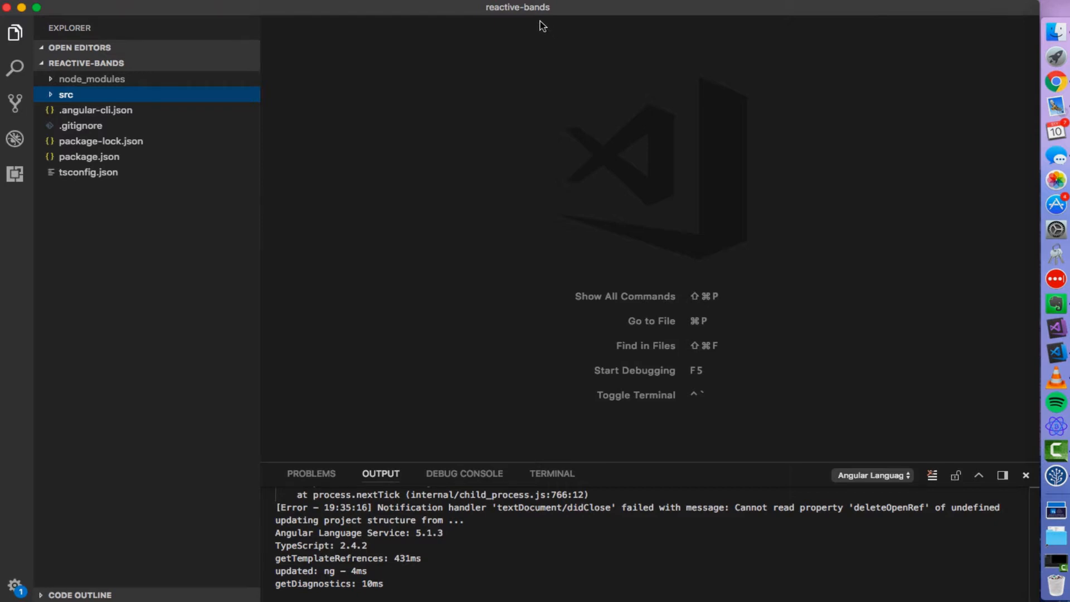
mouse_move(507, 55)
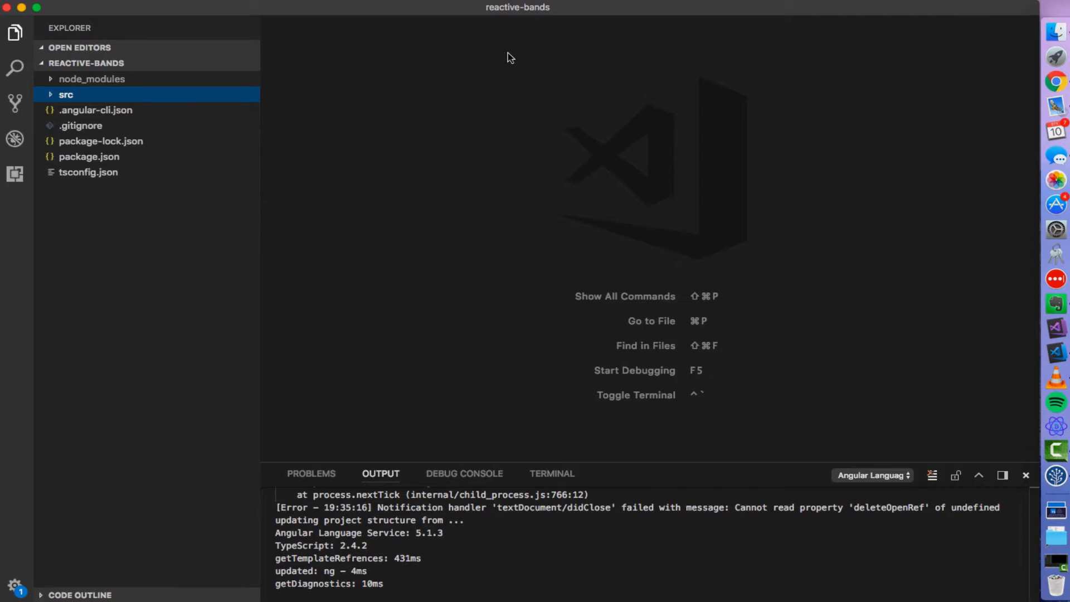
mouse_move(297, 151)
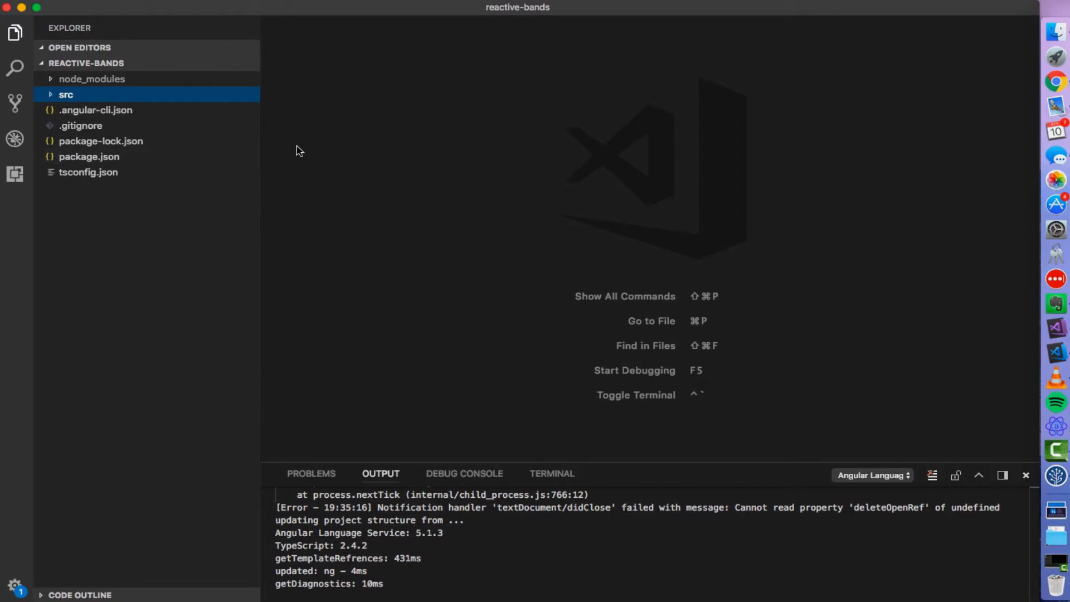
mouse_move(447, 147)
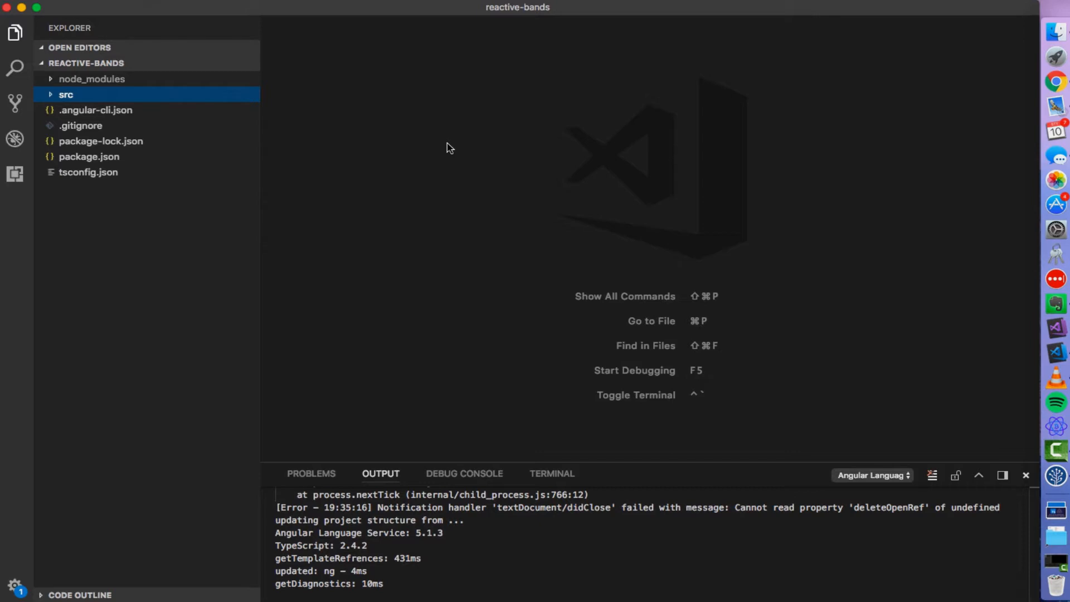
mouse_move(473, 153)
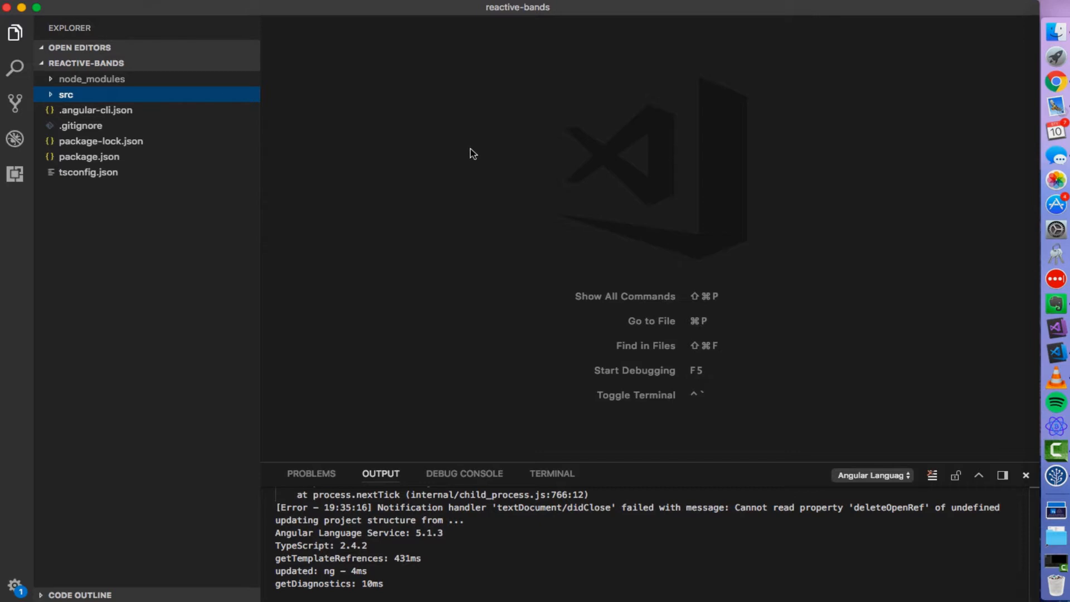
mouse_move(53, 96)
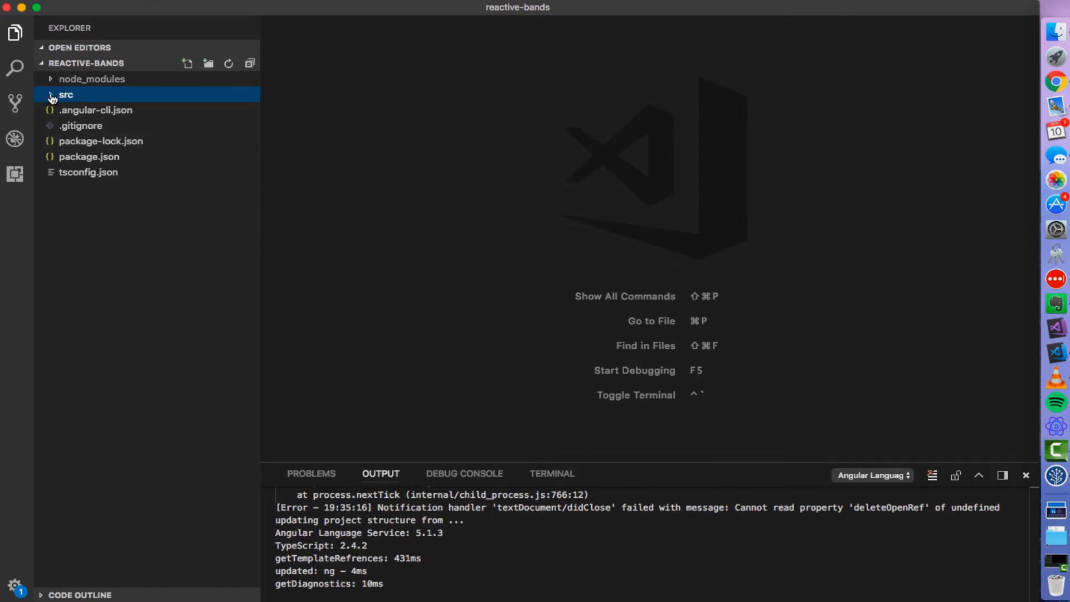
Expand src > app > band-list and review band-list.component.ts, highlighting the subscribe call in the constructor.
click(65, 93)
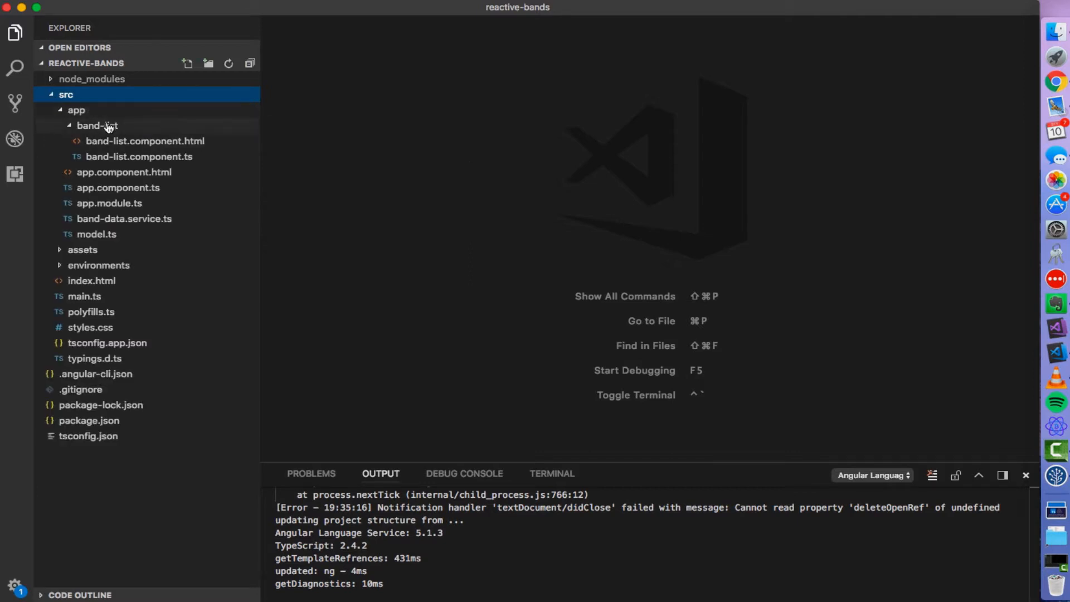
click(97, 126)
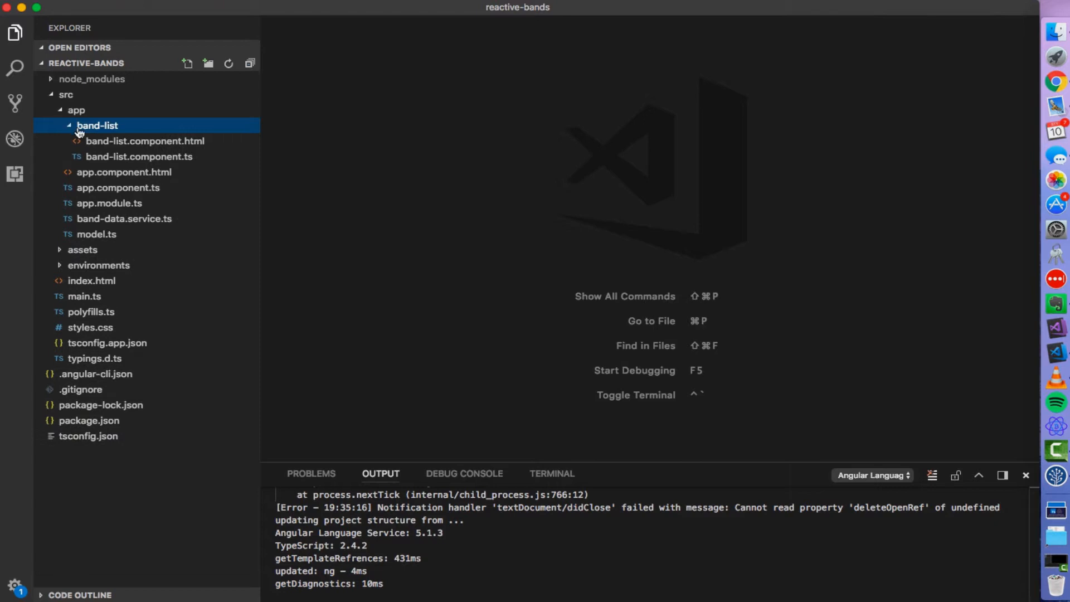
click(136, 156)
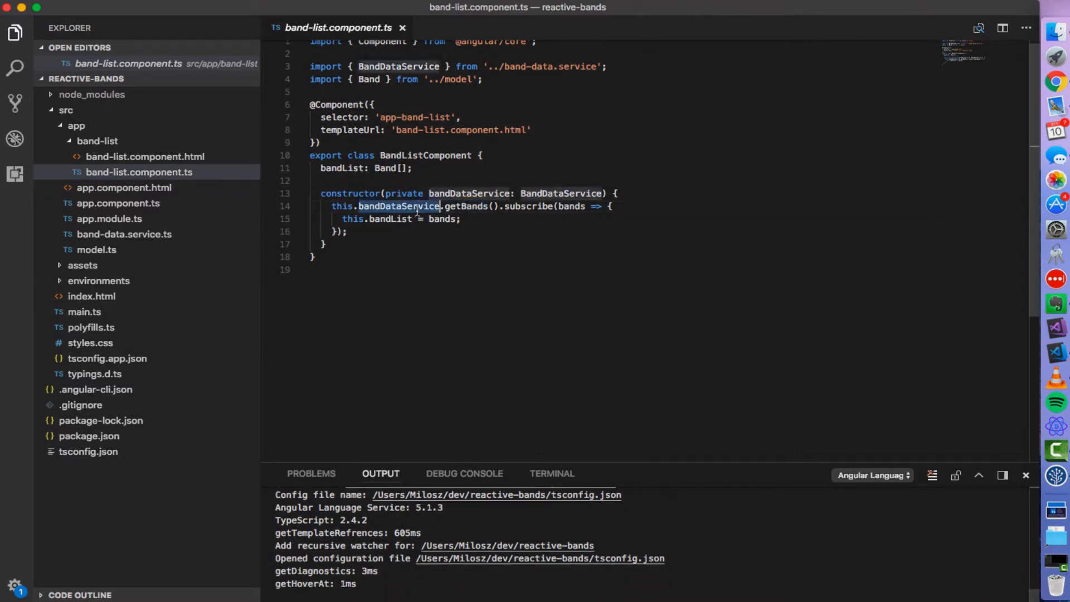
mouse_move(402, 207)
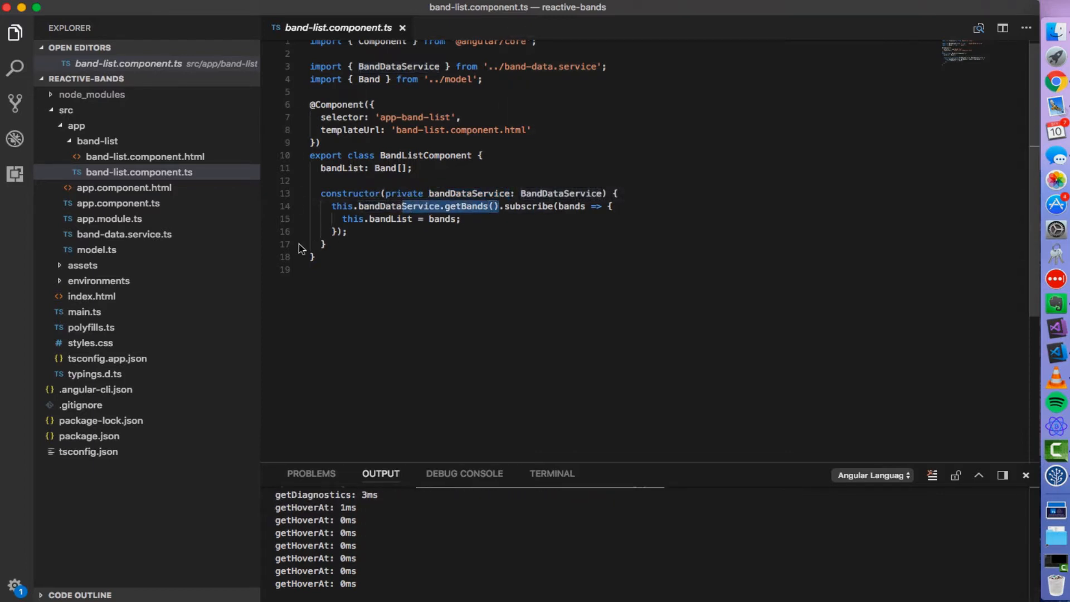
double_click(528, 206)
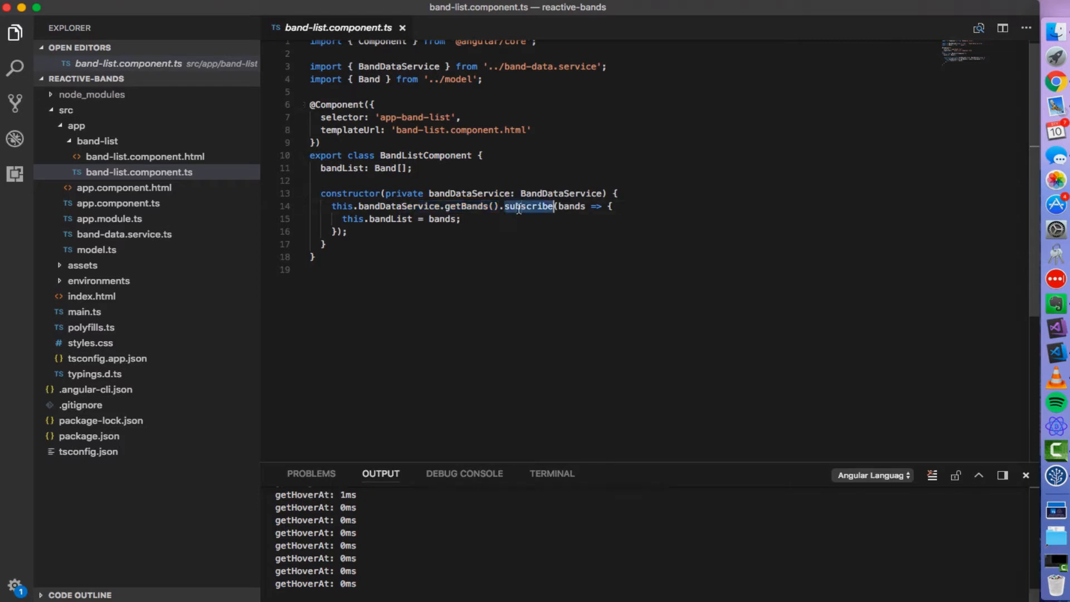
mouse_move(467, 206)
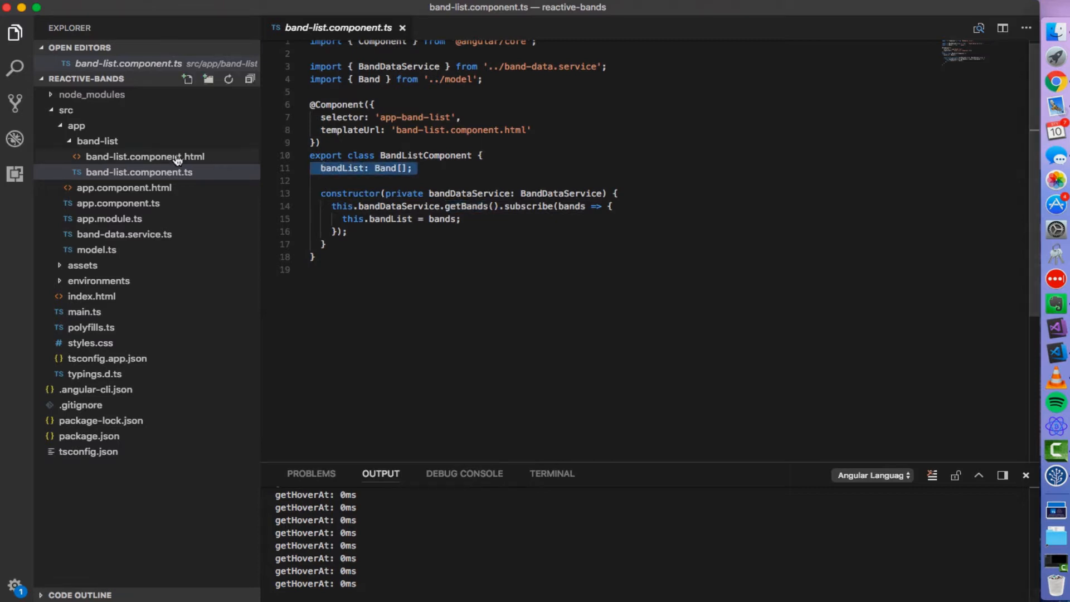
Review band-list.component.html with bandList in the ngFor loop, then bring up band-data.service.ts.
click(136, 156)
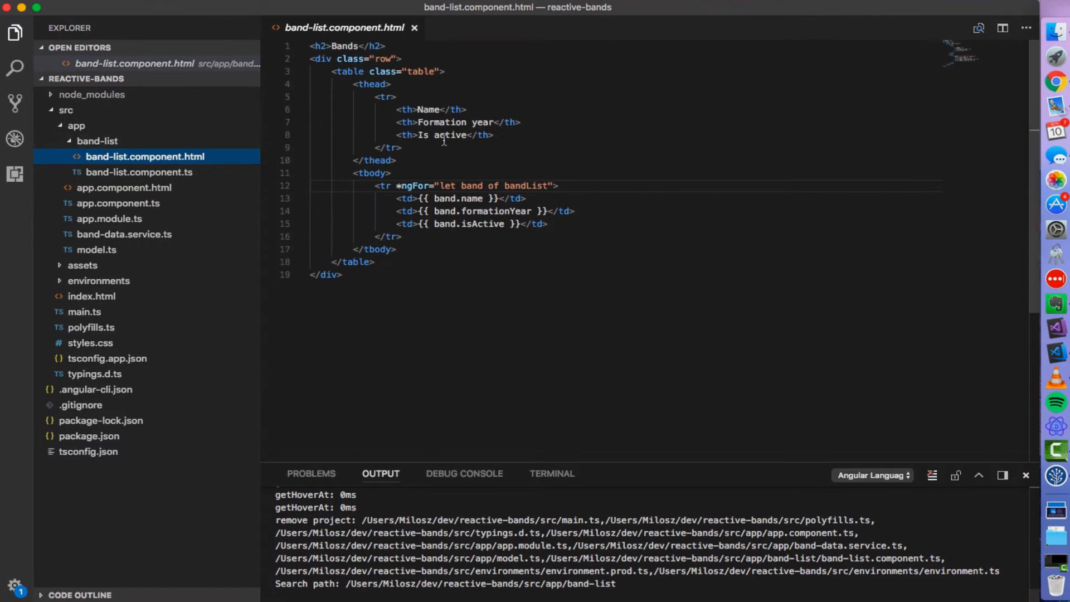
double_click(526, 186)
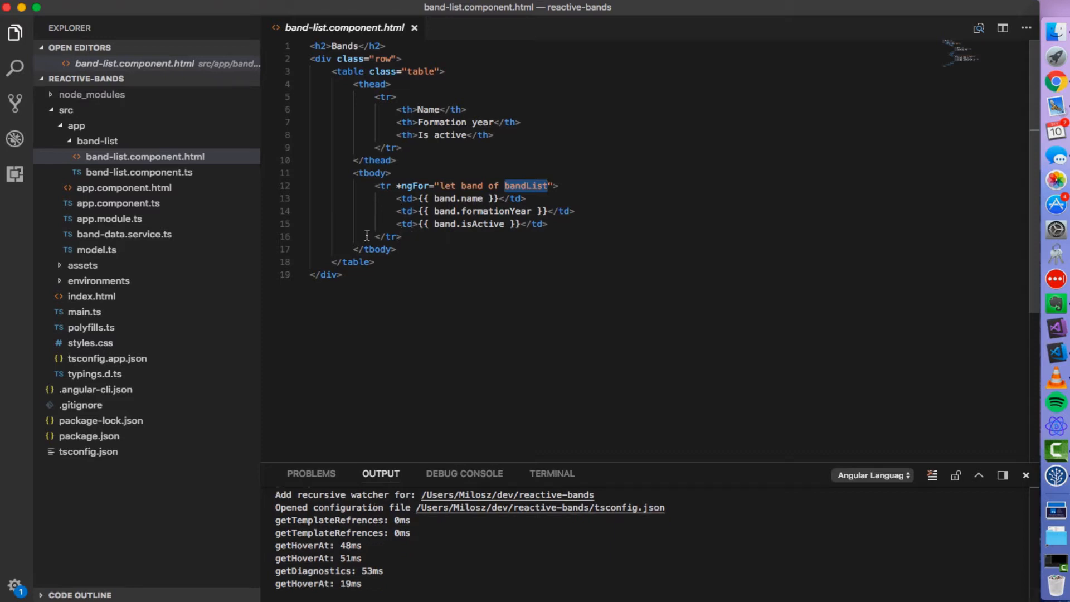
click(125, 234)
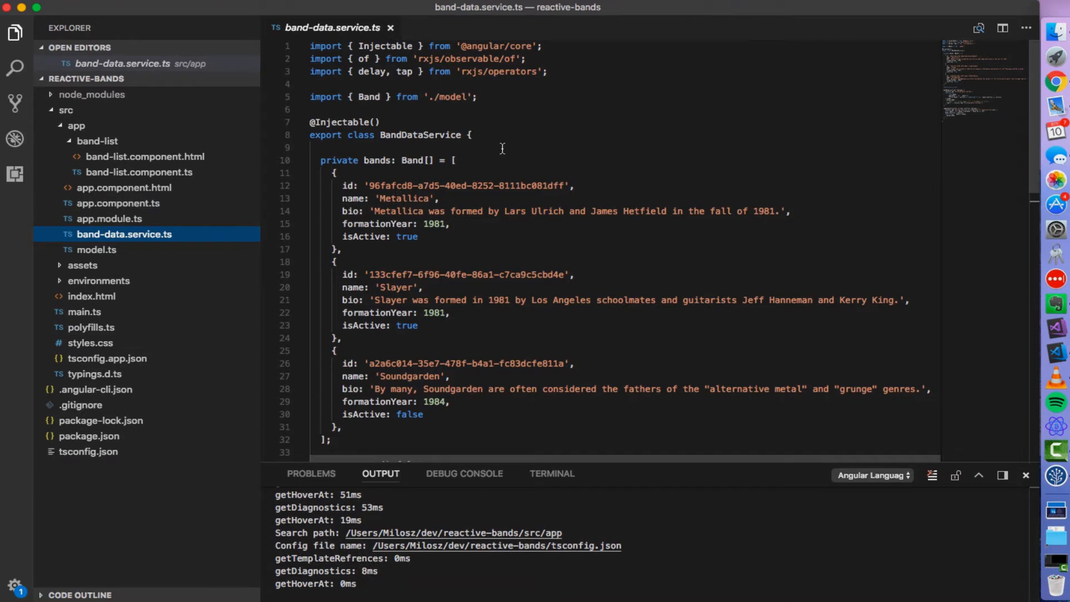
mouse_move(531, 153)
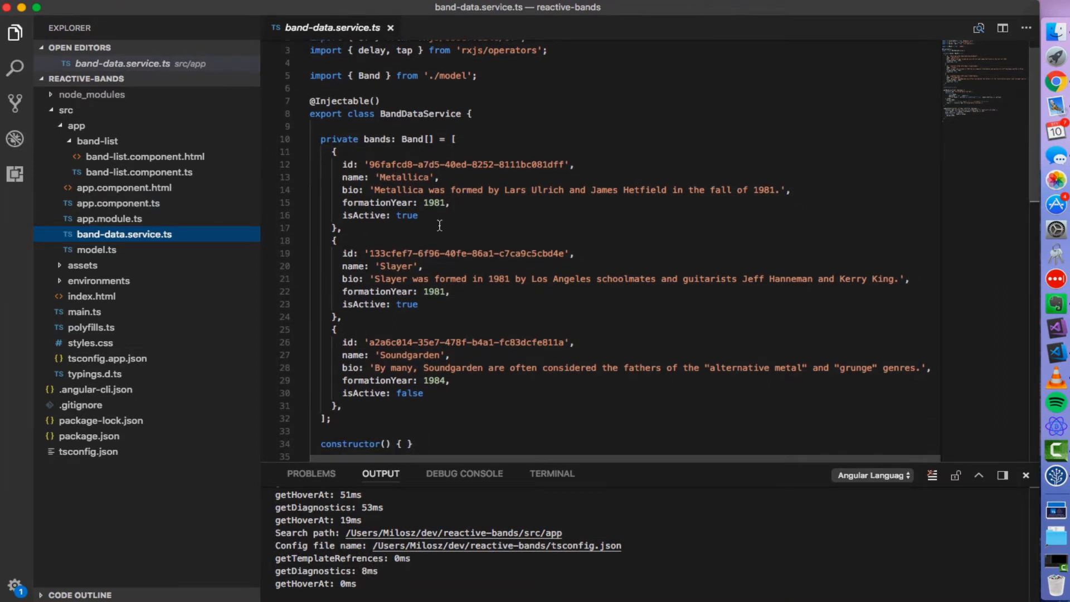
Scroll band-data.service.ts and fold the getBands and updateIsActive method bodies.
scroll(down, 3)
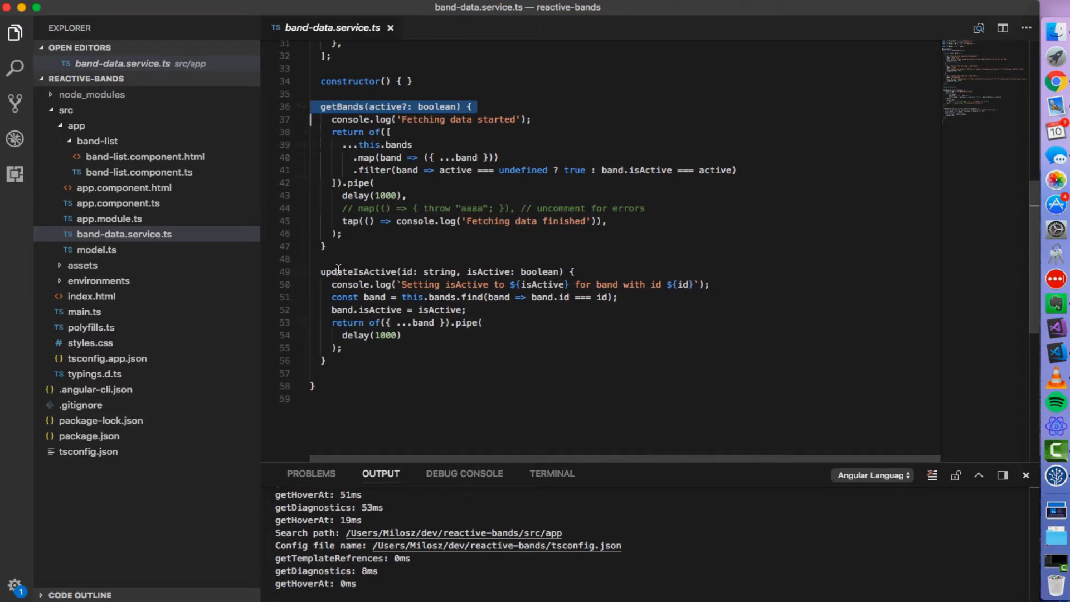
click(367, 272)
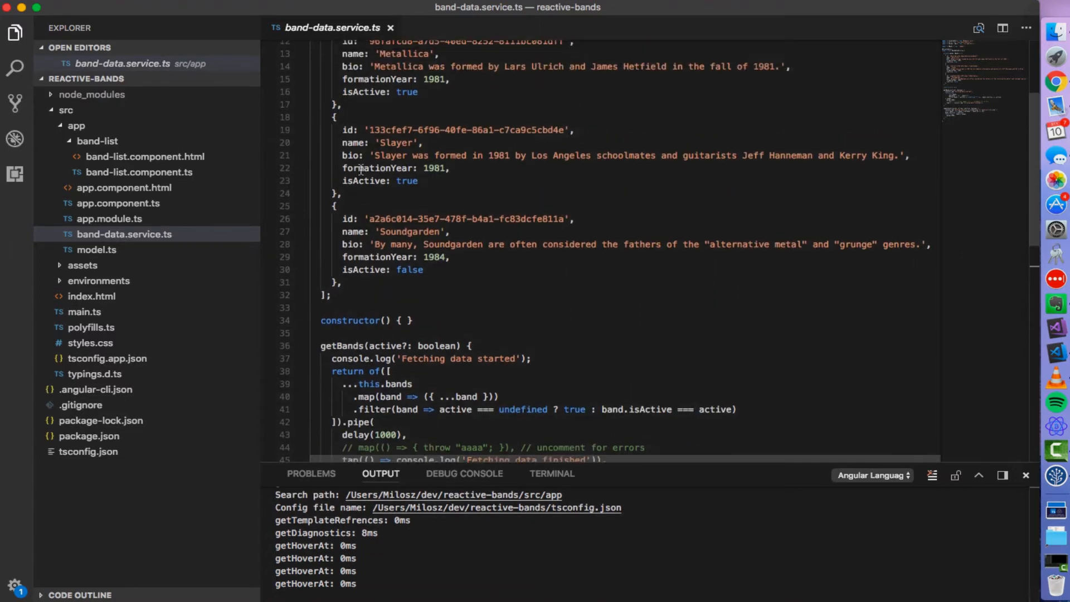
scroll(down, 3)
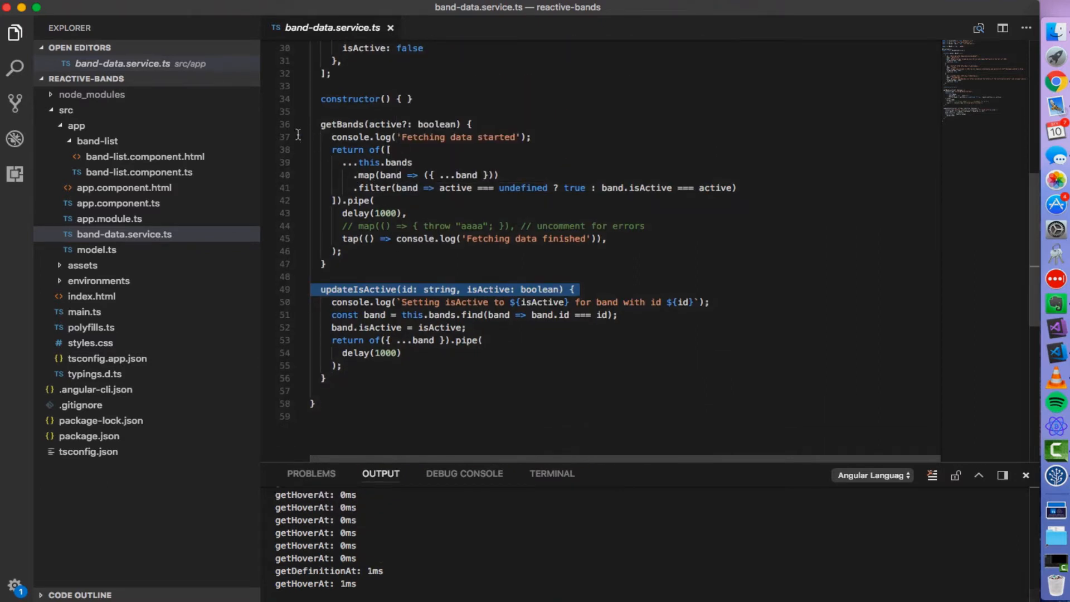
click(301, 123)
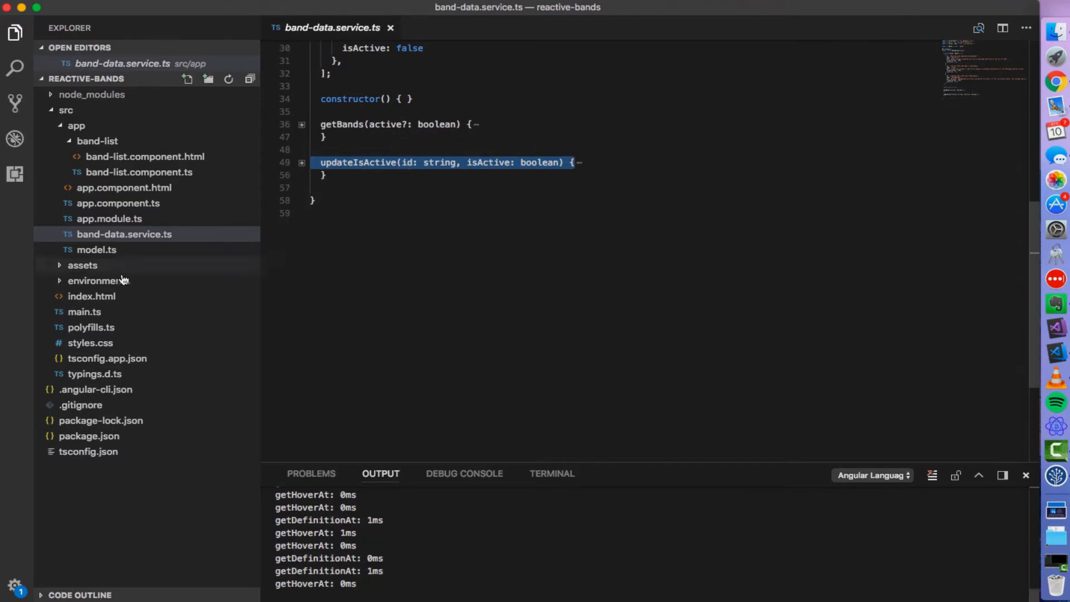
Review the Band interface in model.ts, then bring up index.html.
click(97, 249)
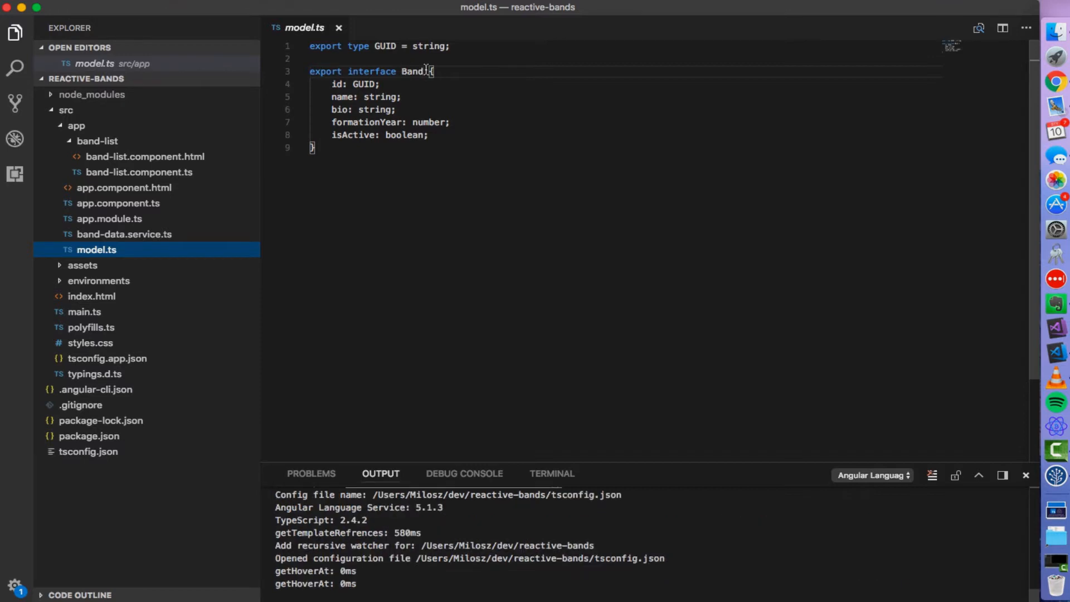
drag(331, 83, 315, 147)
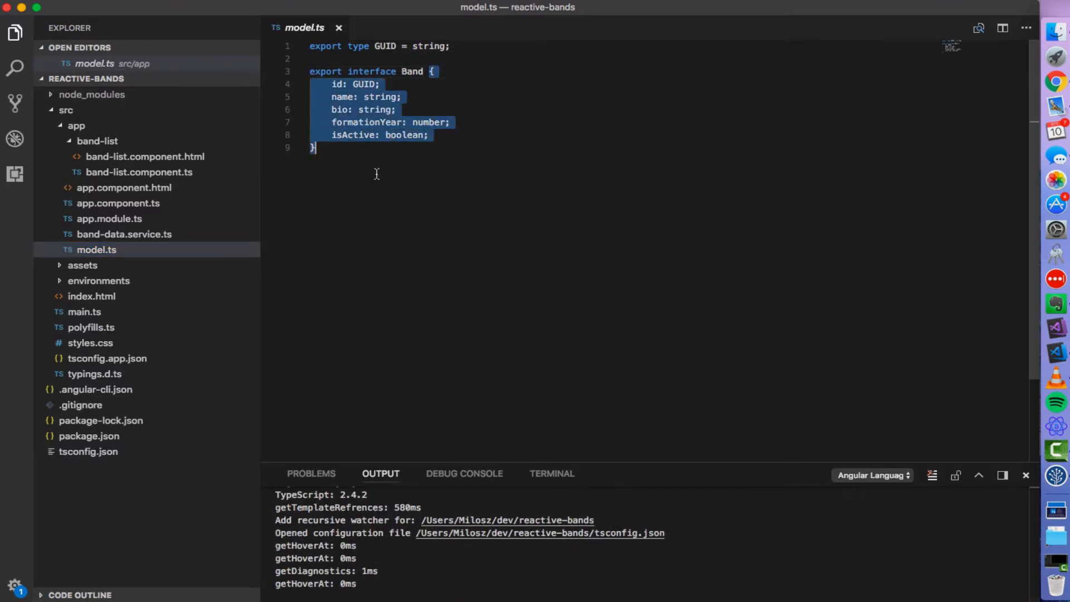
click(91, 295)
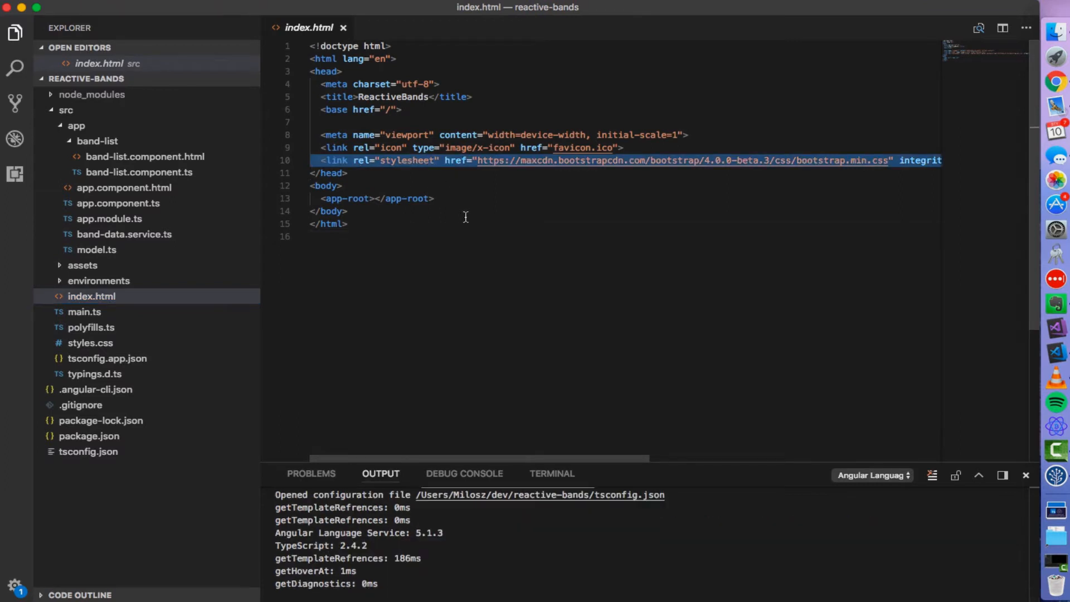
Run ng serve -o in the integrated terminal to start the dev server and launch the app.
click(552, 473)
text(ng)
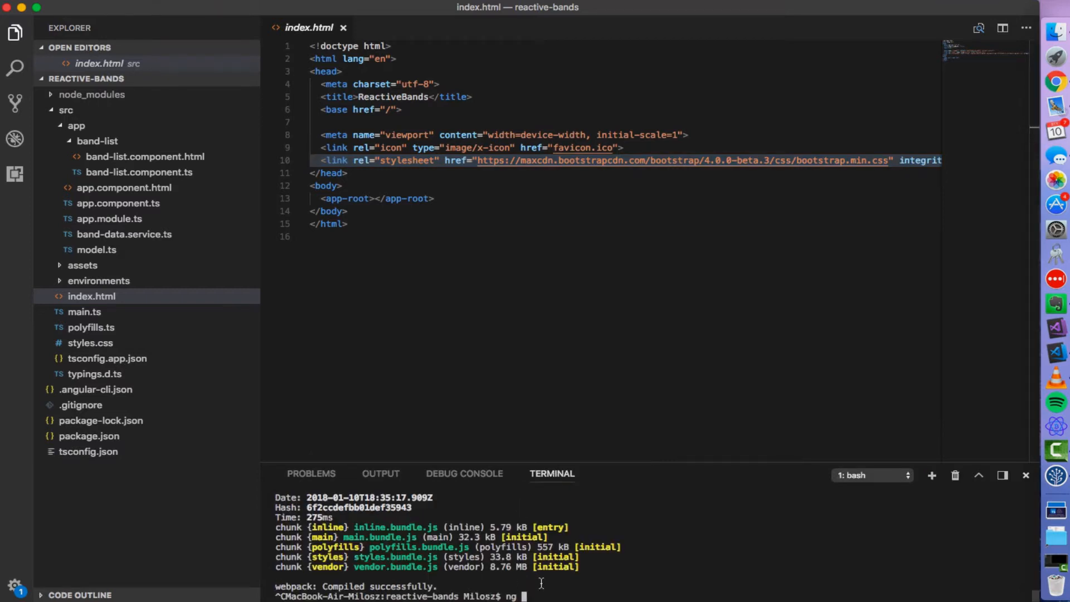
text(serve)
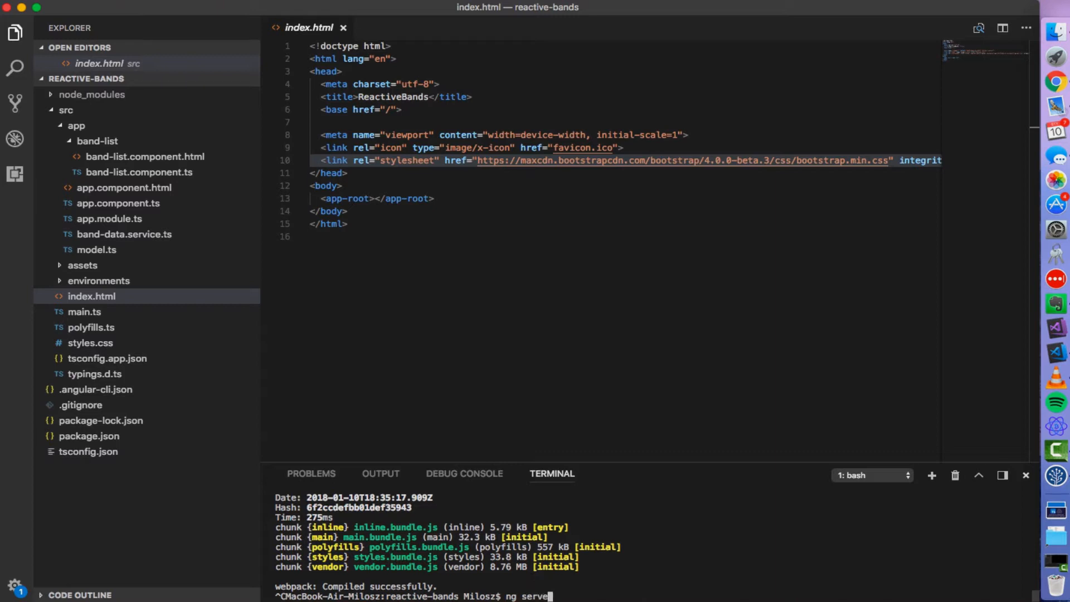
text(-o)
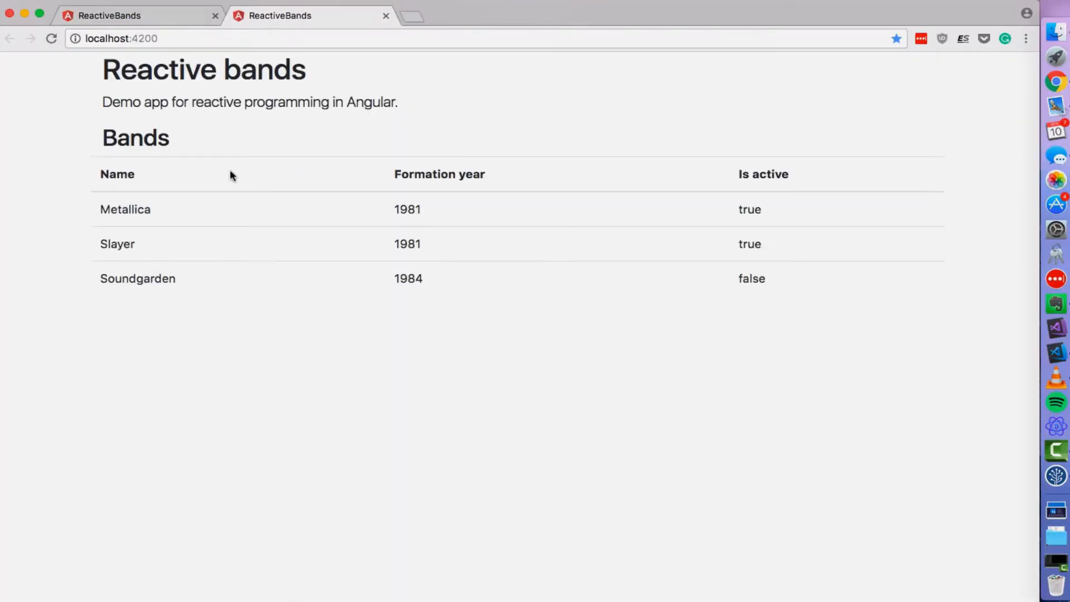
mouse_move(399, 162)
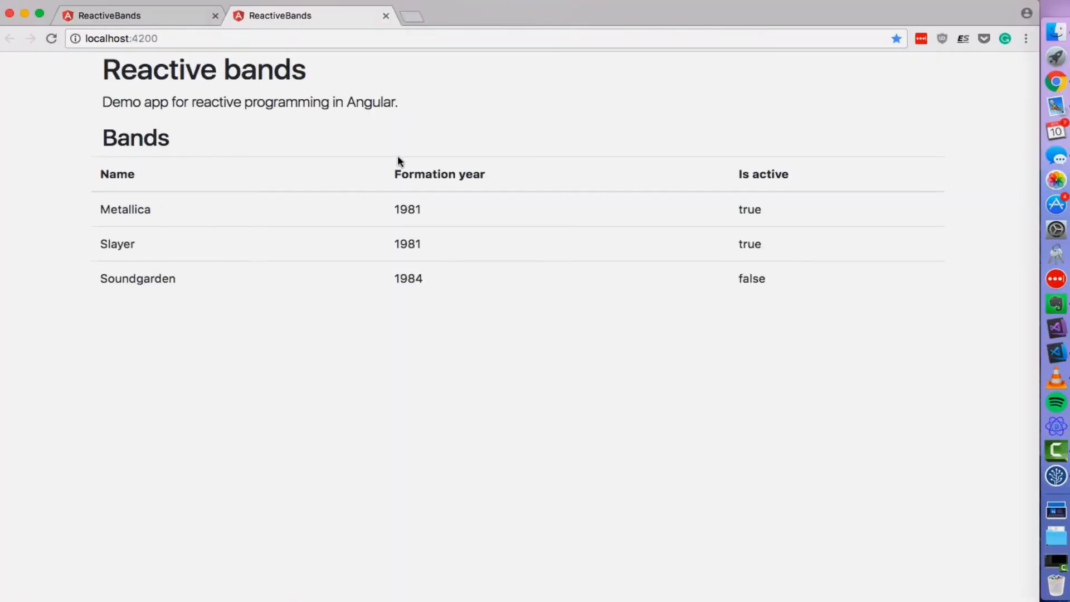
mouse_move(391, 298)
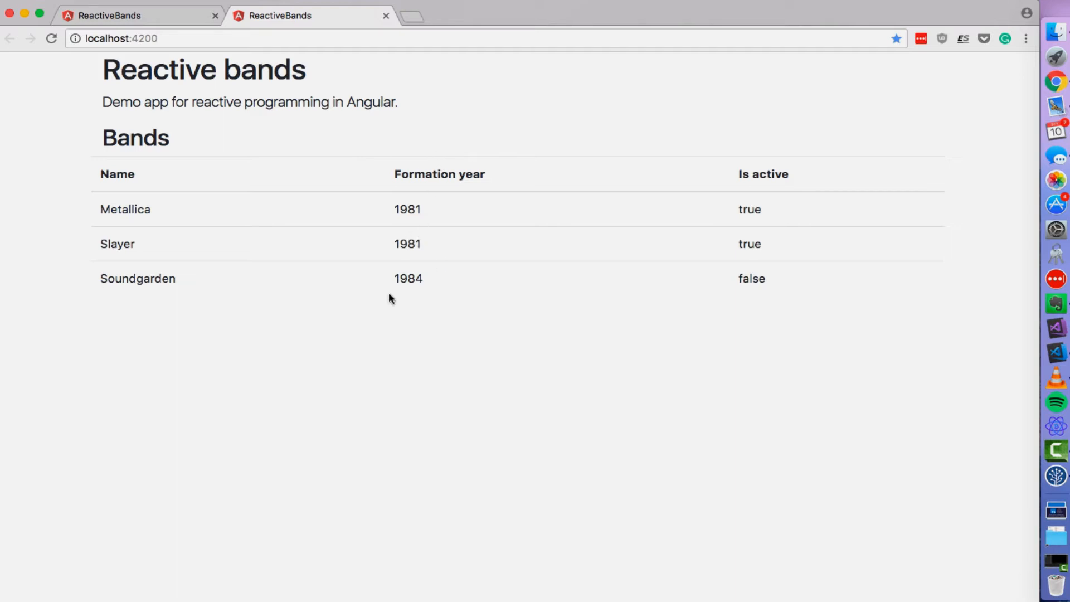
mouse_move(419, 186)
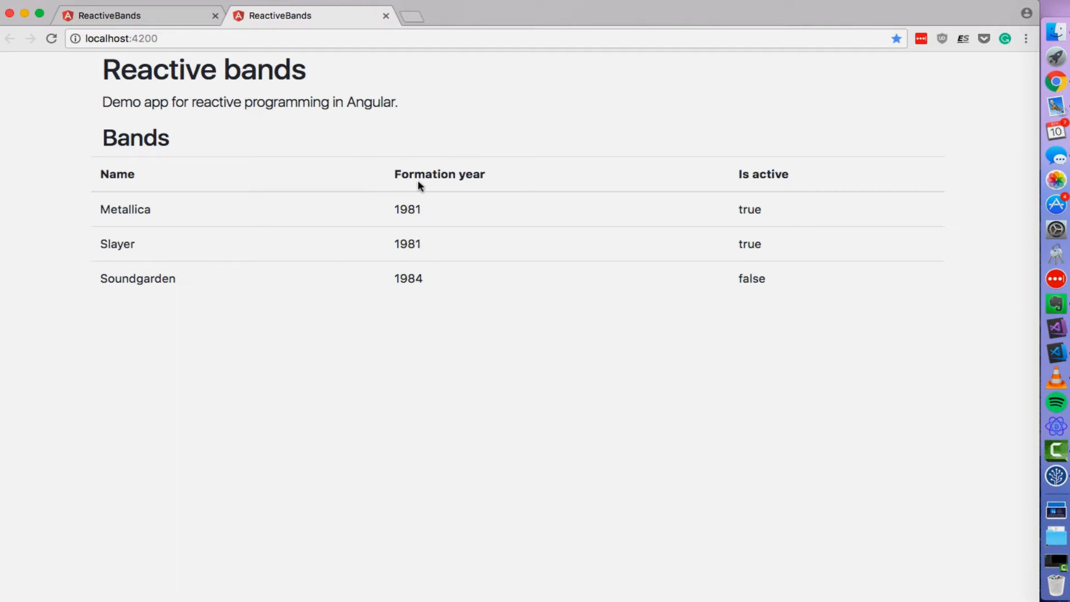
mouse_move(388, 138)
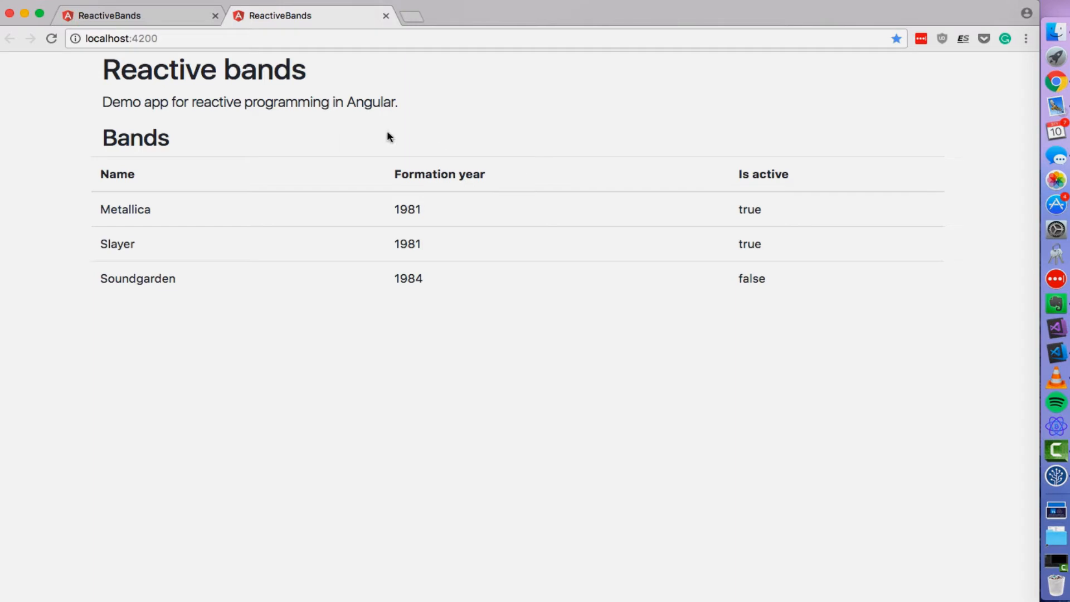
double_click(127, 69)
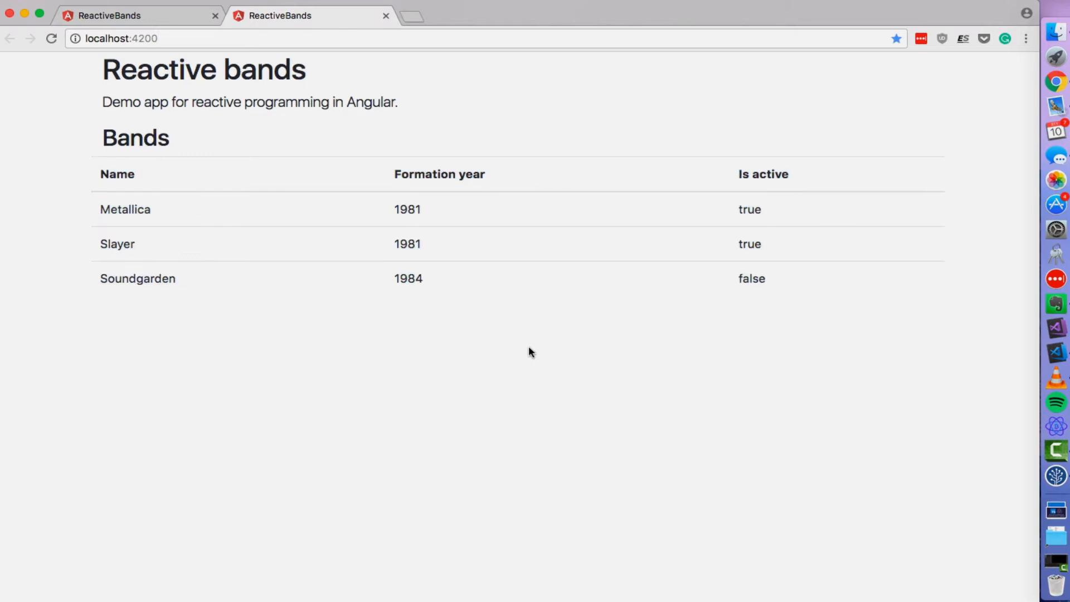
click(52, 38)
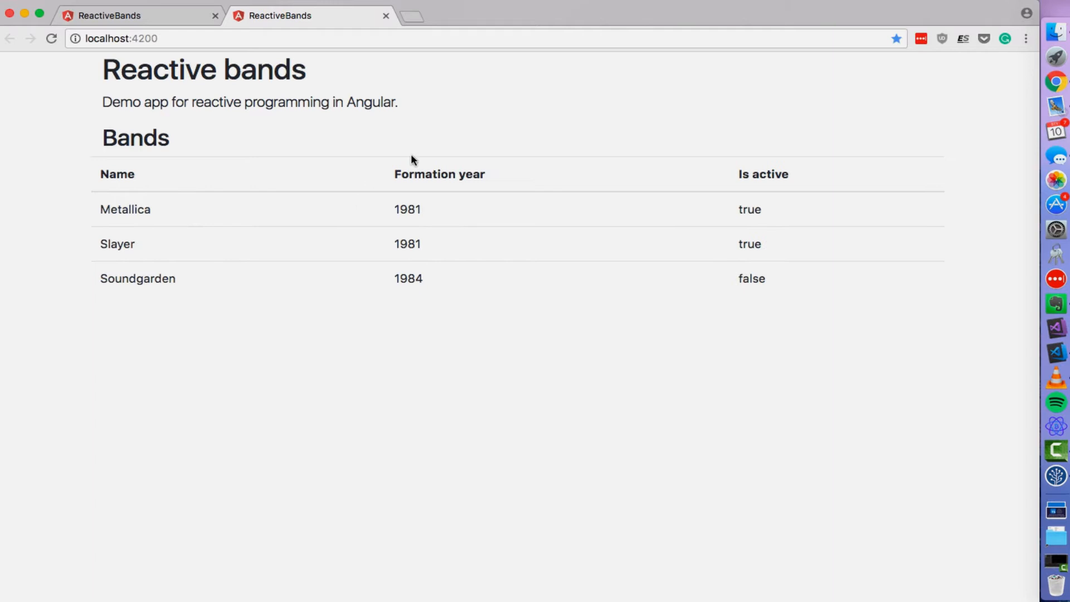
mouse_move(461, 177)
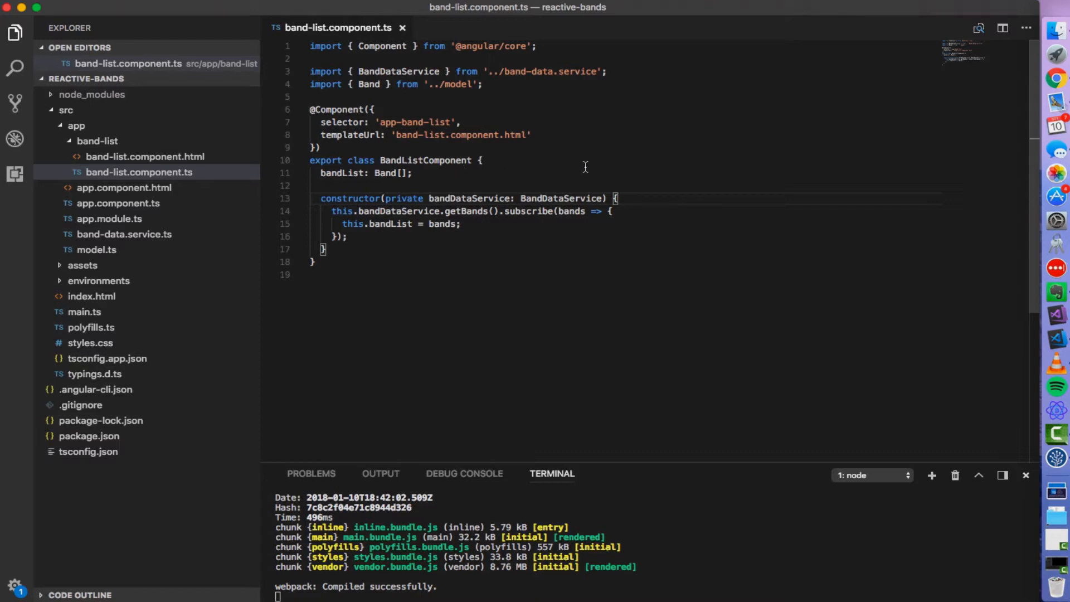
mouse_move(603, 169)
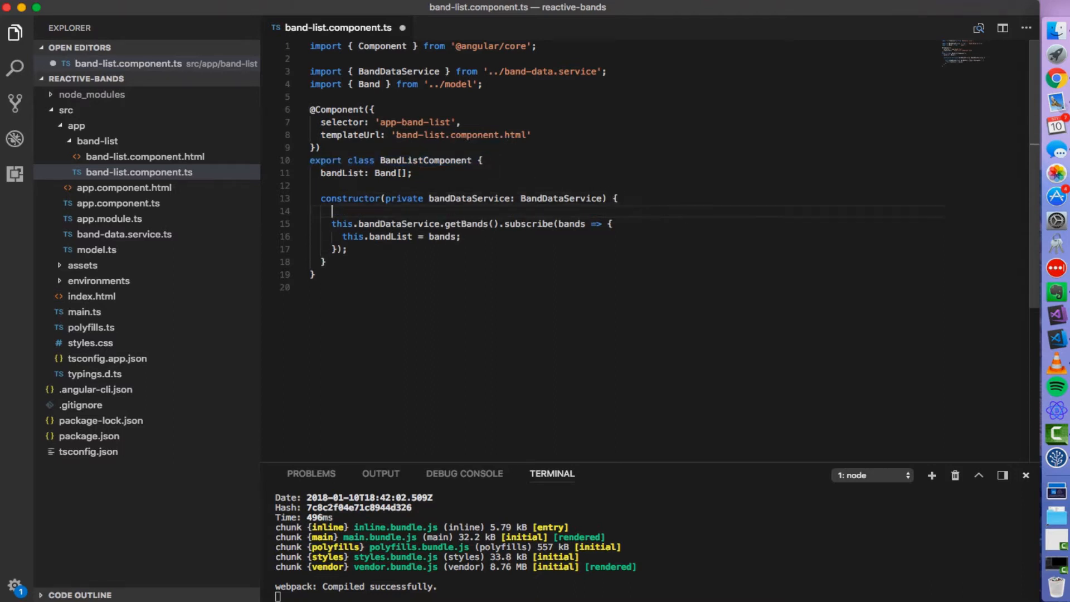
Write 'const o = interval' in the constructor and import interval from rxjs/observable/interval via the quick fix.
text(const o =)
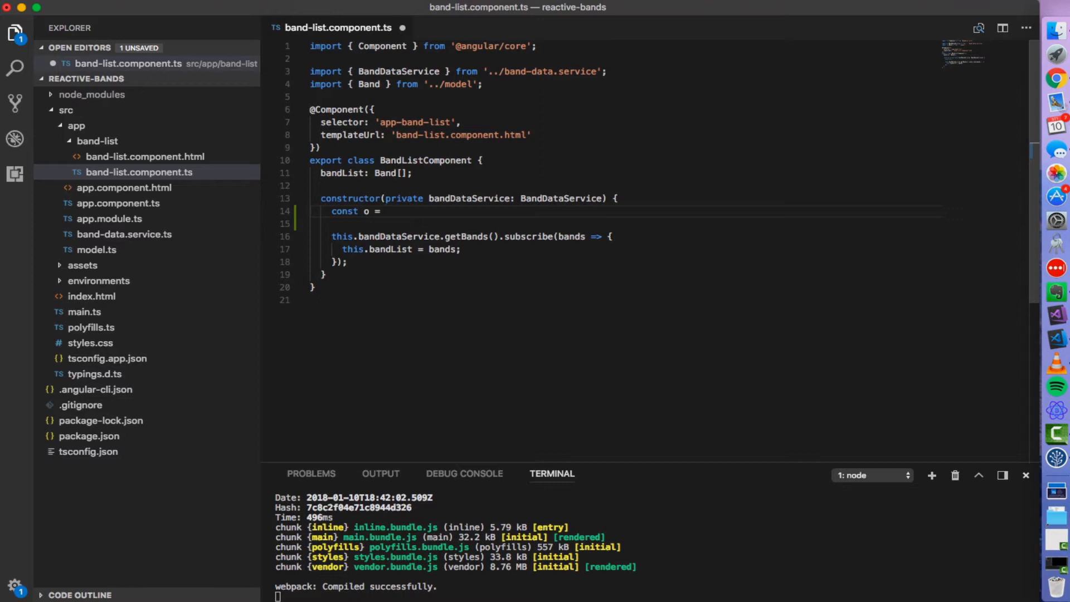
text(inter)
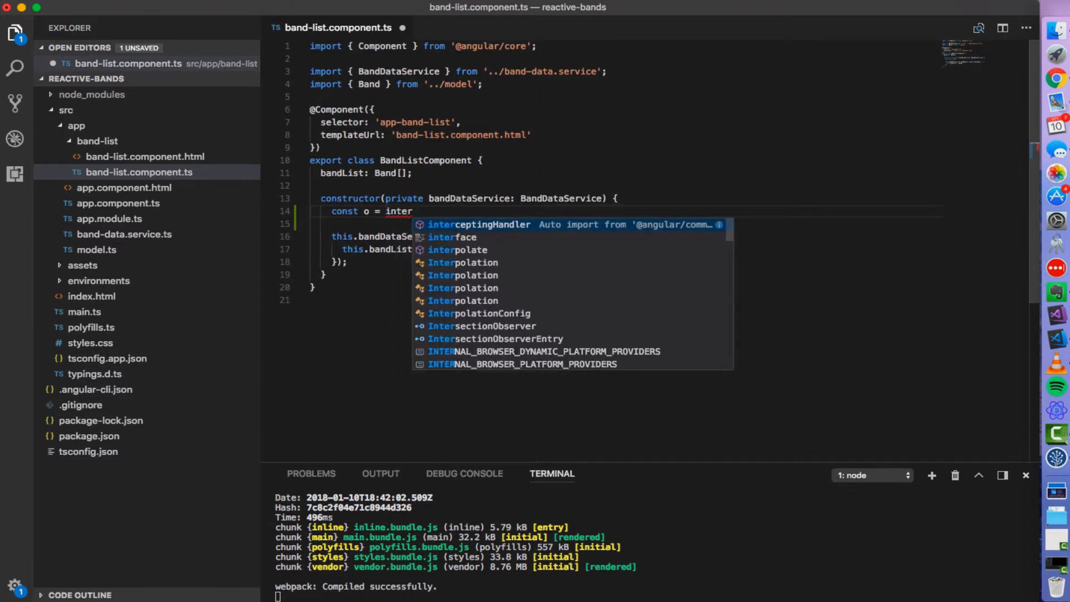
text(val)
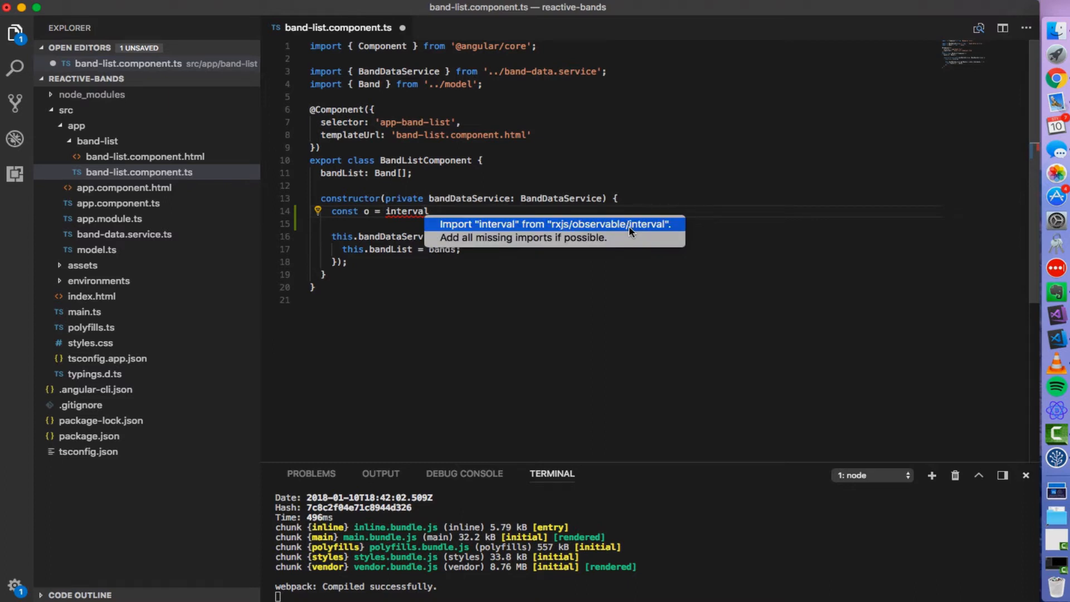
click(554, 224)
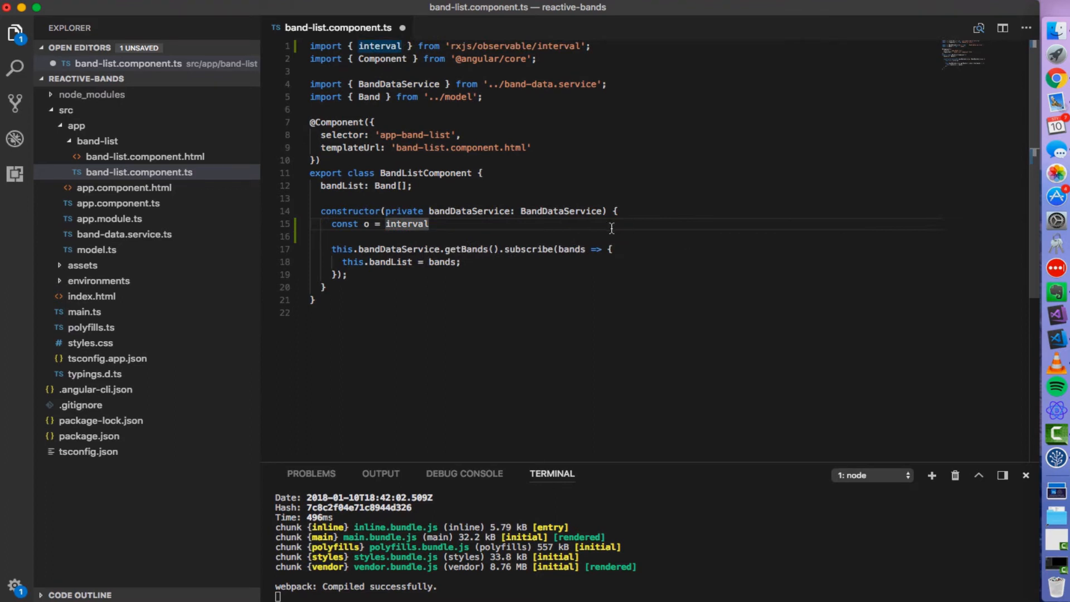
mouse_move(627, 221)
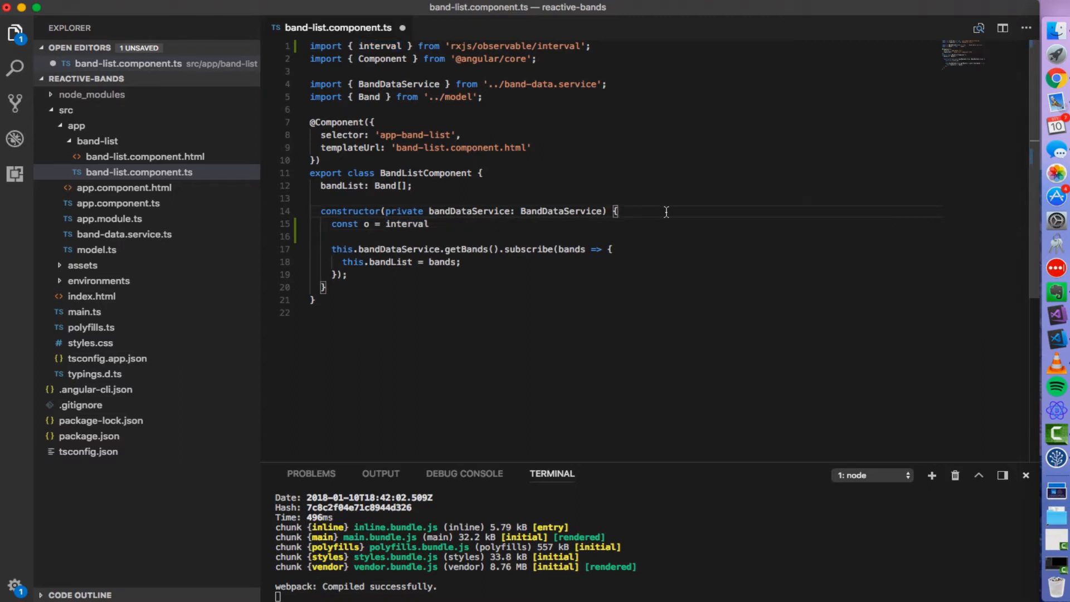
text(Observa)
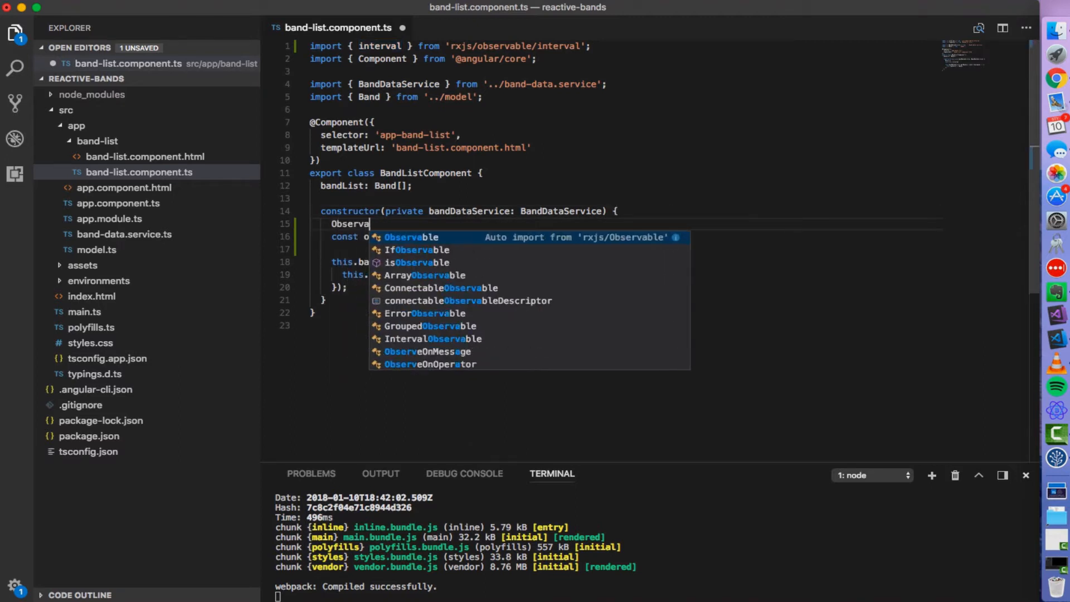
text(inter)
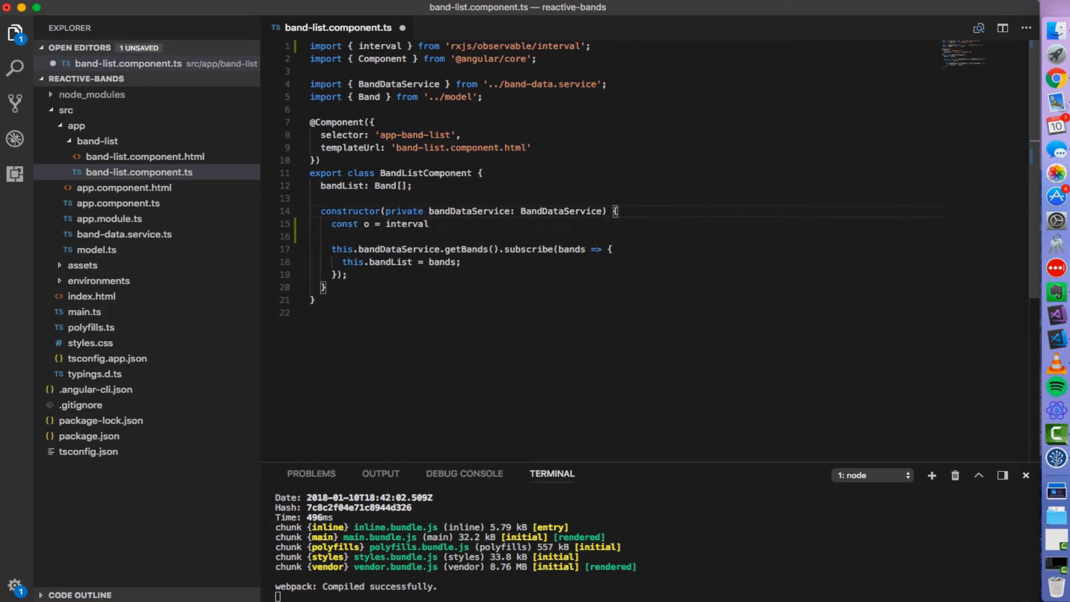
mouse_move(444, 210)
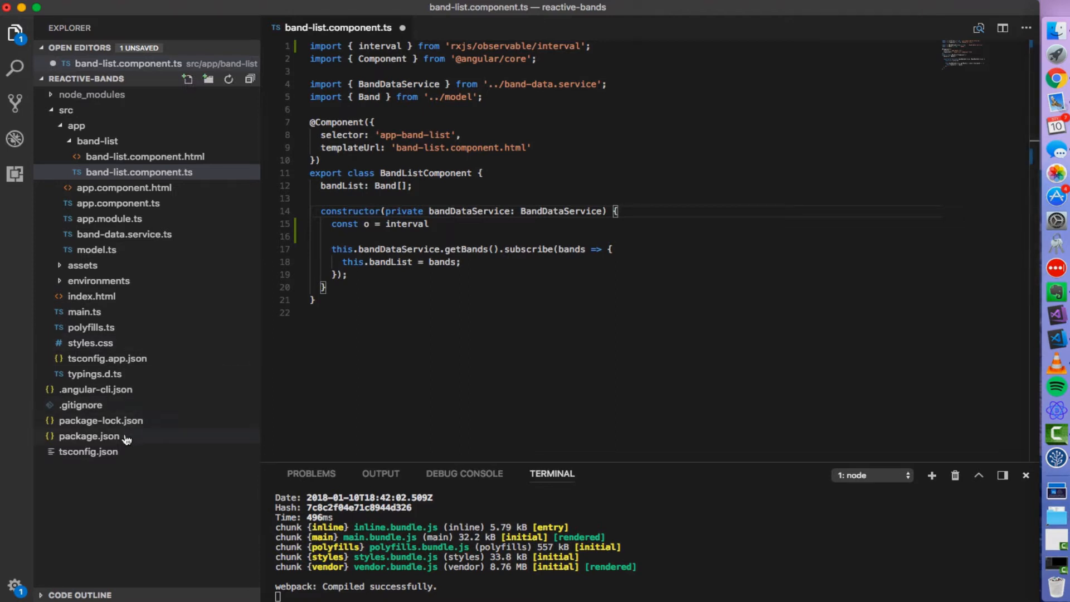
Check the rxjs dependency version ^5.5.2 in package.json.
click(89, 436)
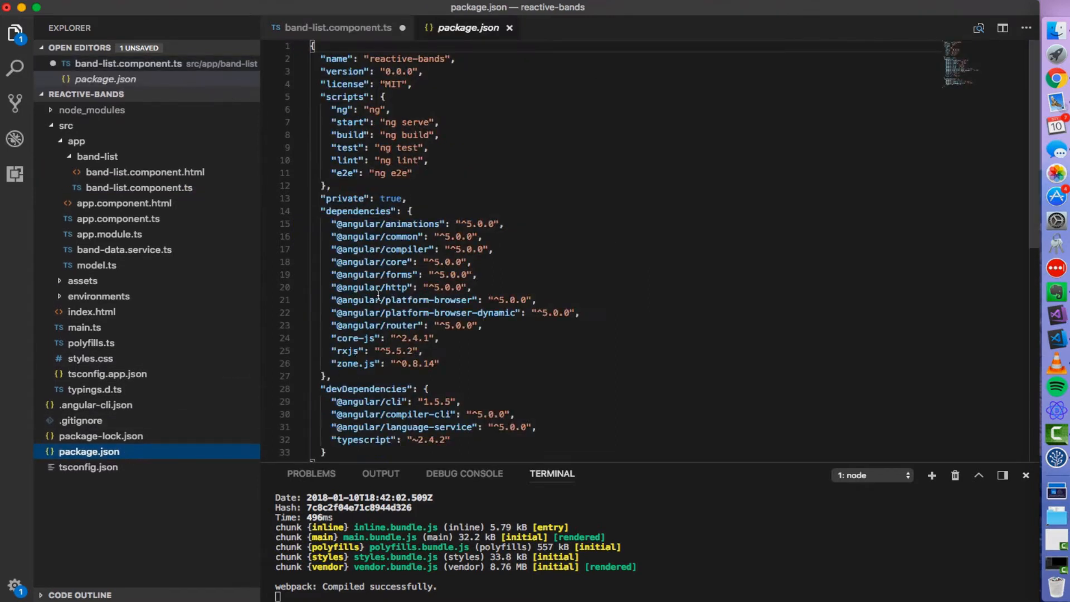
scroll(down, 3)
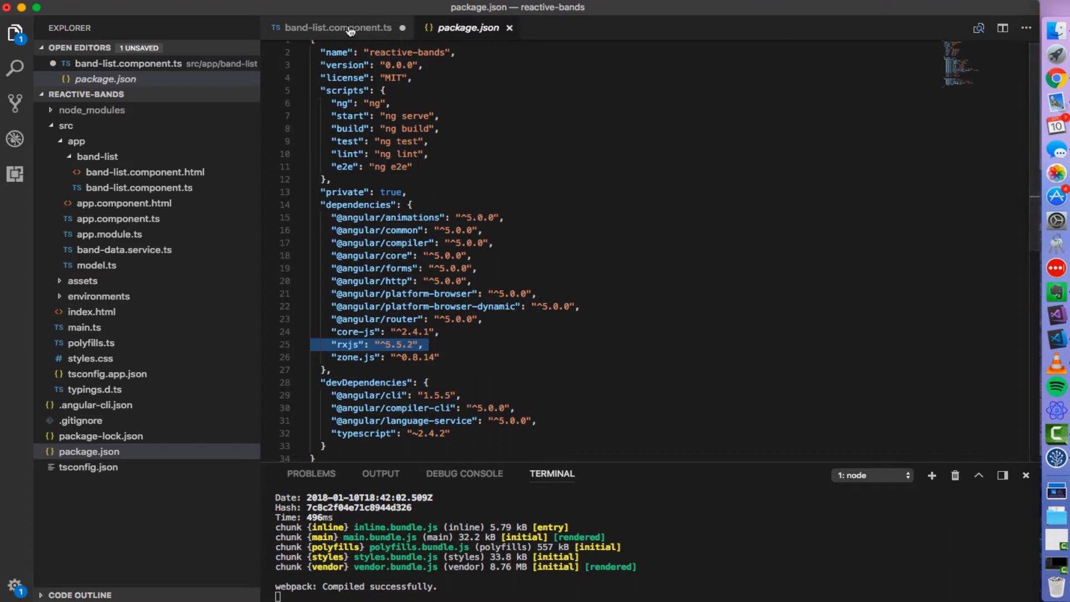
Complete the constructor line as const o = interval(1000); in band-list.component.ts.
click(338, 27)
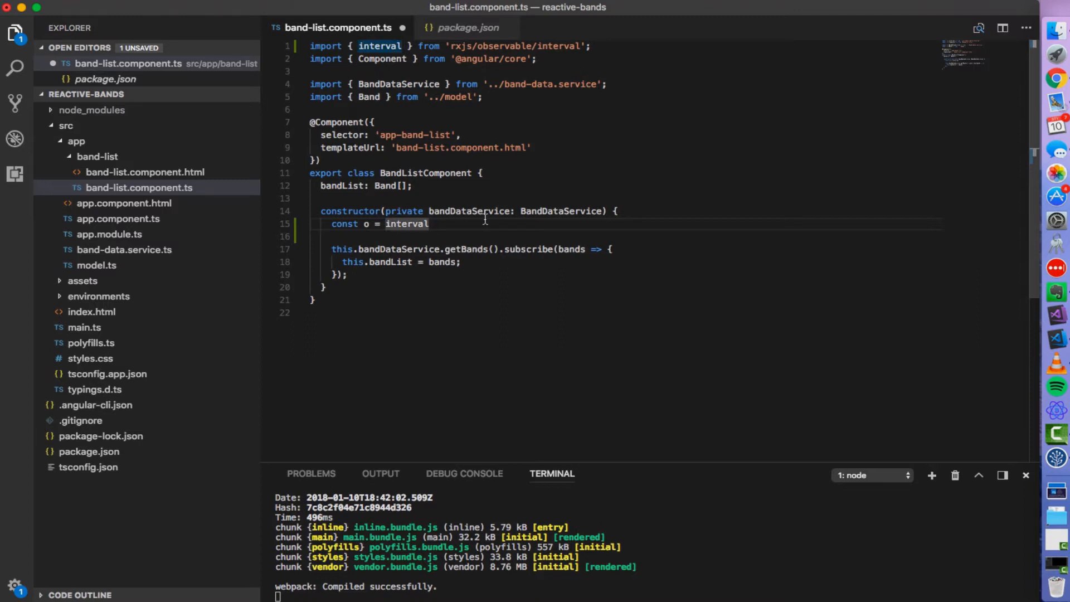
text(()
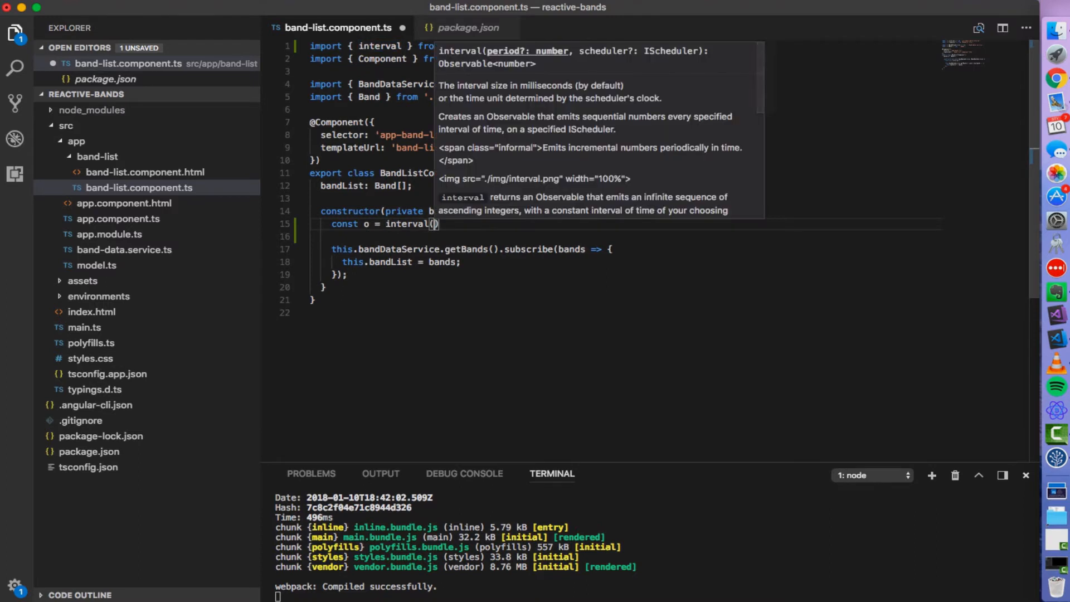
text(1)
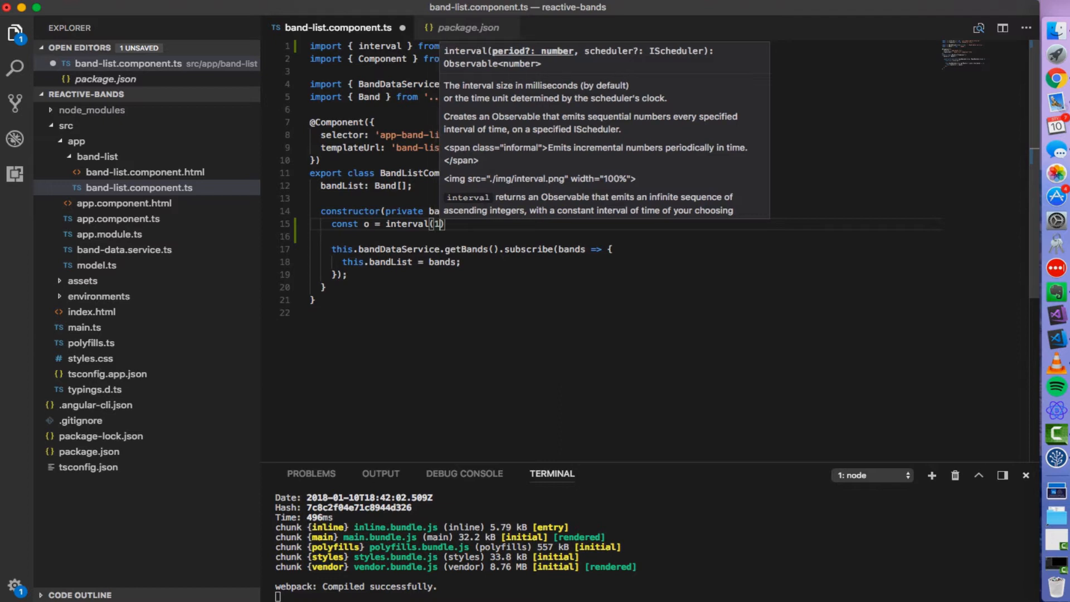
text(000)
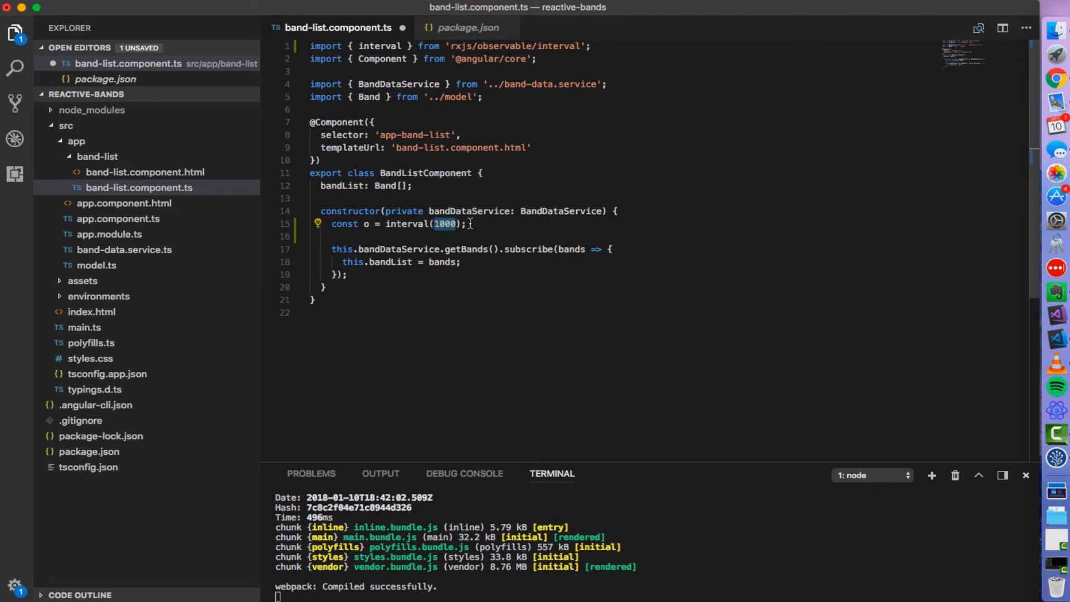
mouse_move(396, 228)
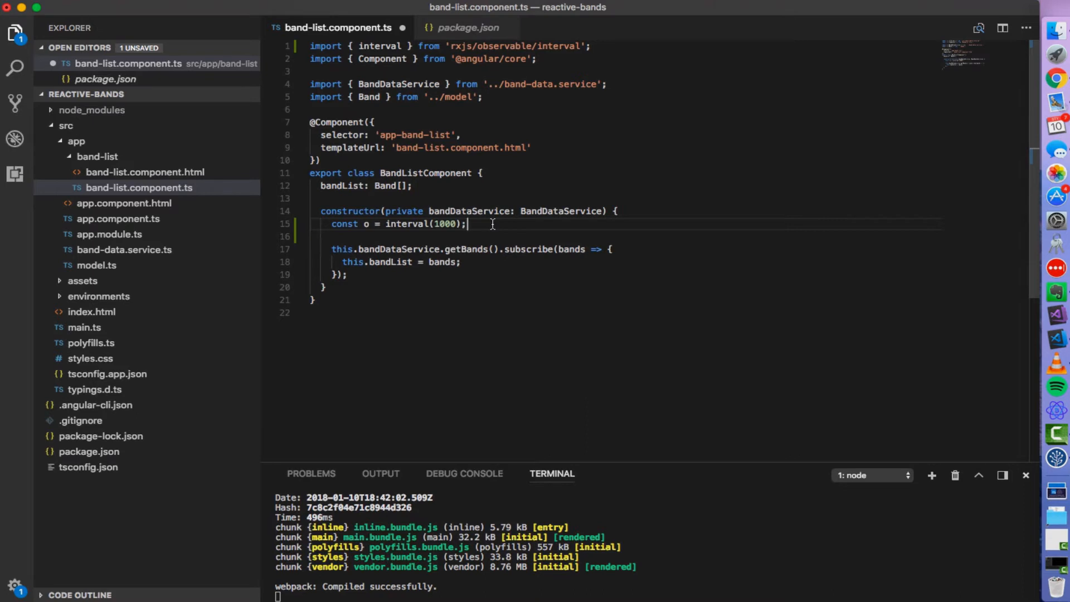
Add o.subscribe((value) => console.log(value)); on a new line below the interval declaration.
key(Enter)
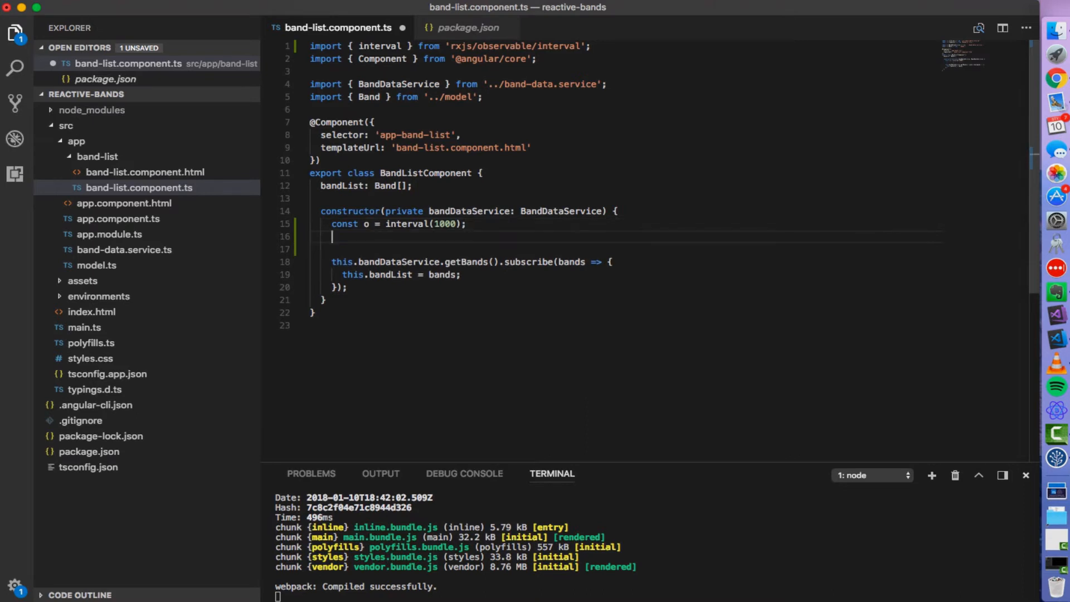
text(o.)
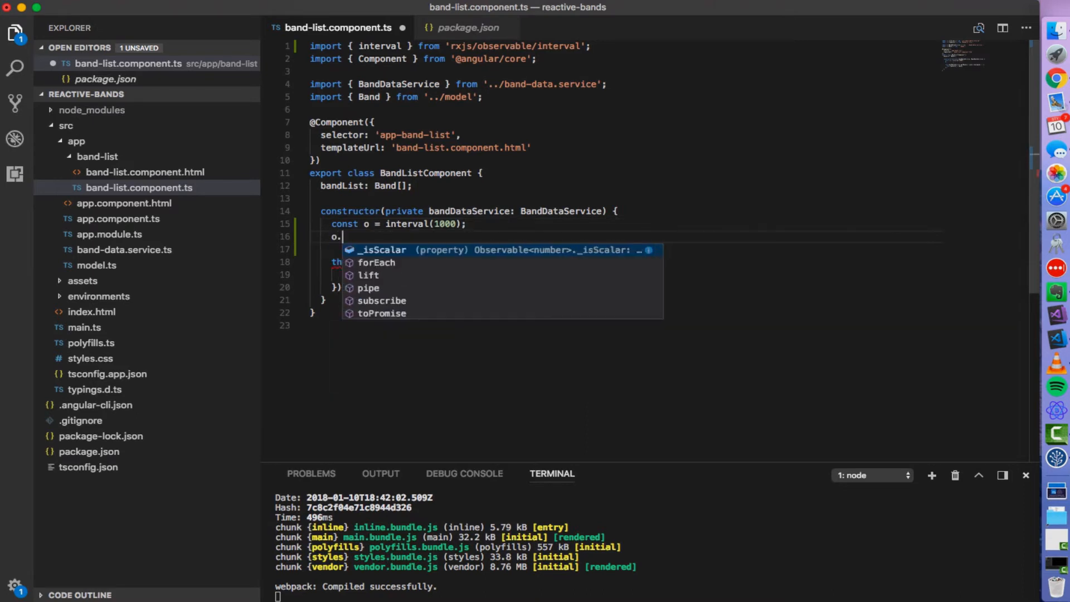
text(subscribe)
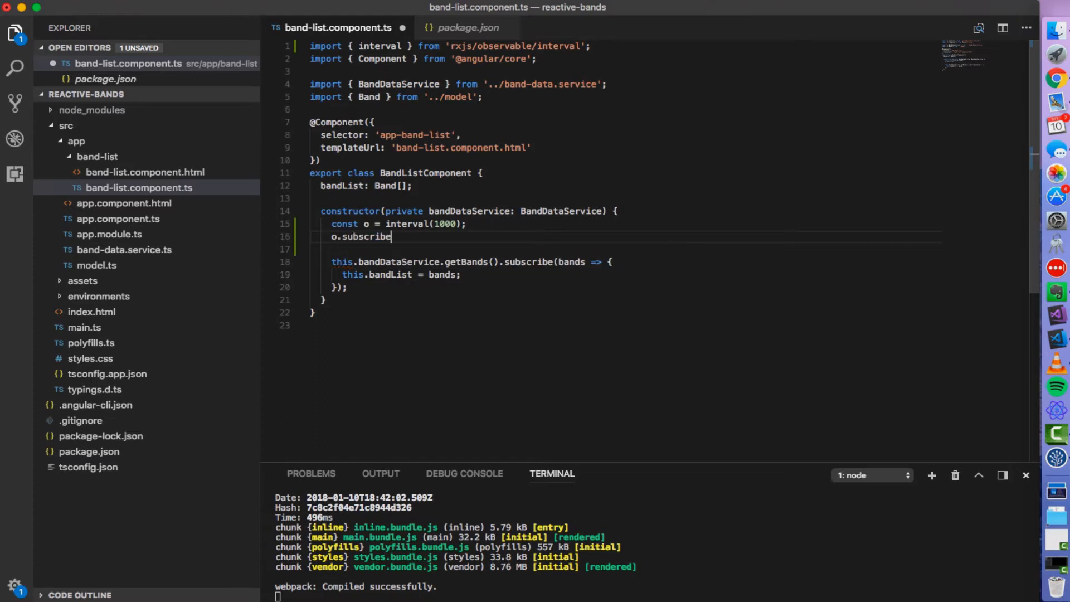
text(()
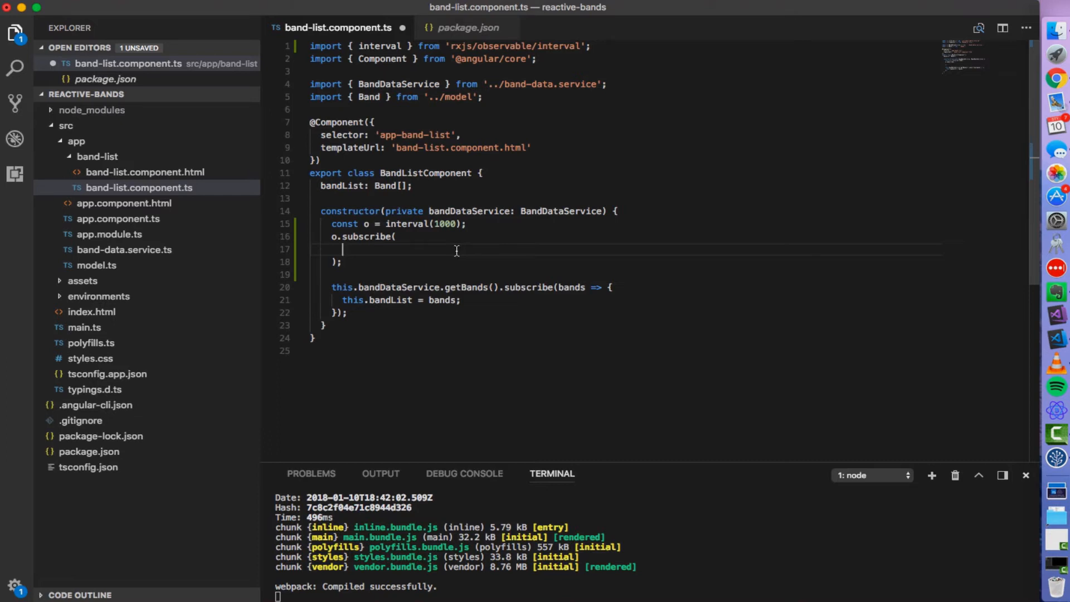
mouse_move(455, 249)
text((value) =>)
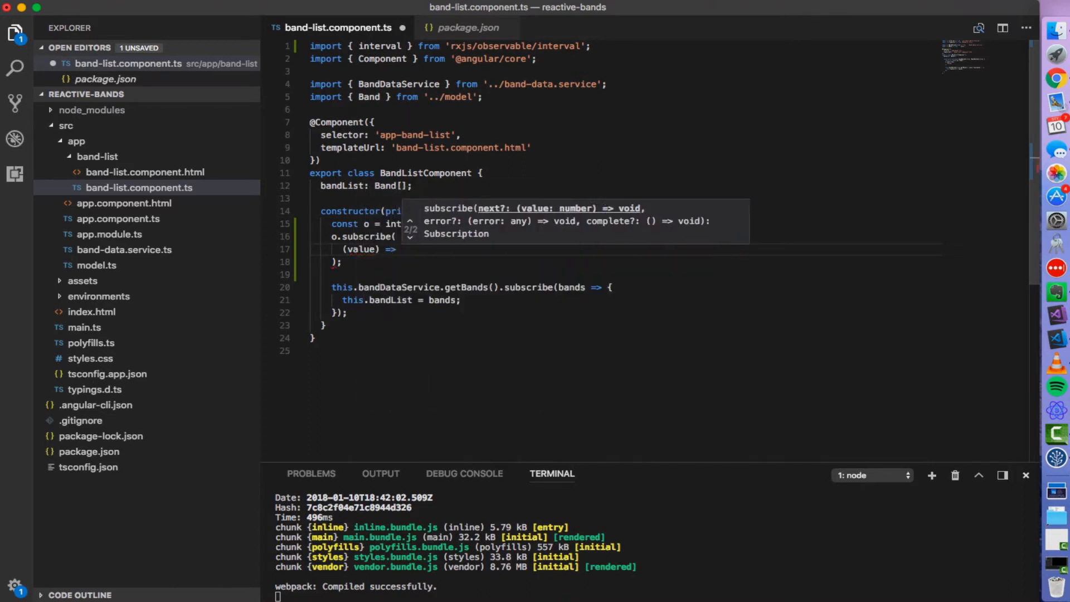
text(console.l)
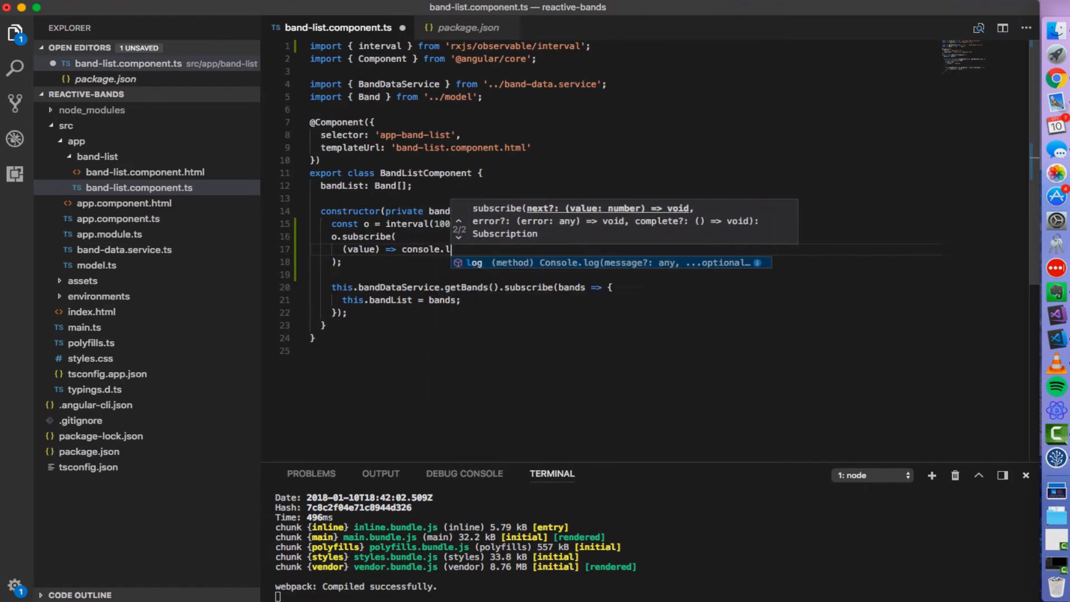
text(og(value)
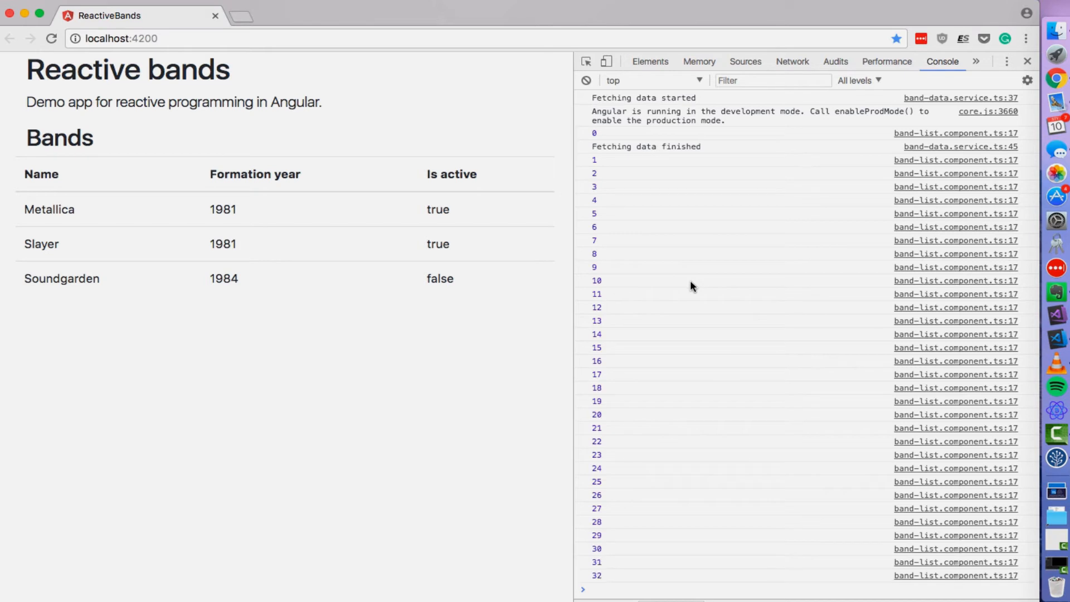
scroll(down, 3)
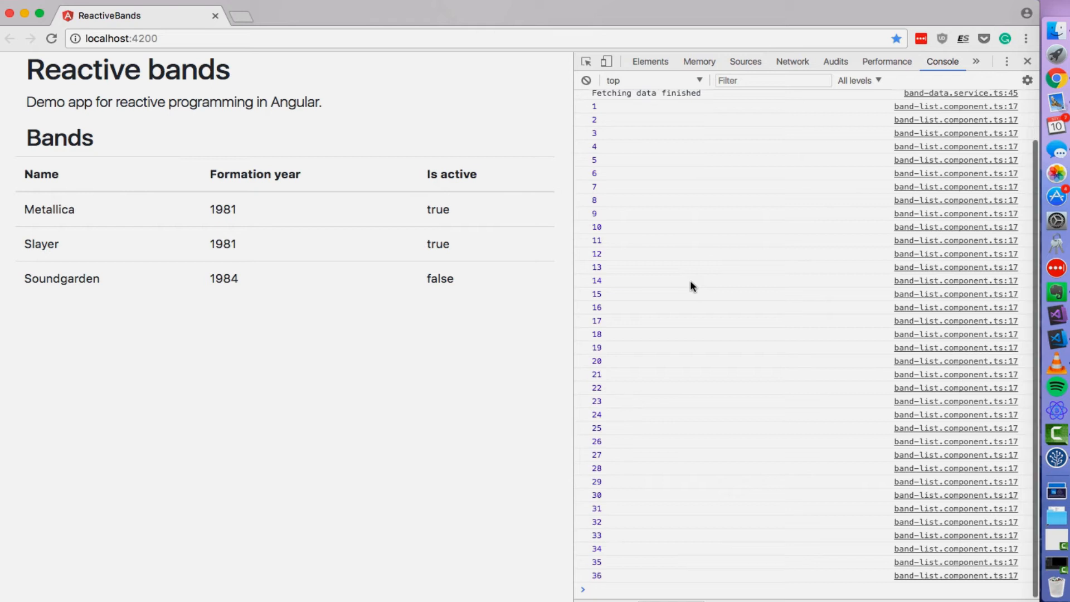
scroll(down, 3)
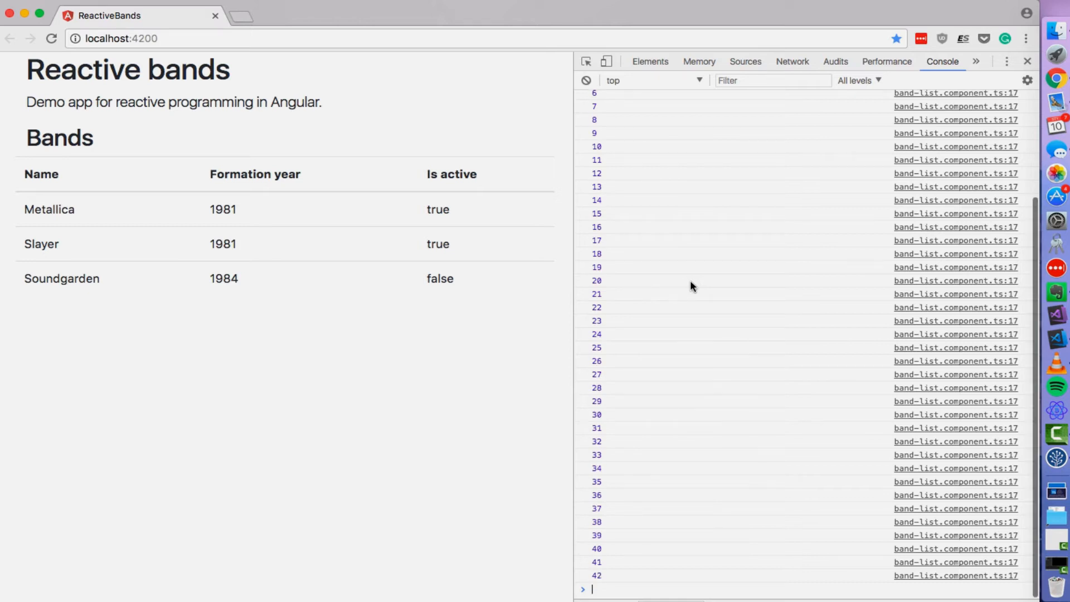
scroll(down, 3)
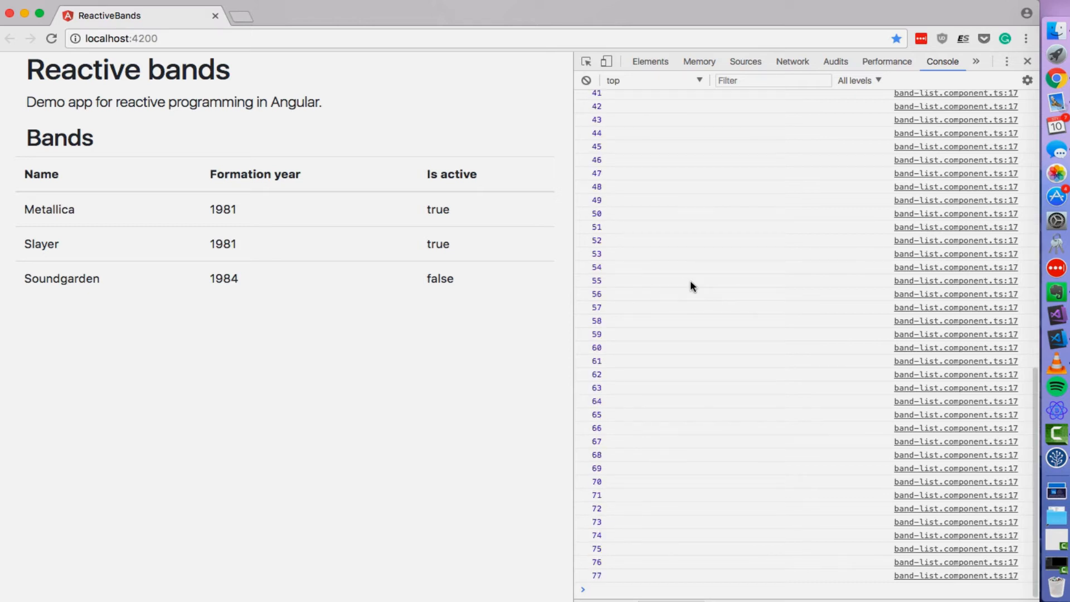
scroll(down, 3)
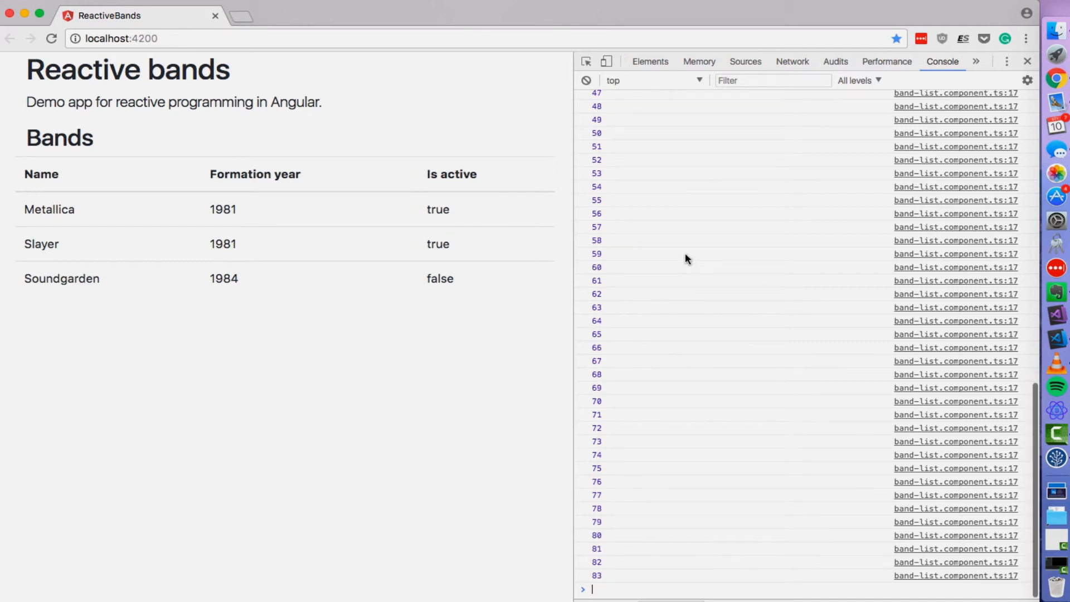
scroll(down, 3)
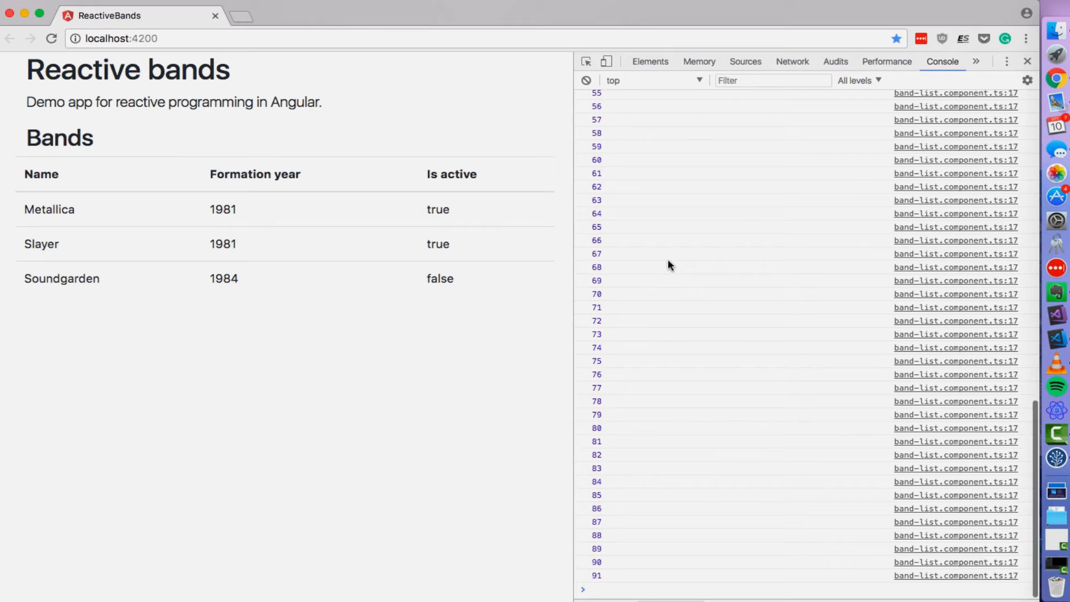
scroll(down, 3)
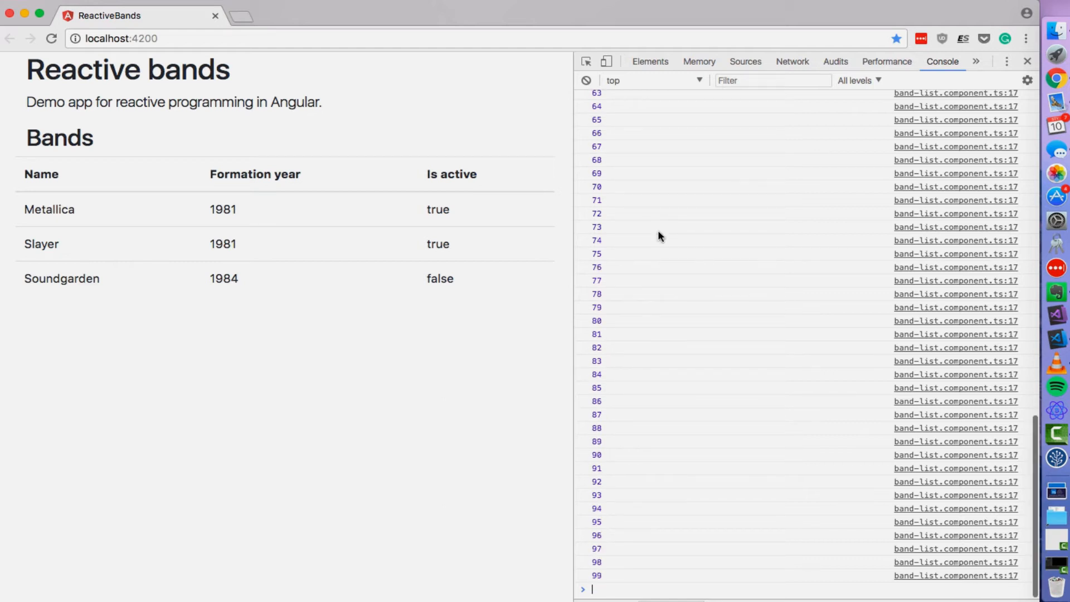
scroll(down, 3)
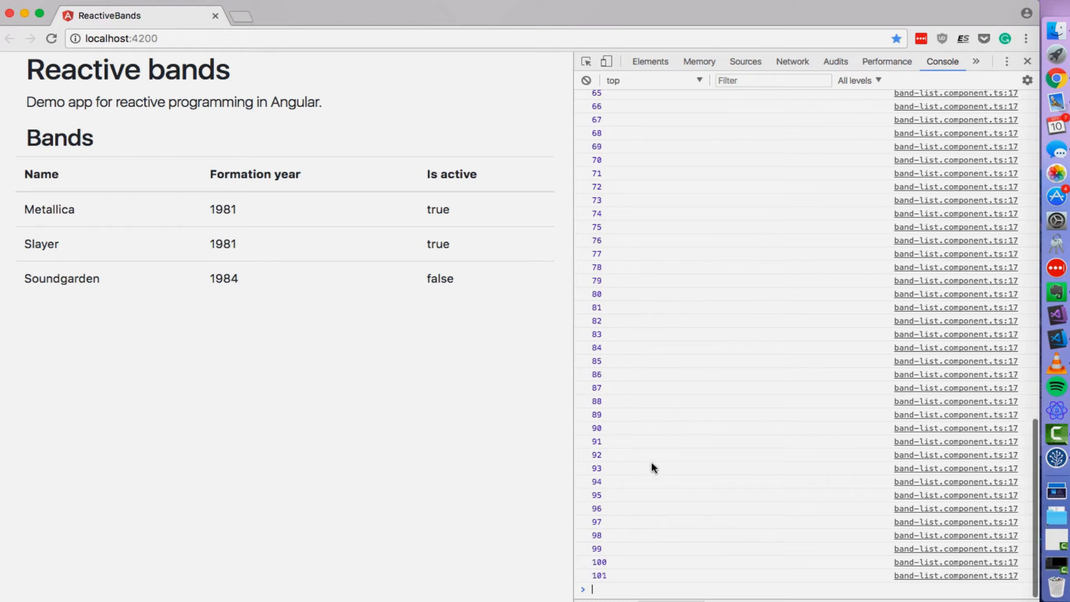
scroll(down, 3)
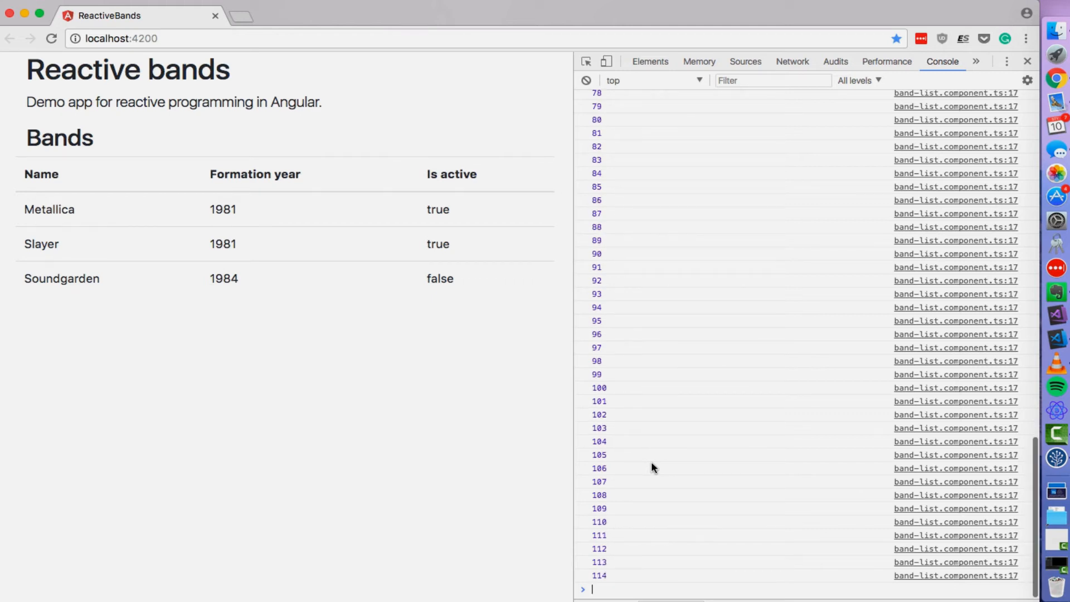
scroll(down, 3)
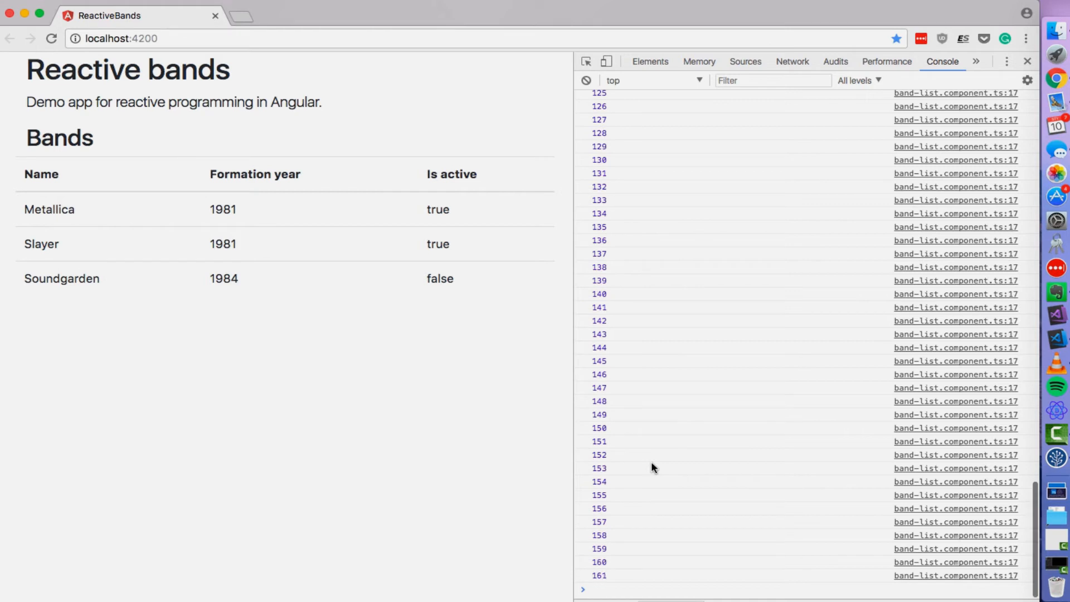
scroll(down, 3)
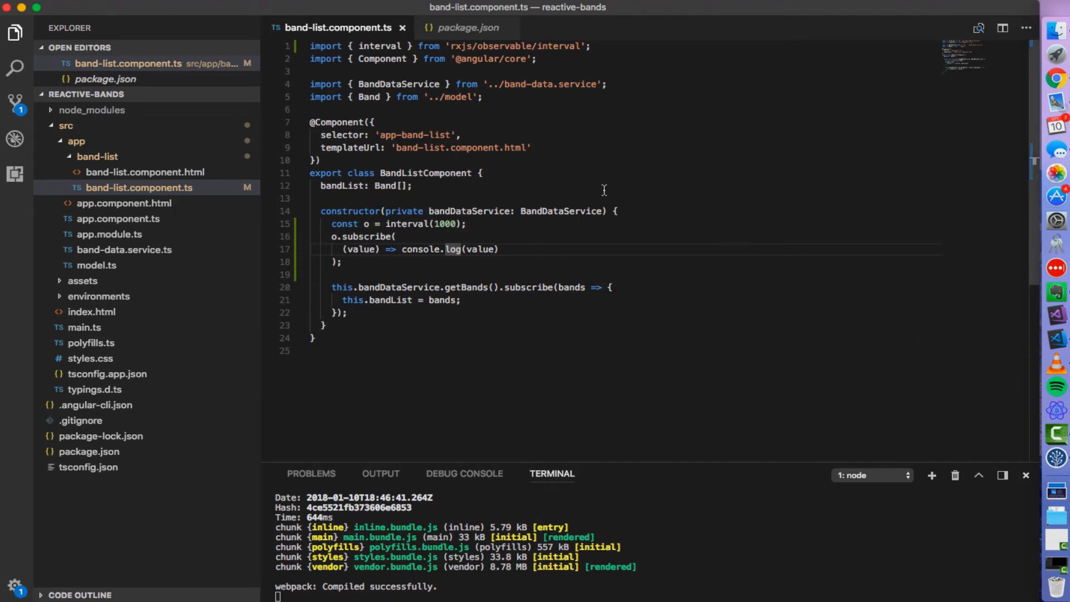
mouse_move(497, 197)
text(.)
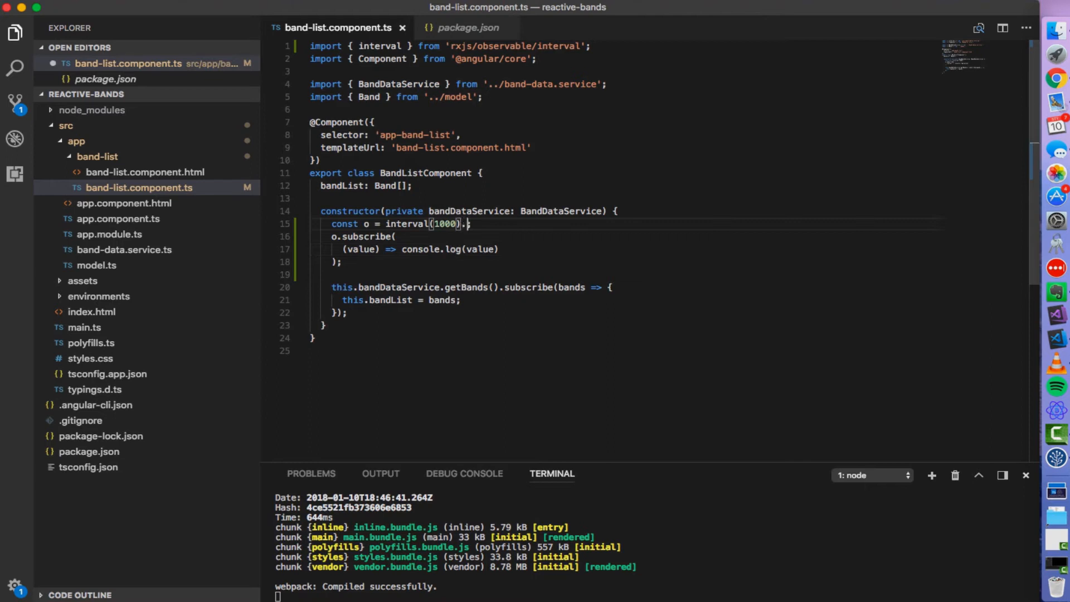
Chain .pipe( onto interval(1000) with an empty line inside for operators.
text(pipe()
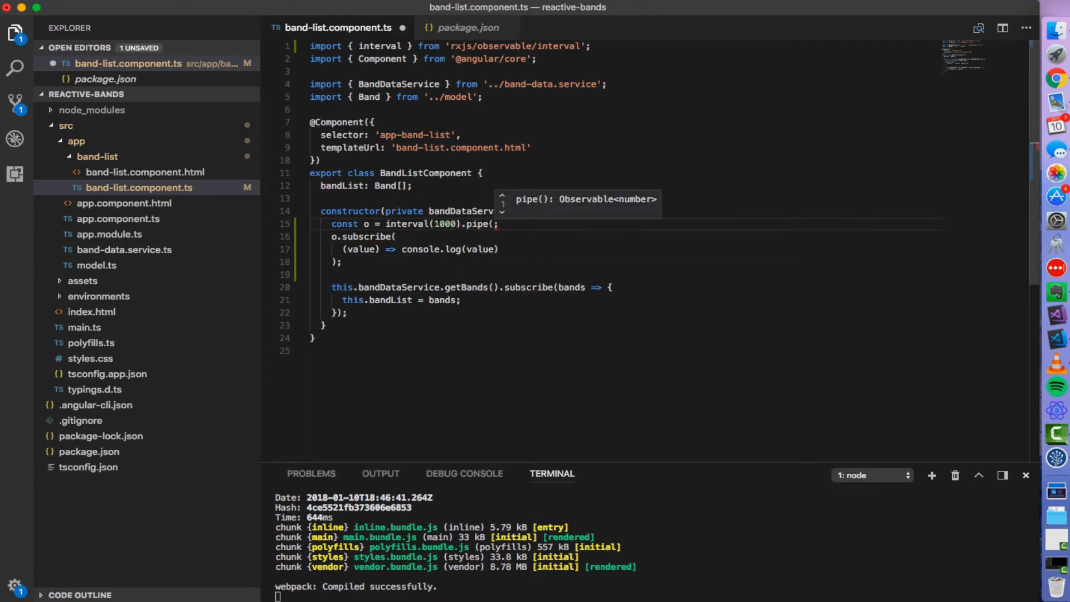
key(Enter)
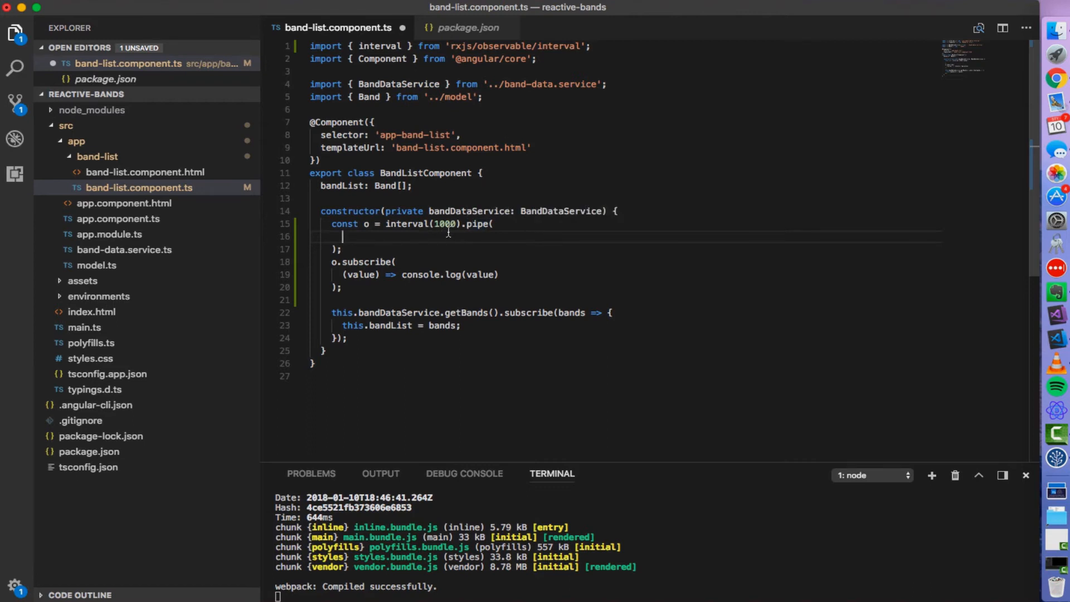
mouse_move(518, 202)
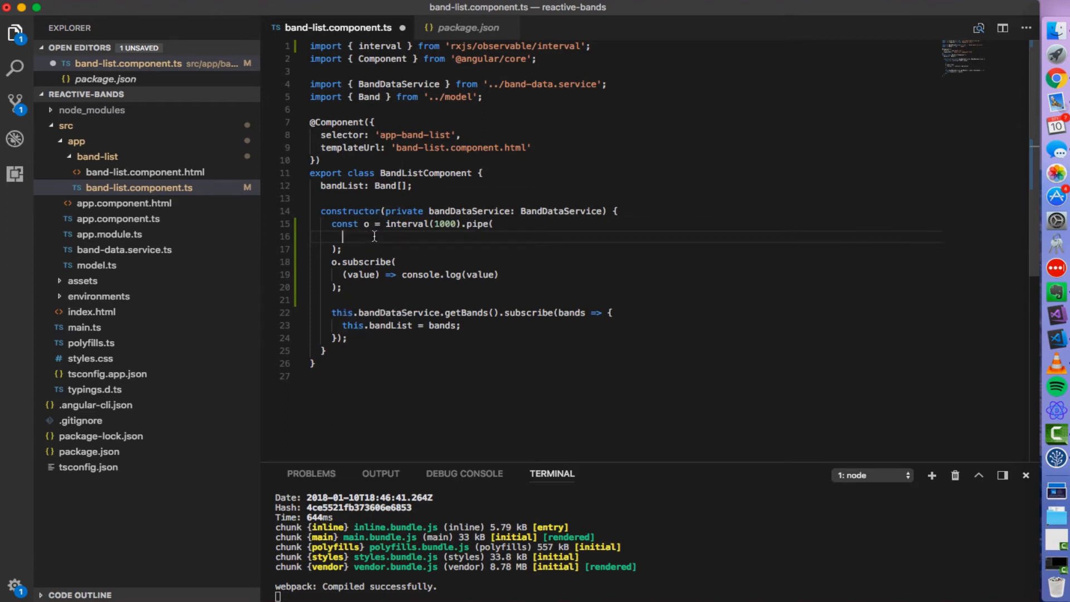
mouse_move(418, 237)
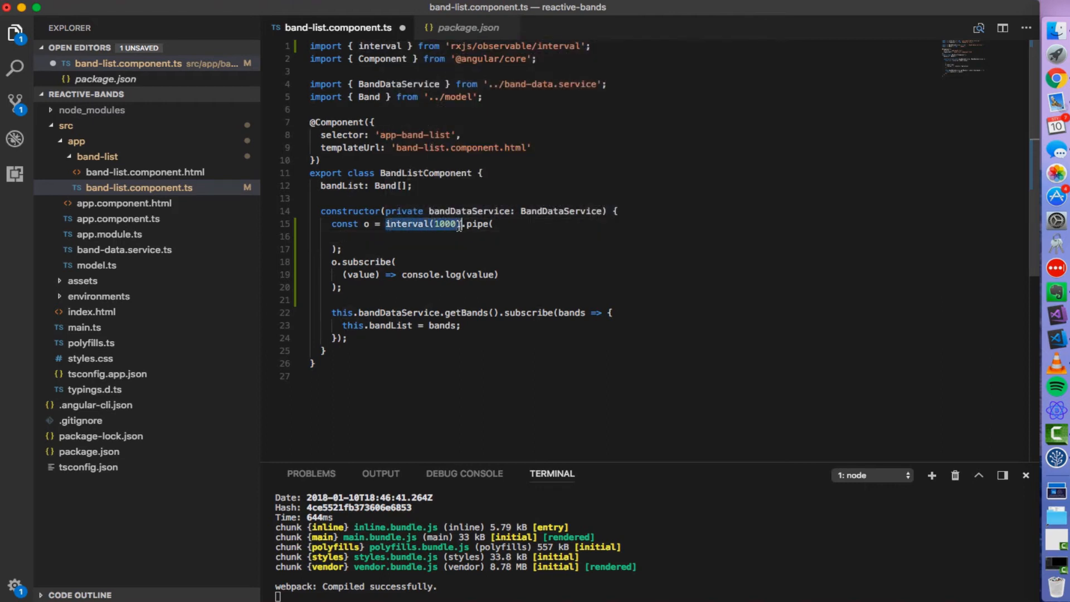
Add map(value => value * value) inside pipe, importing map from rxjs/operators via the quick fix.
click(348, 236)
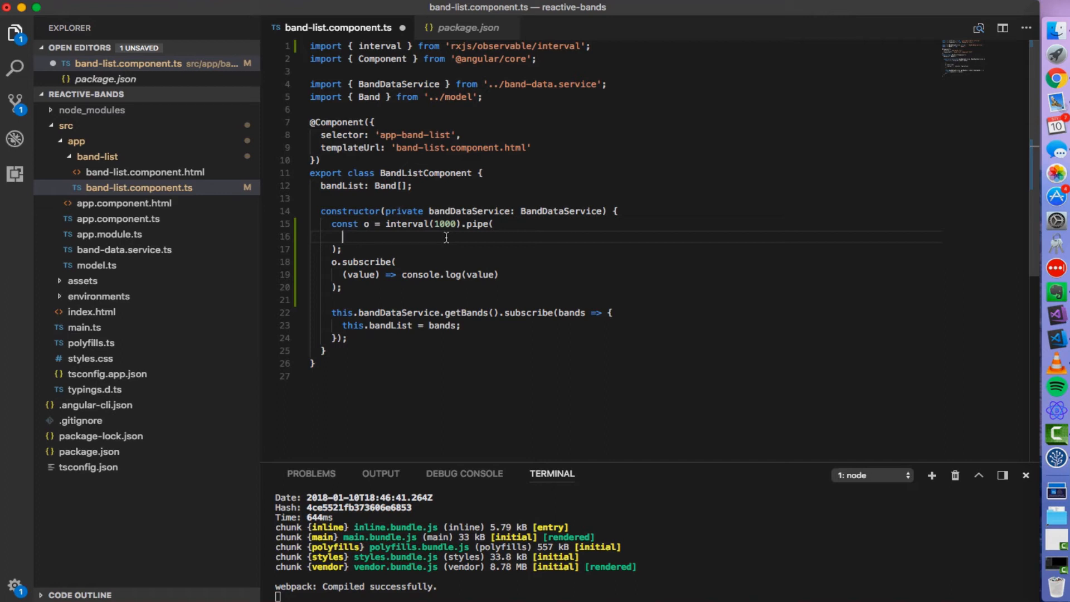
text(map)
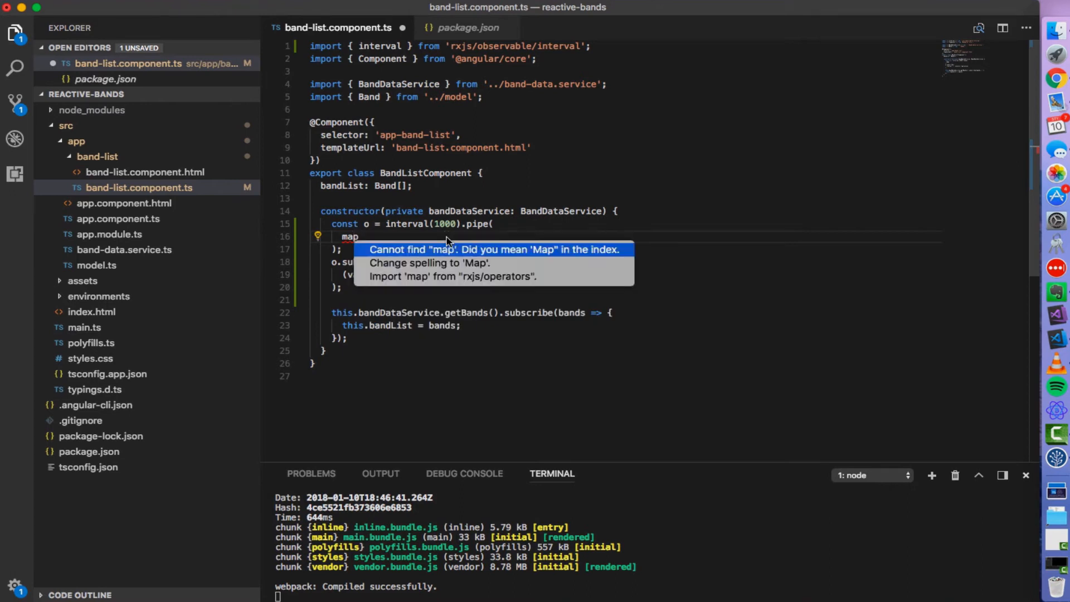
click(461, 277)
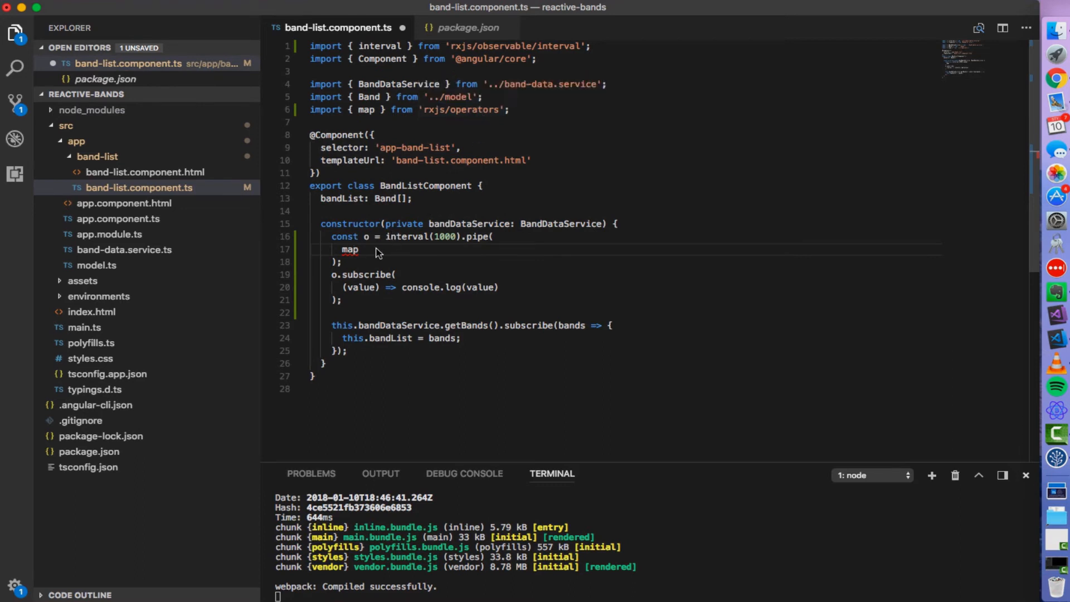
text(())
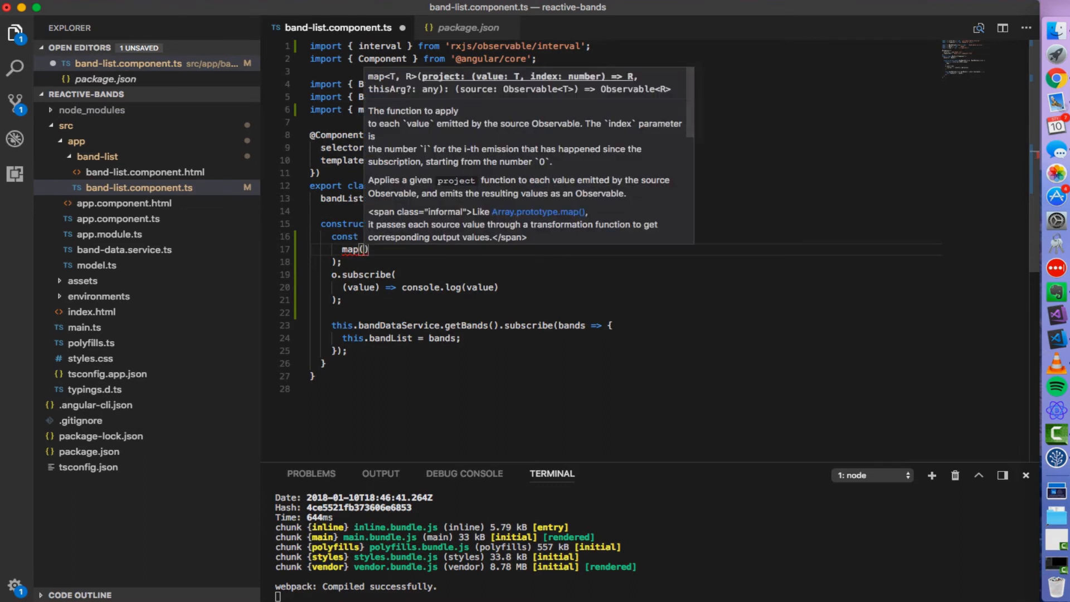
text(value =>)
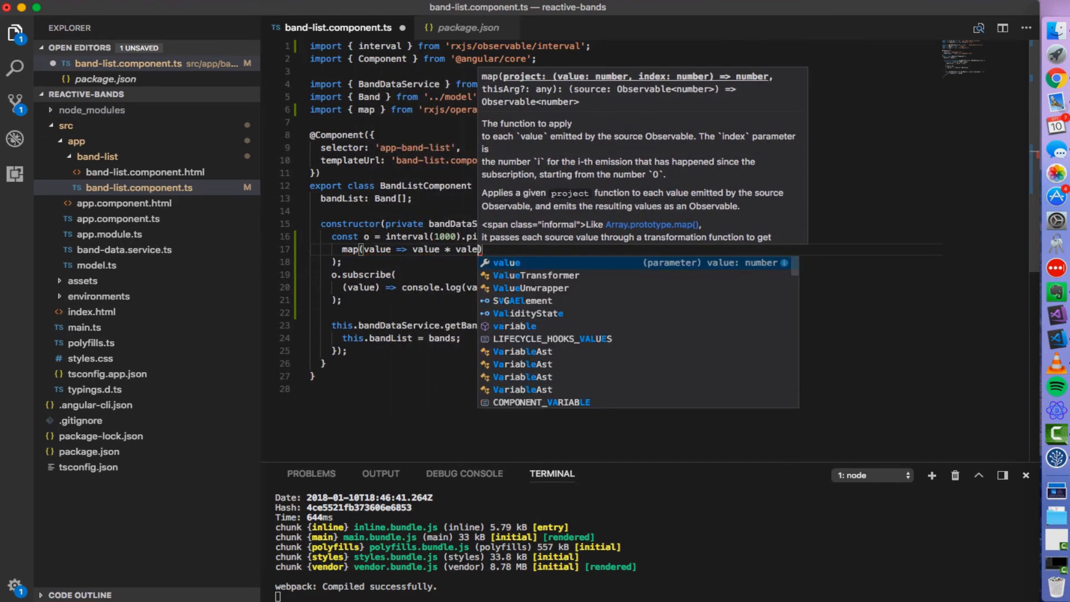
text(value)
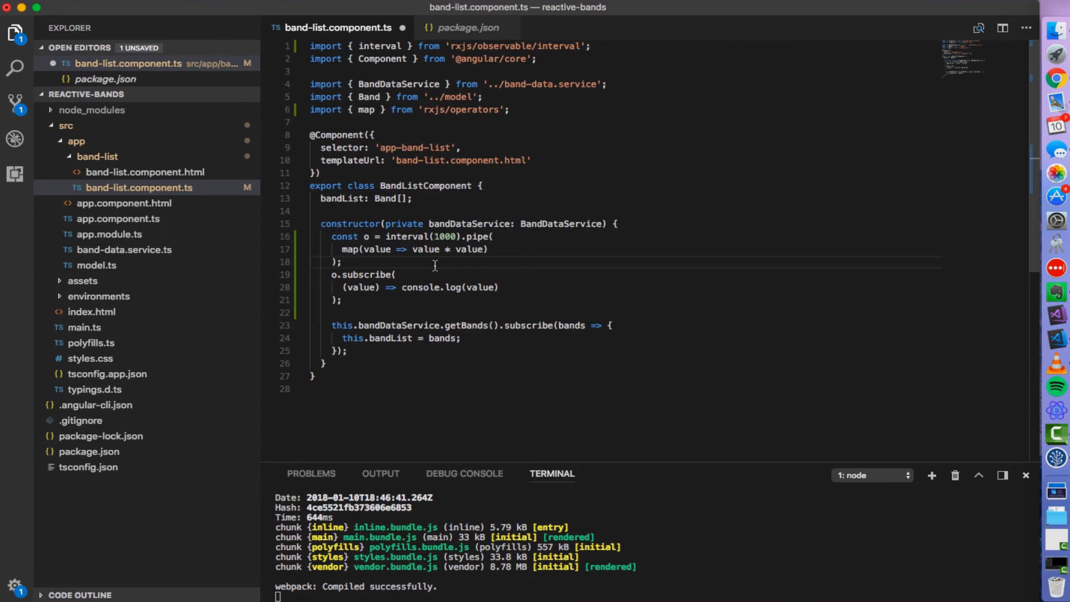
mouse_move(466, 261)
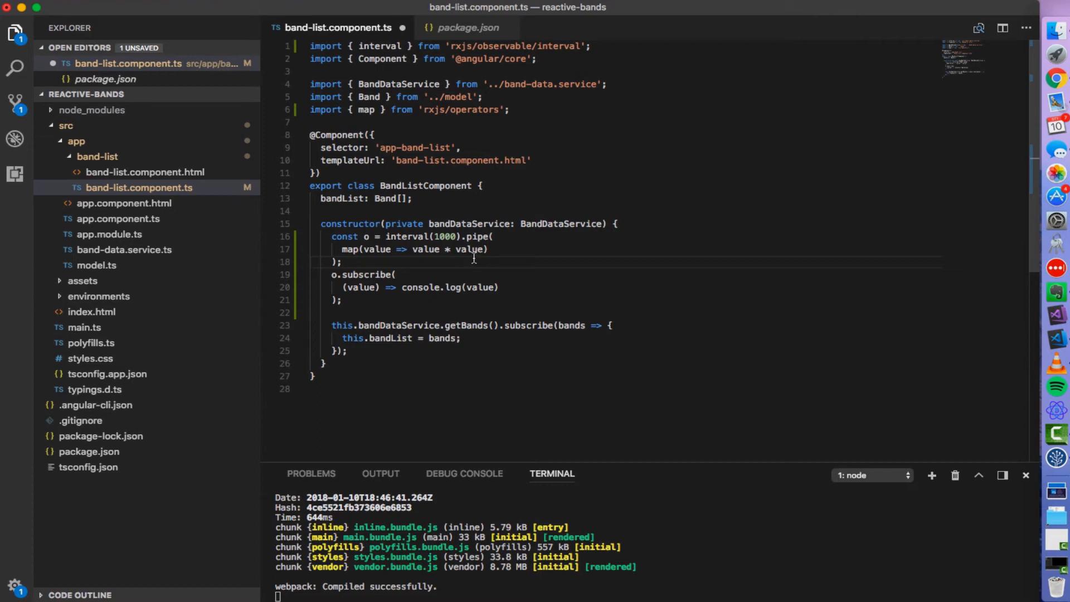
mouse_move(500, 252)
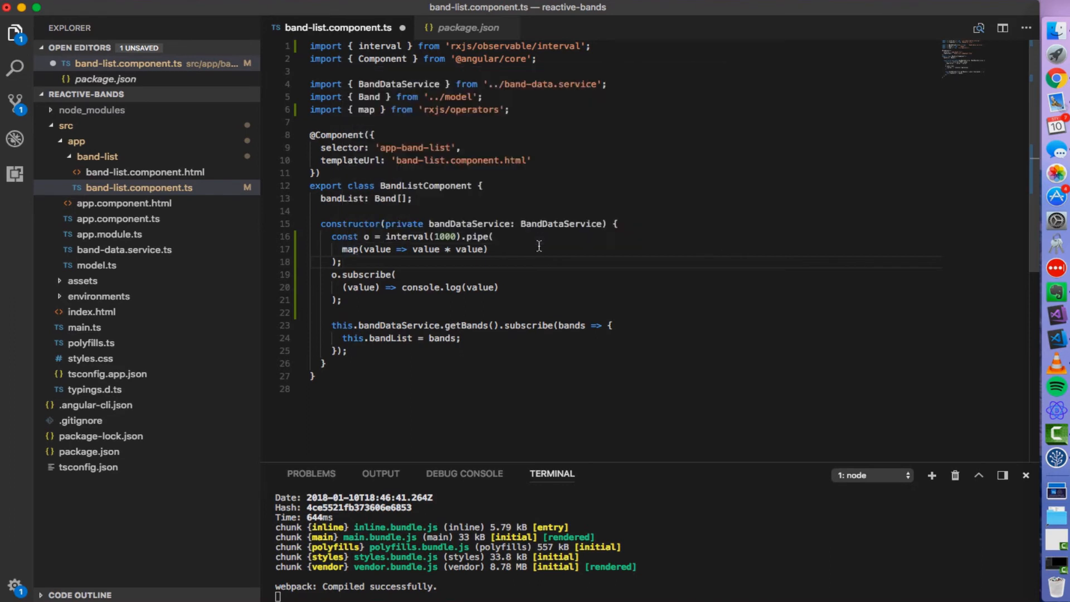
mouse_move(609, 226)
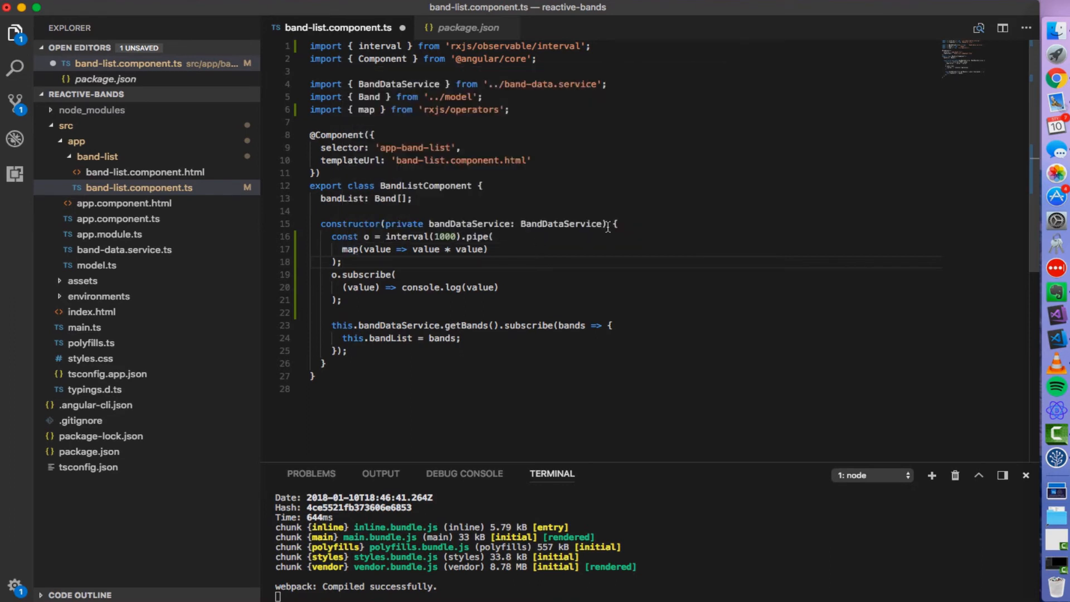
mouse_move(624, 232)
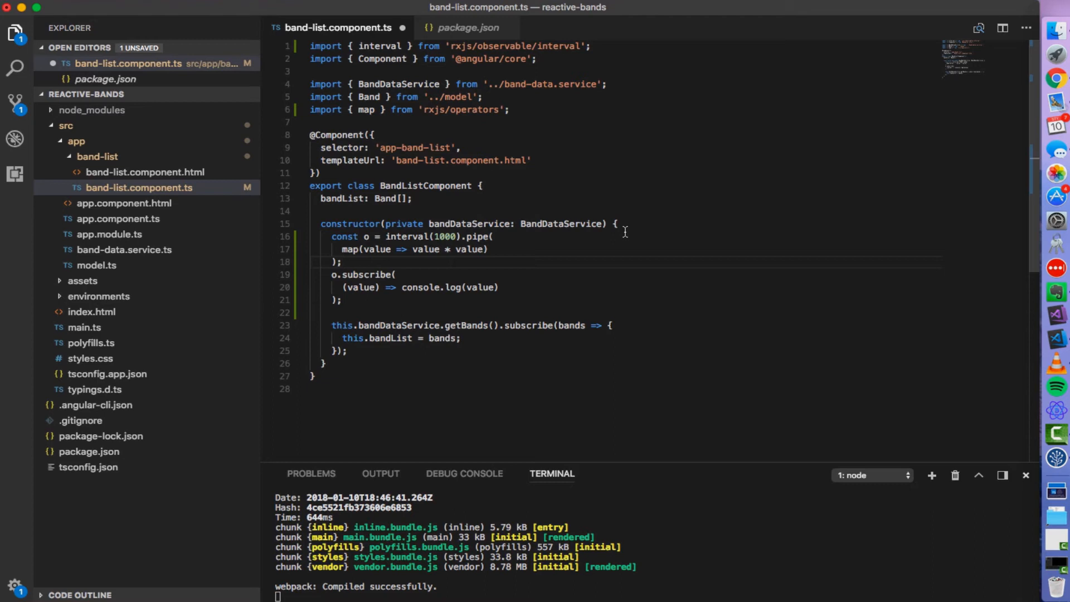
Place the caret around the pipe lines and highlight interval(1000) as the source observable.
click(342, 261)
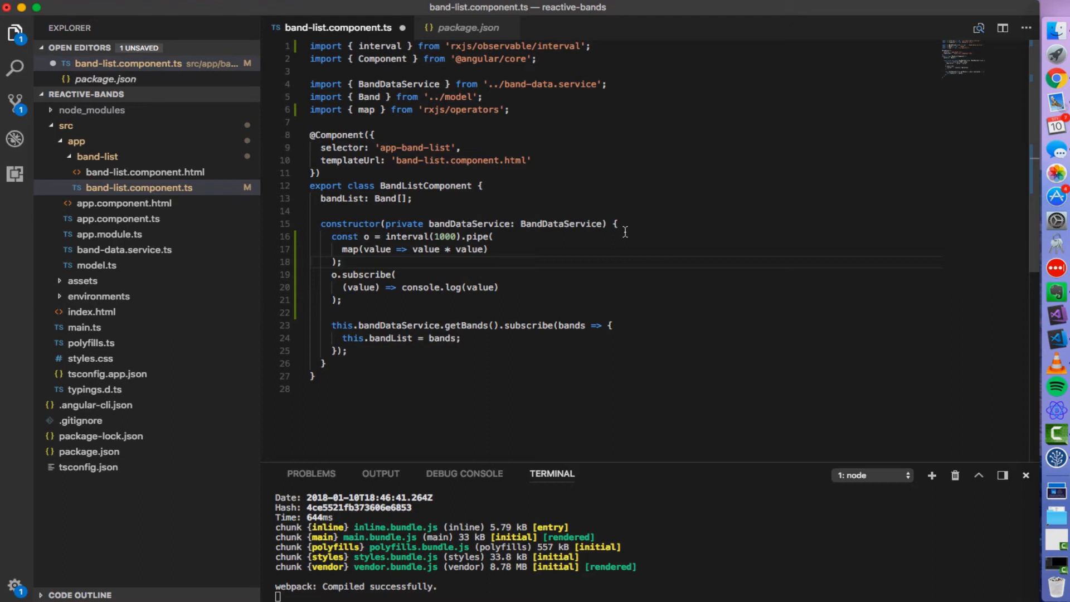
click(343, 261)
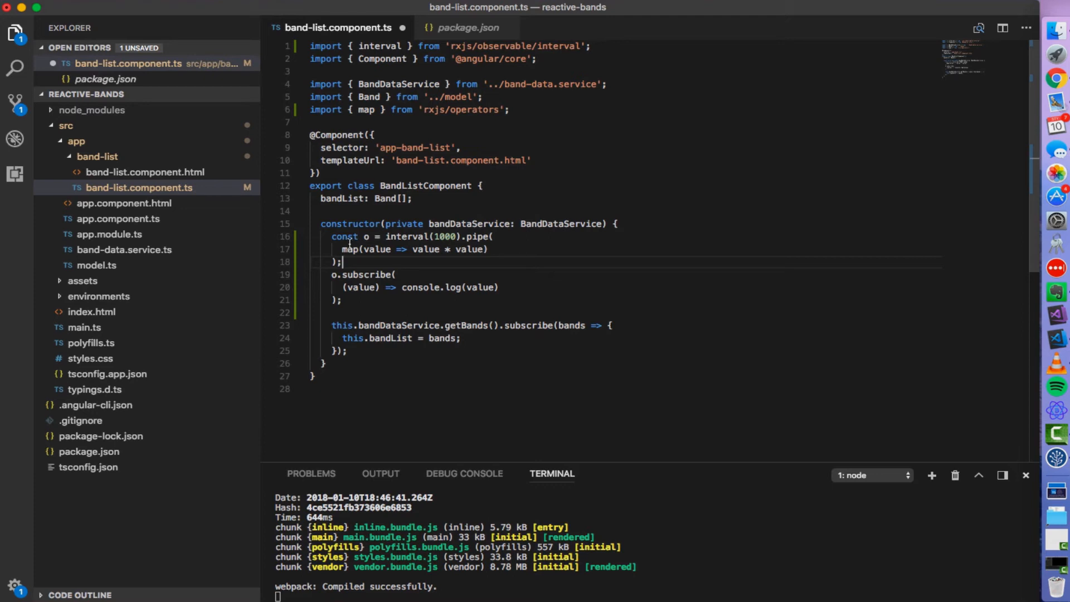
click(478, 249)
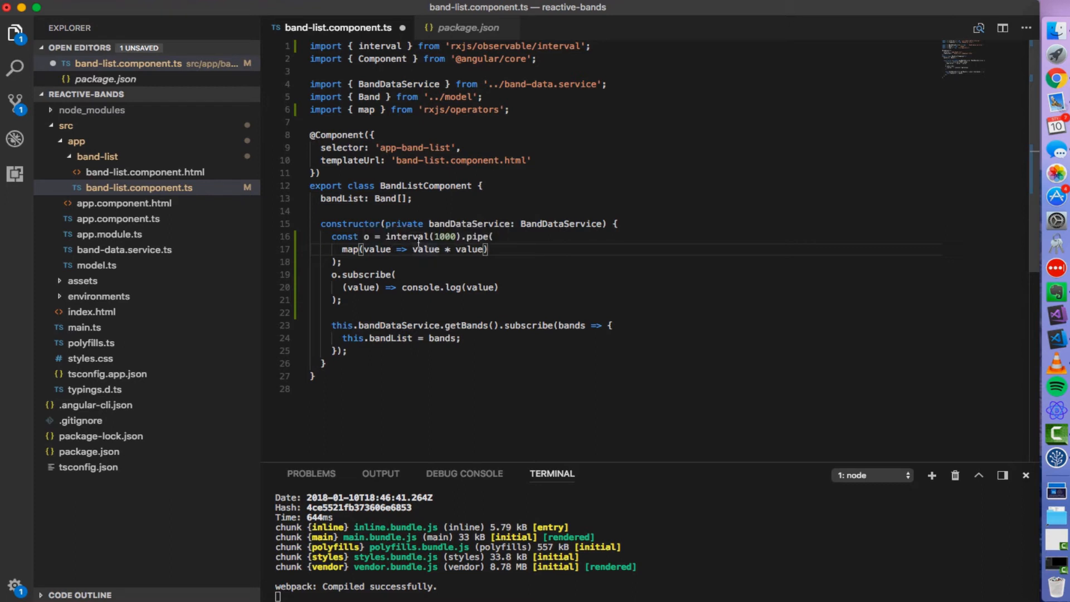
double_click(407, 236)
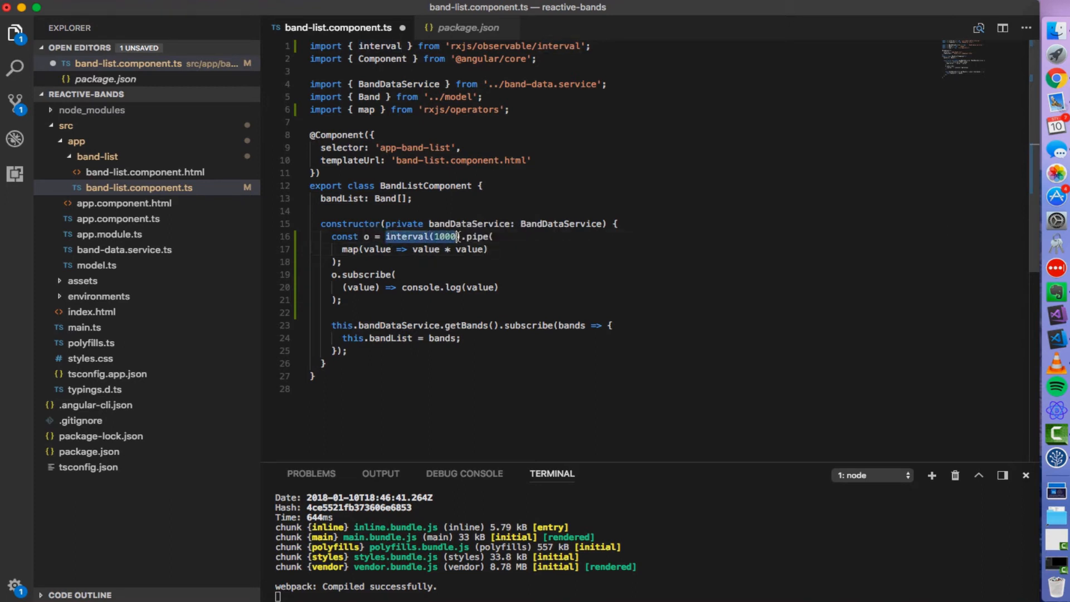
double_click(449, 249)
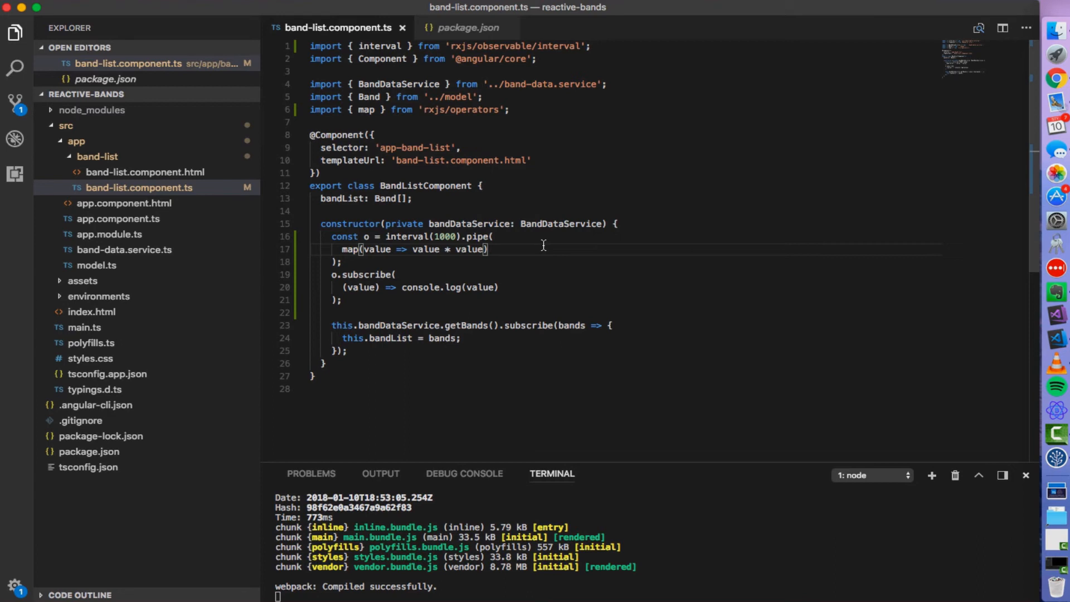
Start a second operator line inside the pipe with the letter f for filter.
text(f)
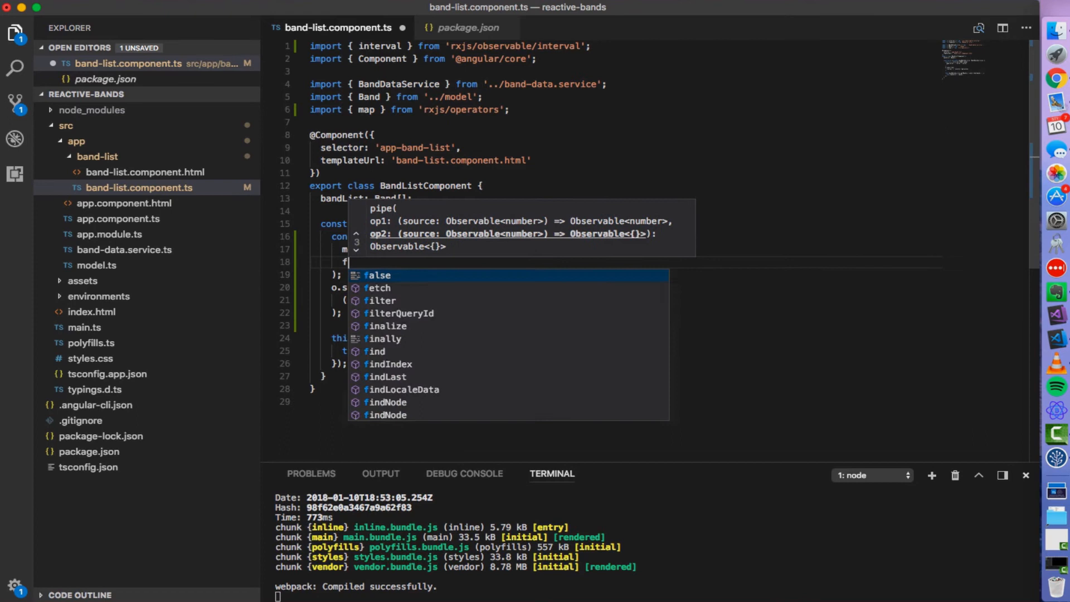
Add filter(value => value % 2 === 0) after map in band-list.component.ts and save to rebuild.
text(filter)
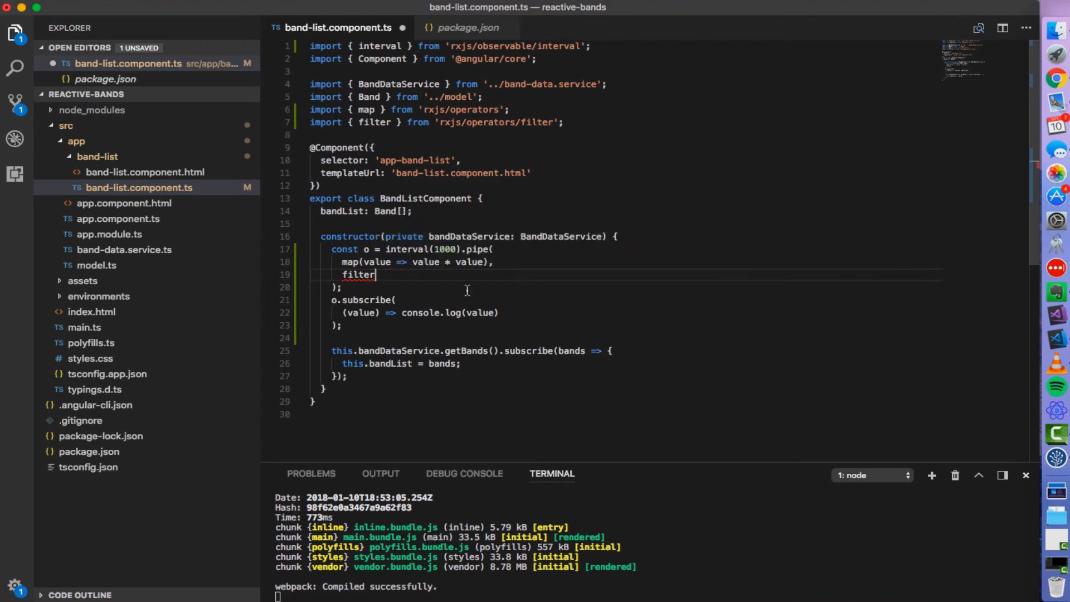
text((value =>)
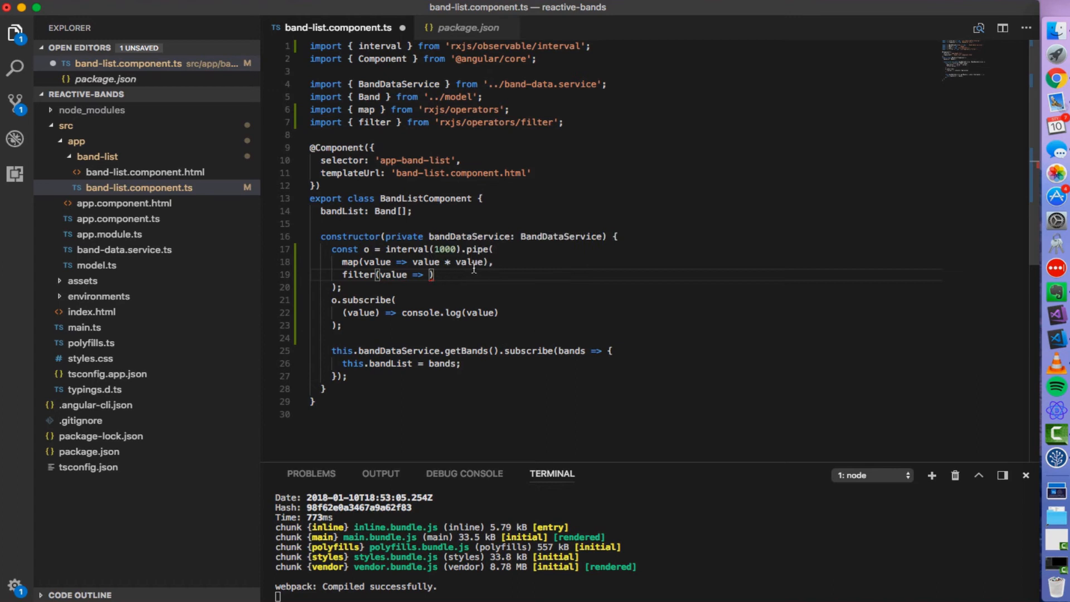
mouse_move(511, 286)
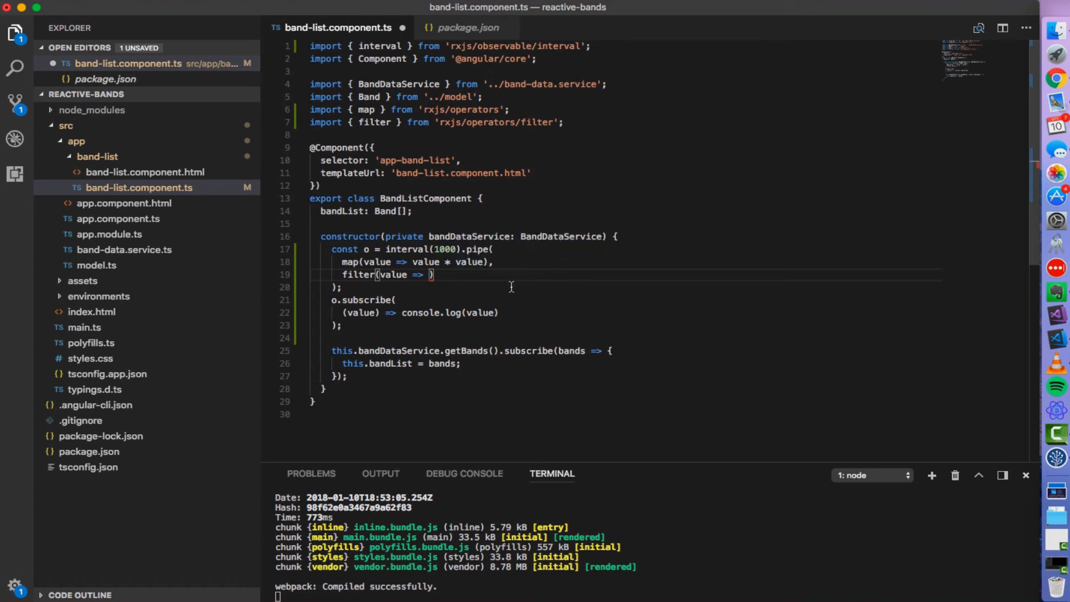
text(value)
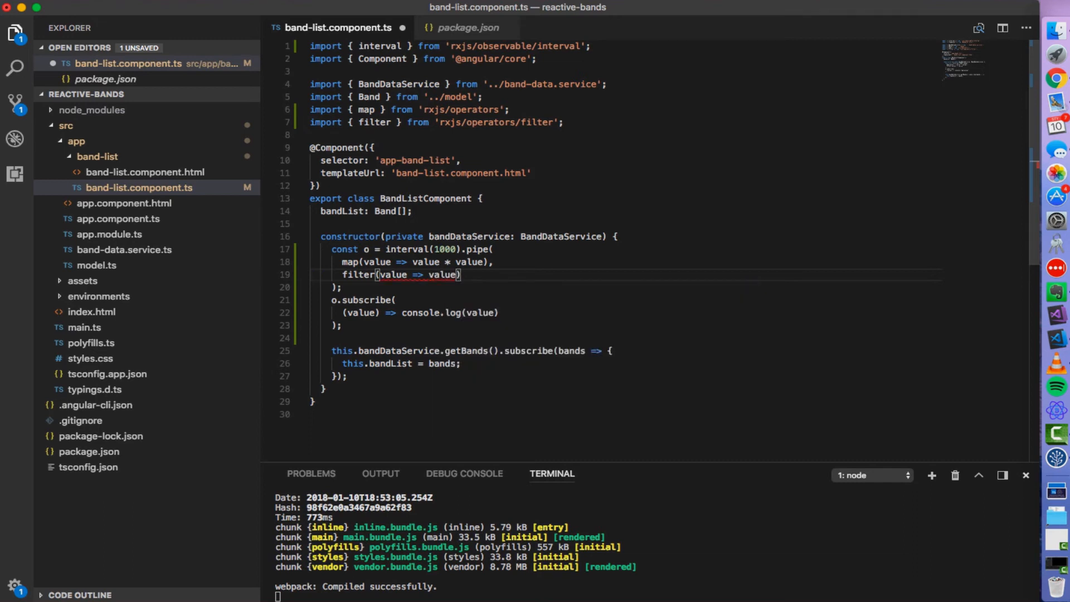
text(%)
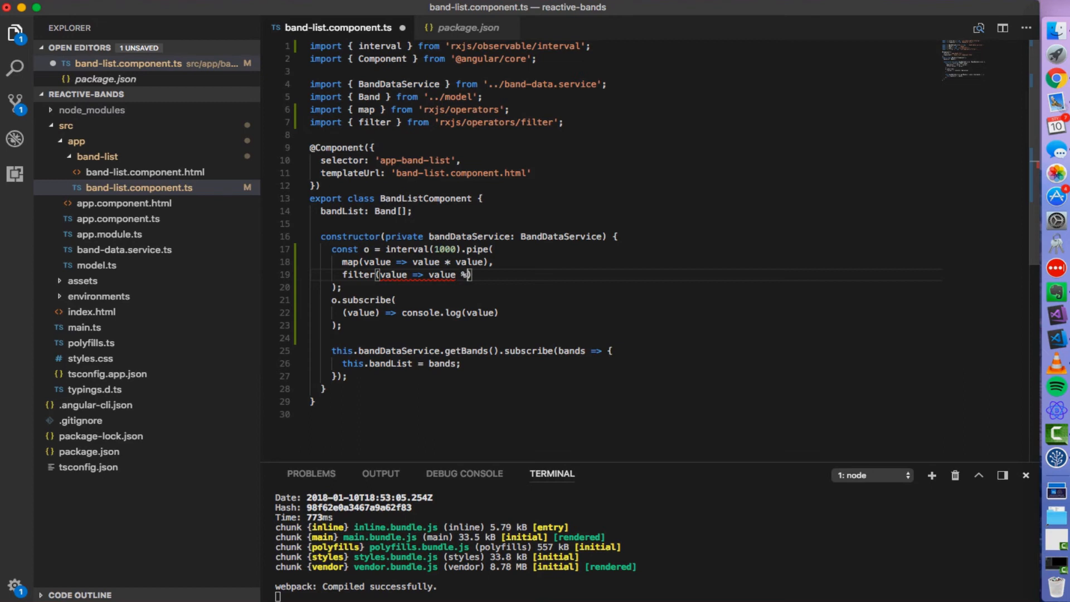
text(2 === 0)
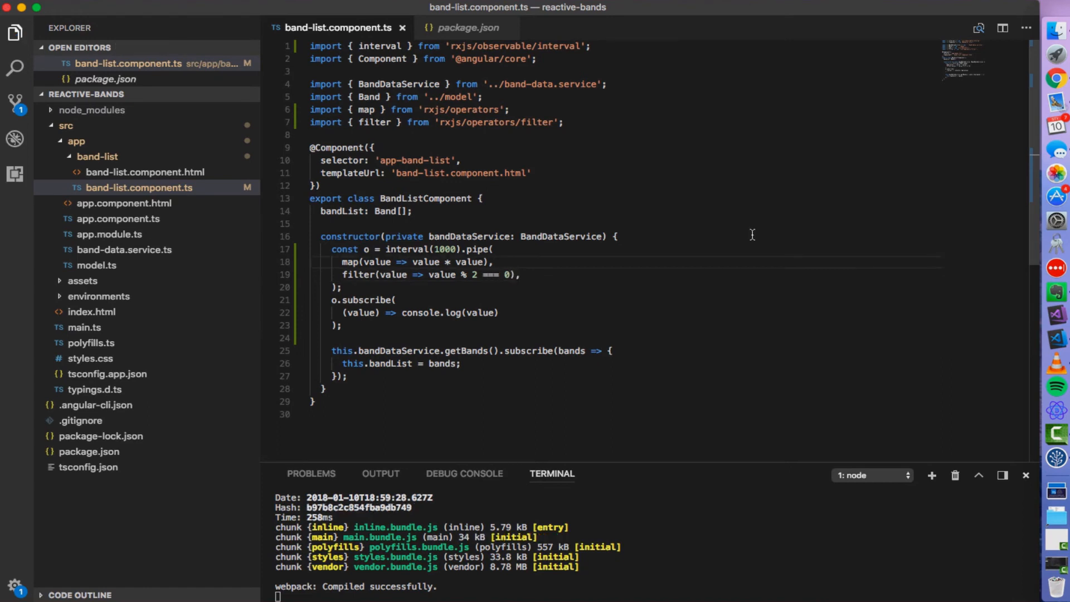
click(1055, 78)
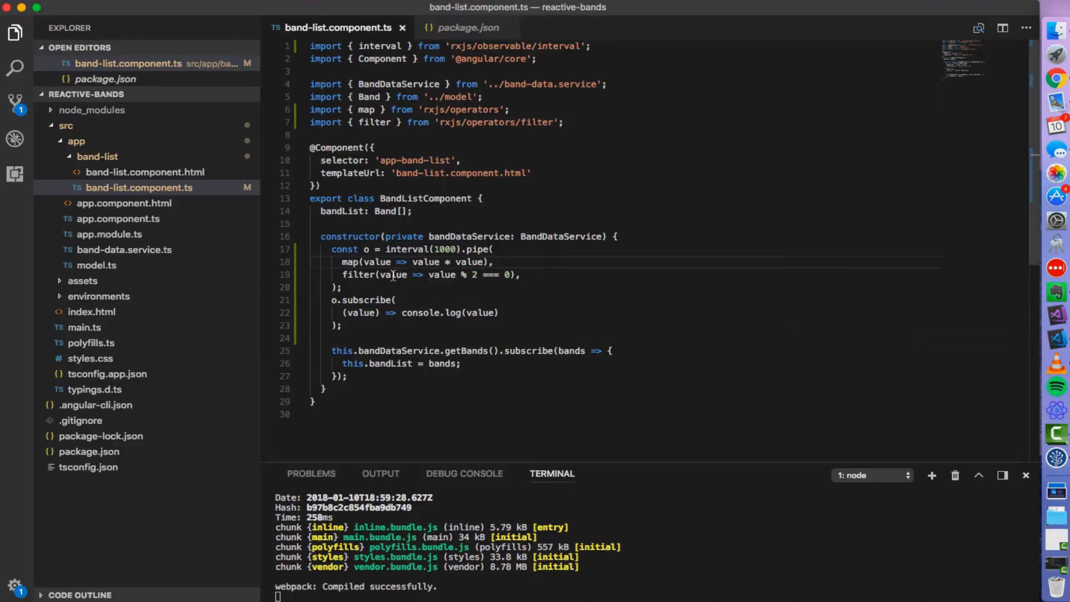
drag(381, 274, 506, 274)
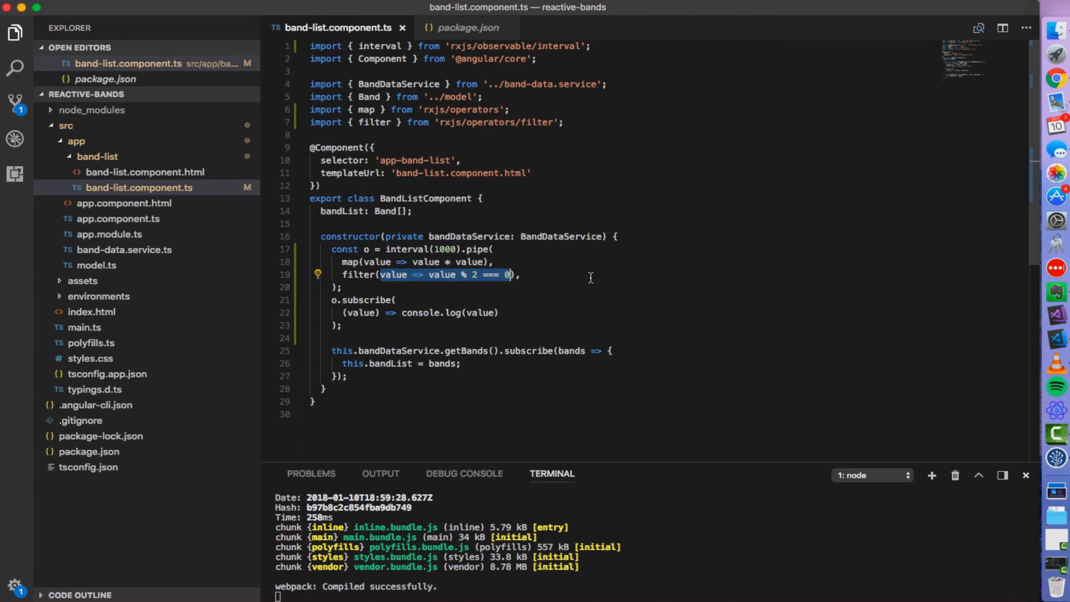
mouse_move(401, 260)
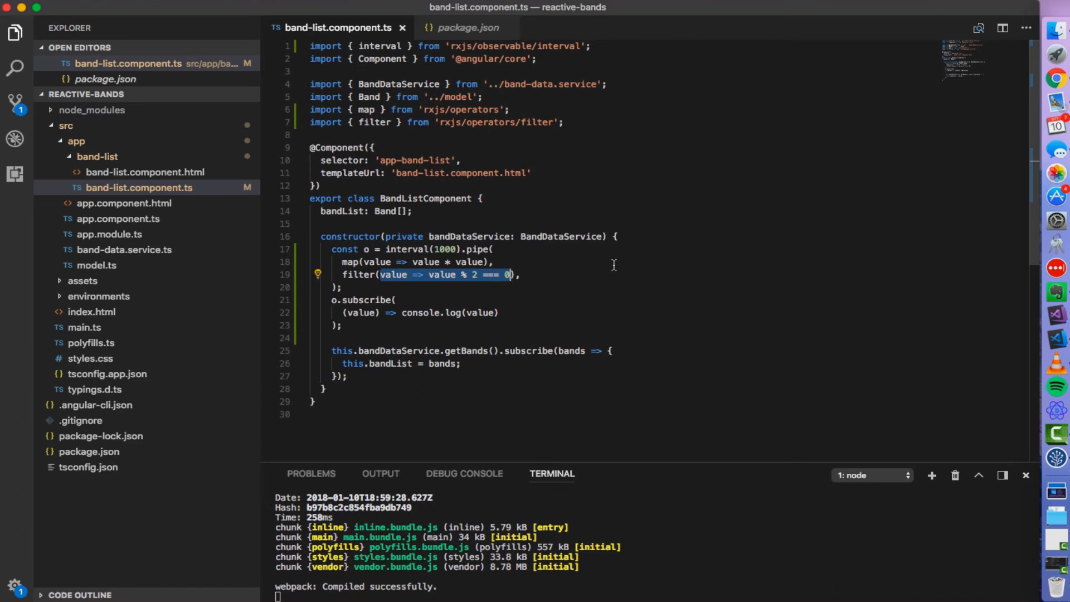
mouse_move(654, 233)
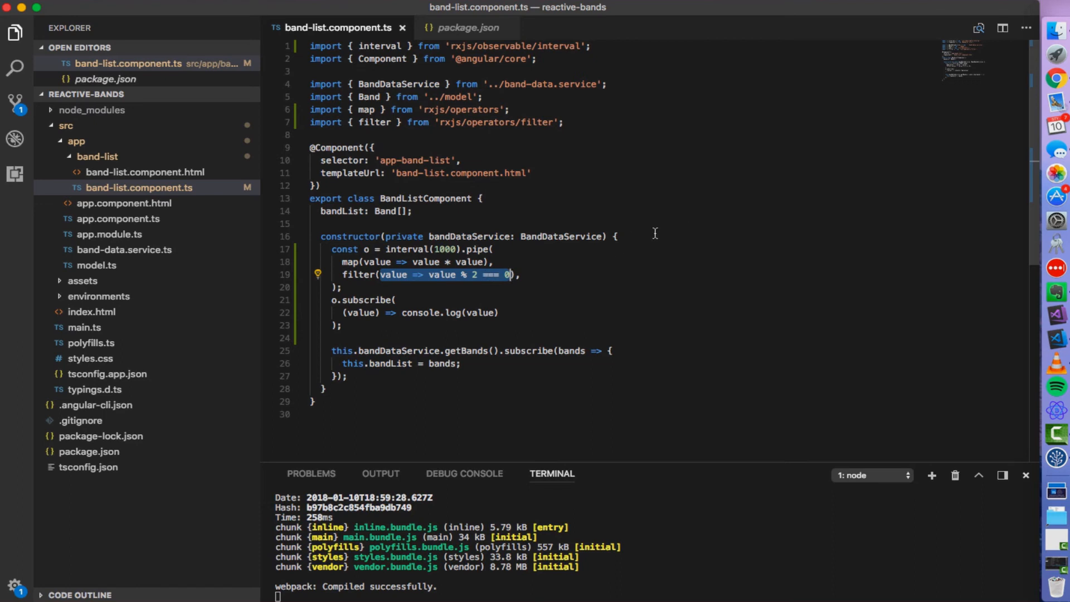
mouse_move(1055, 80)
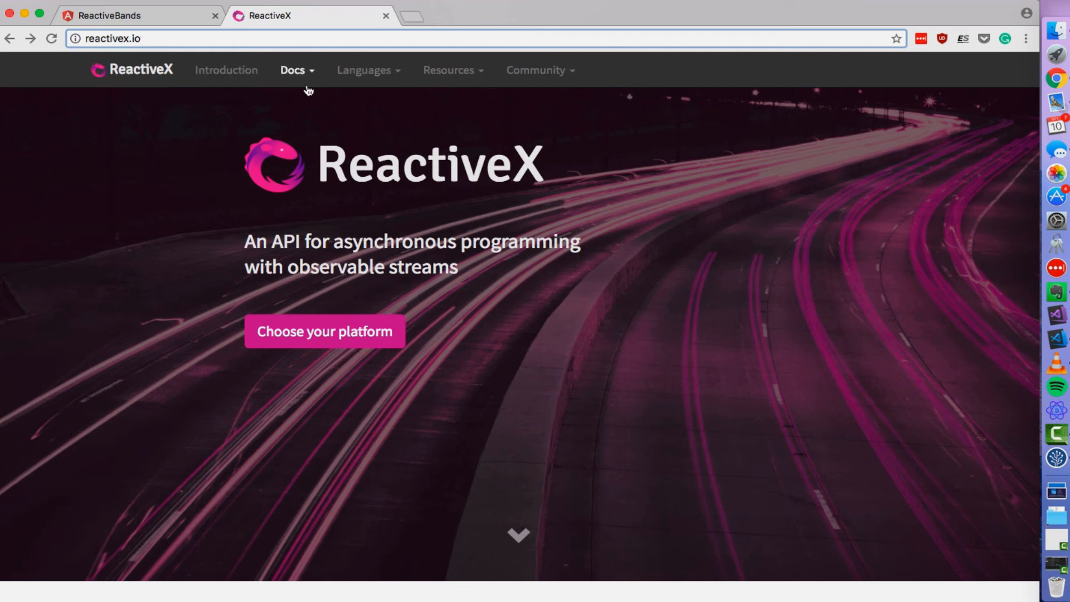
Navigate from the Docs menu to the Operators page and scroll to Transforming Observables.
click(297, 69)
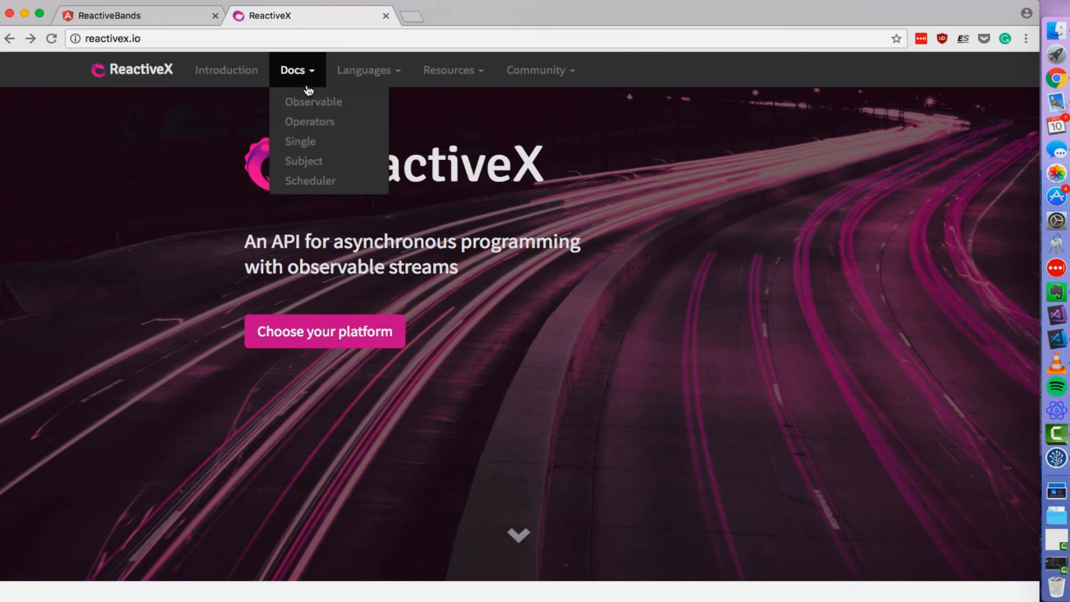
click(309, 121)
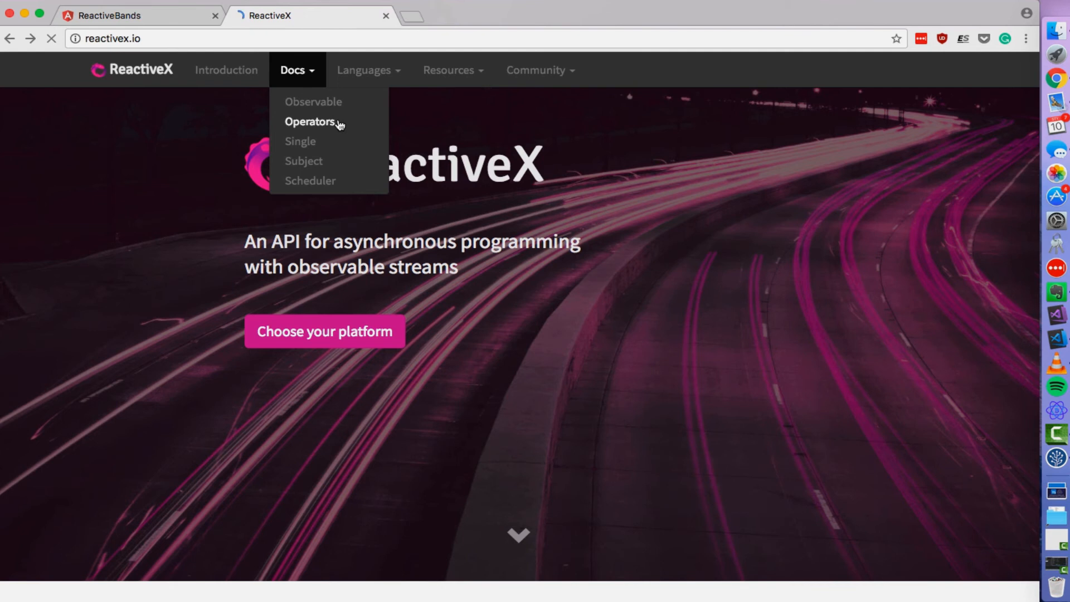
click(311, 121)
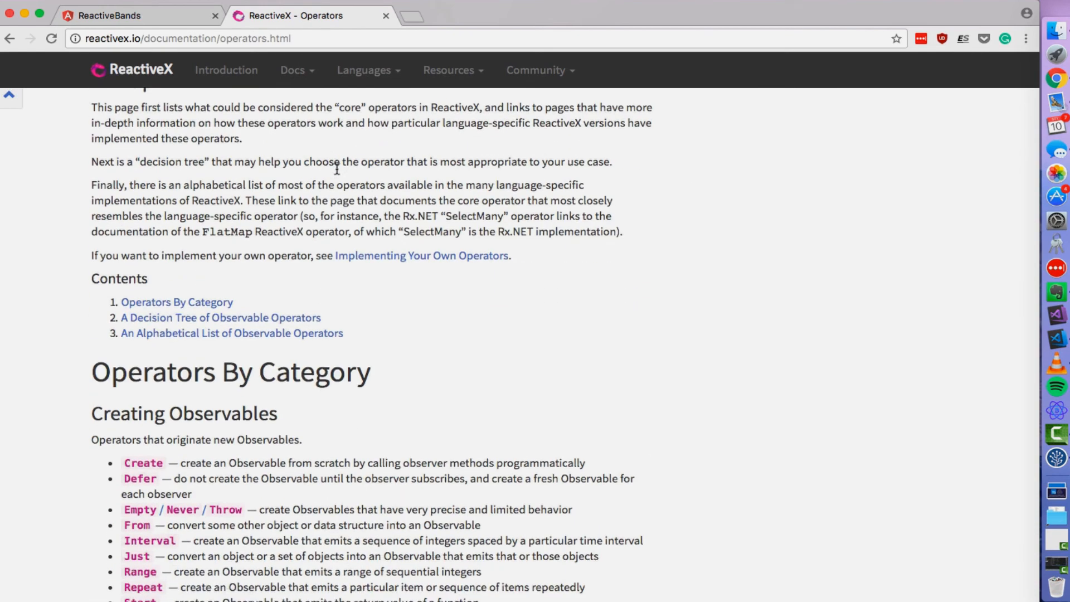
scroll(down, 3)
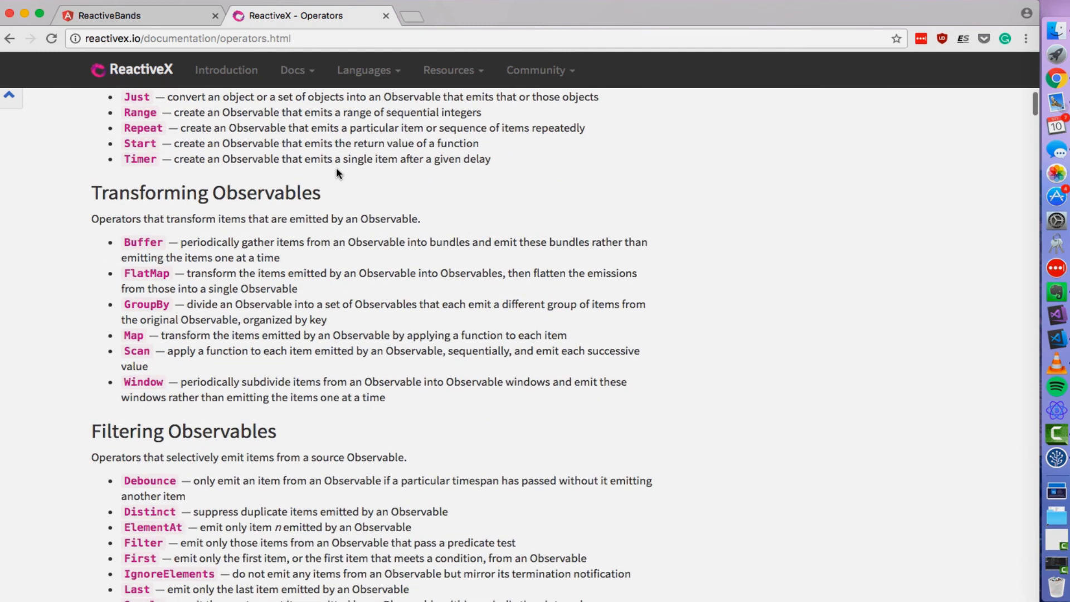
mouse_move(135, 339)
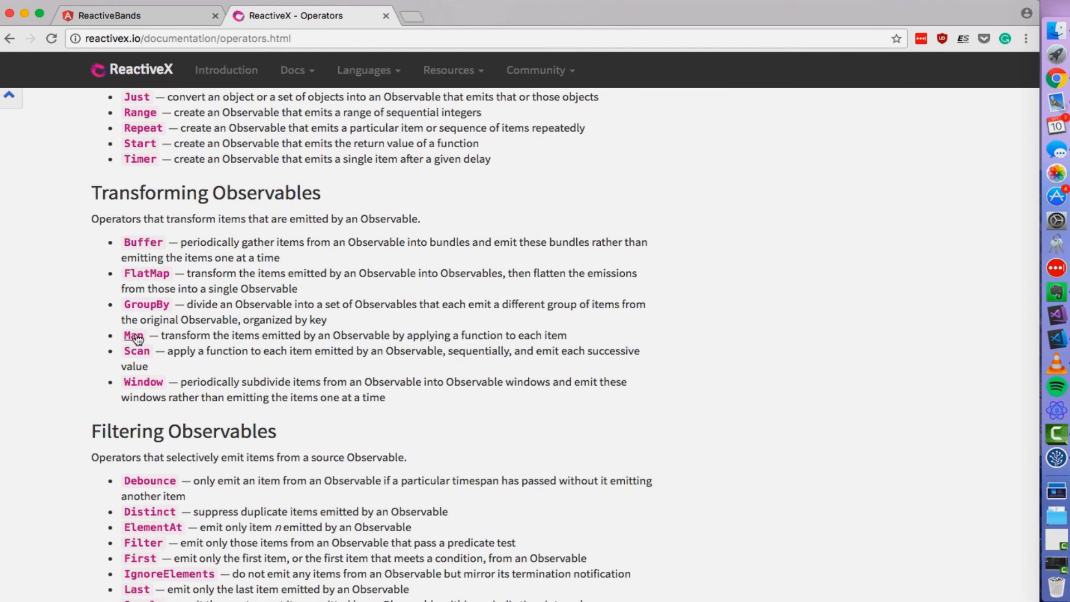
View the Map operator page and its marble diagram multiplying values by ten.
click(135, 335)
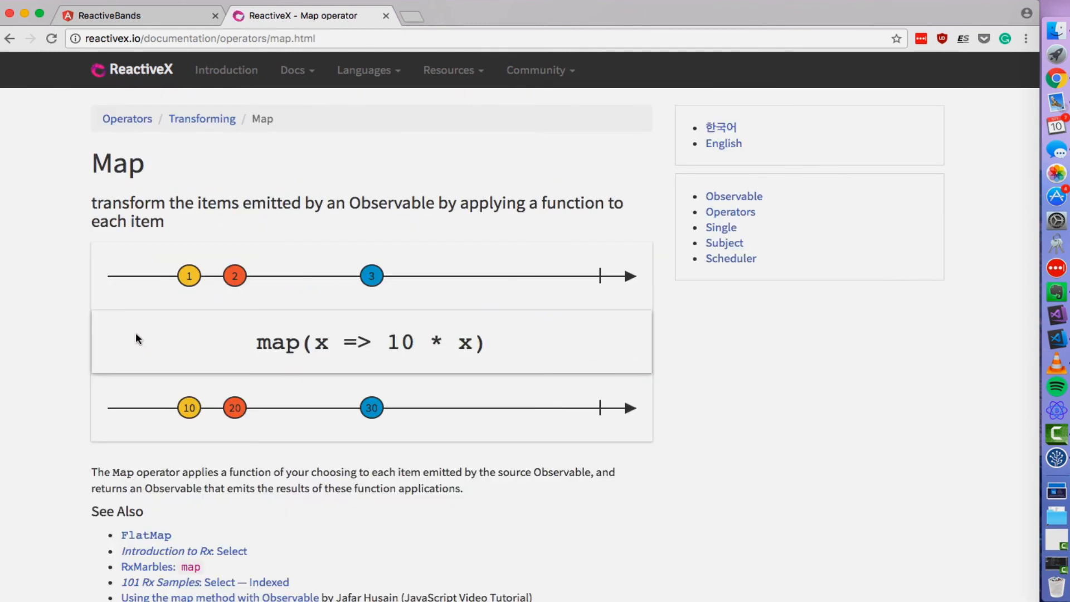
scroll(down, 3)
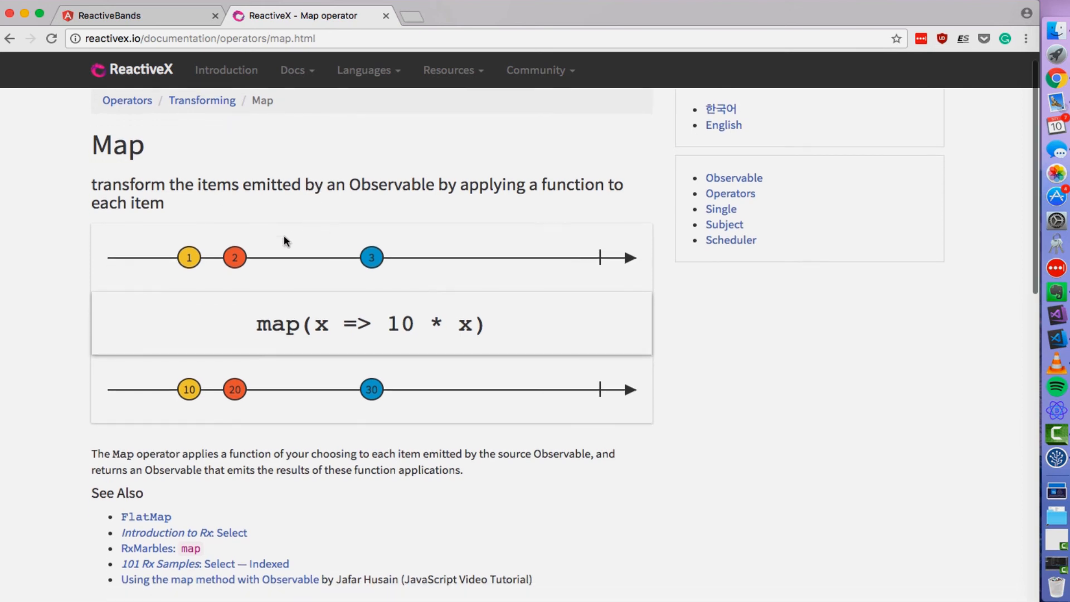
mouse_move(619, 248)
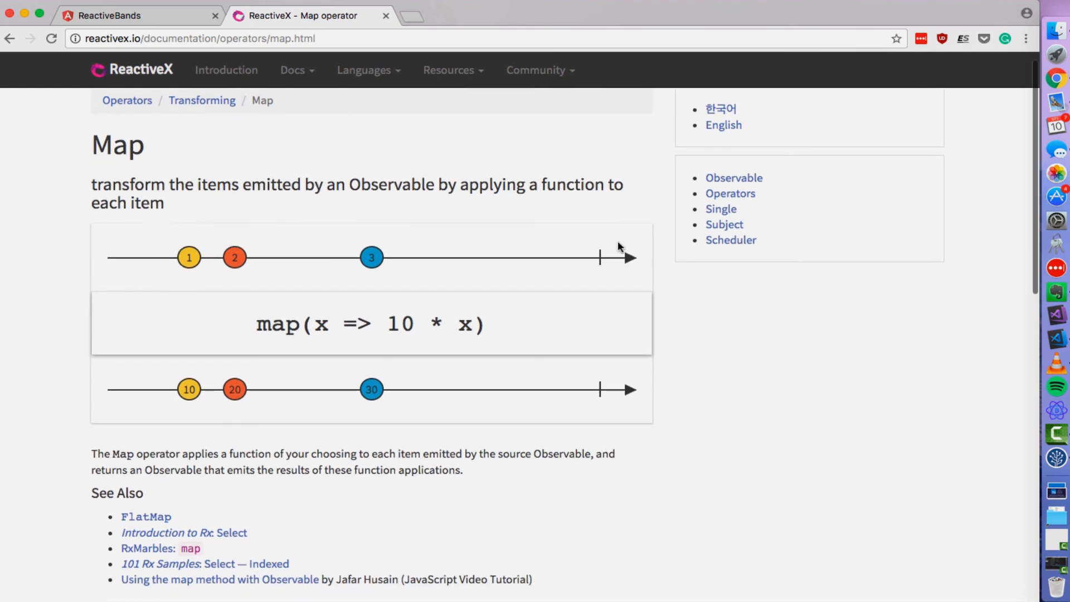
mouse_move(174, 255)
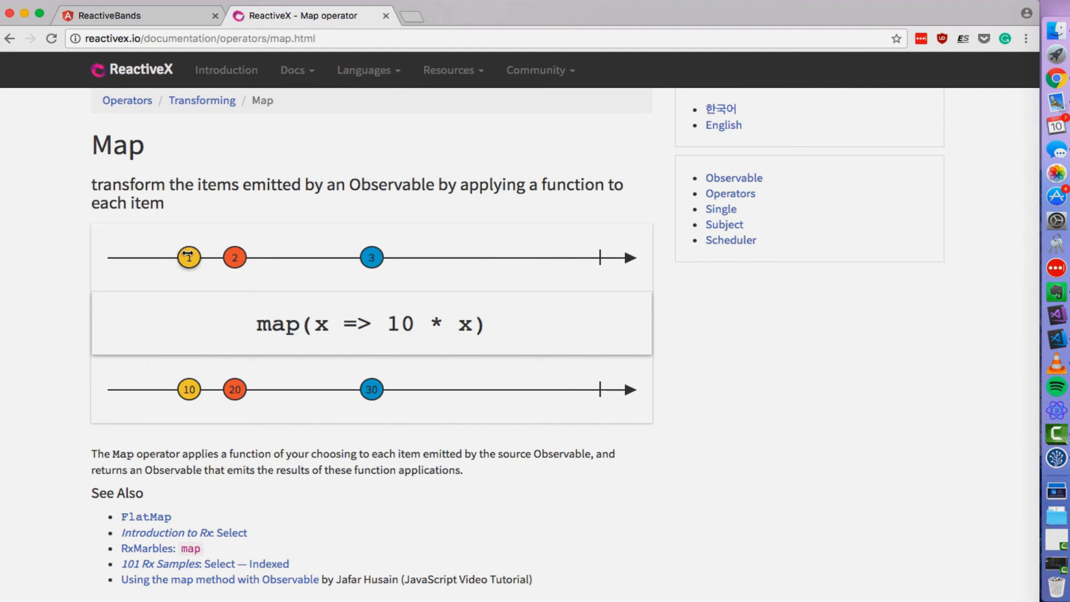
mouse_move(191, 380)
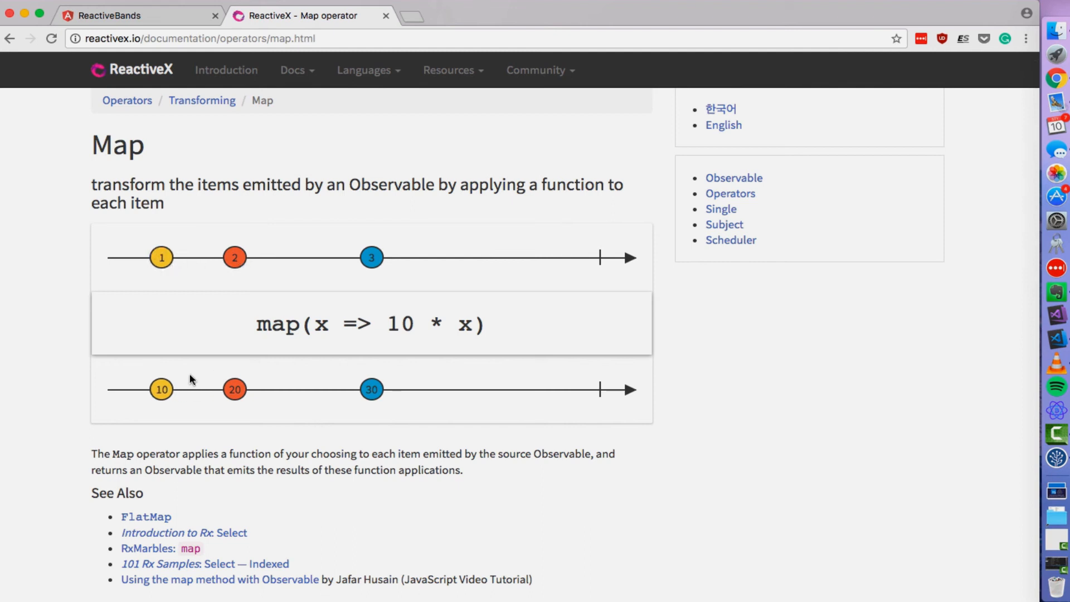
mouse_move(391, 395)
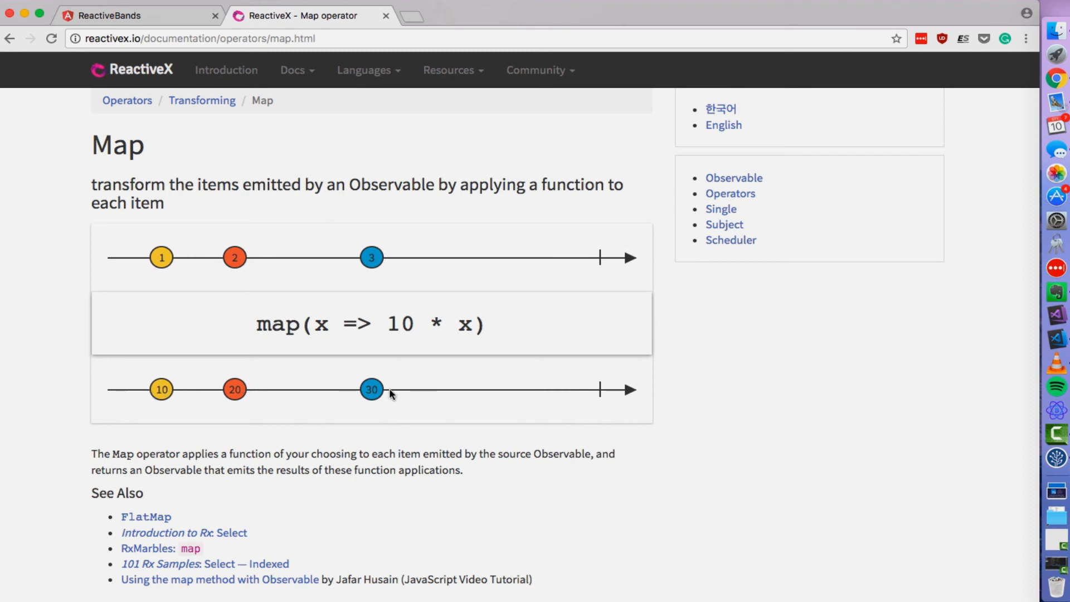
mouse_move(297, 388)
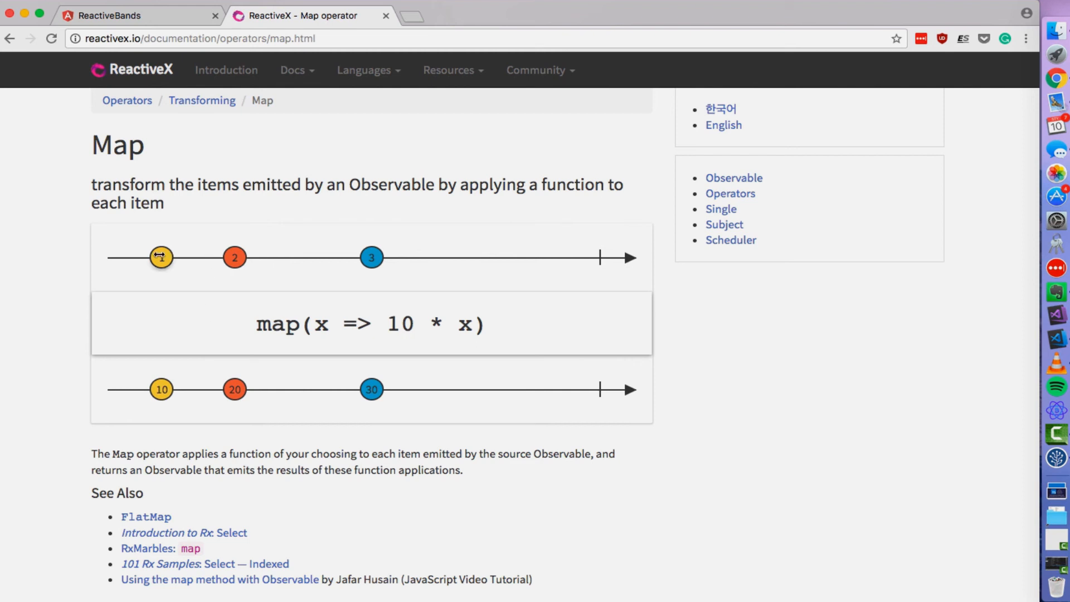
mouse_move(413, 261)
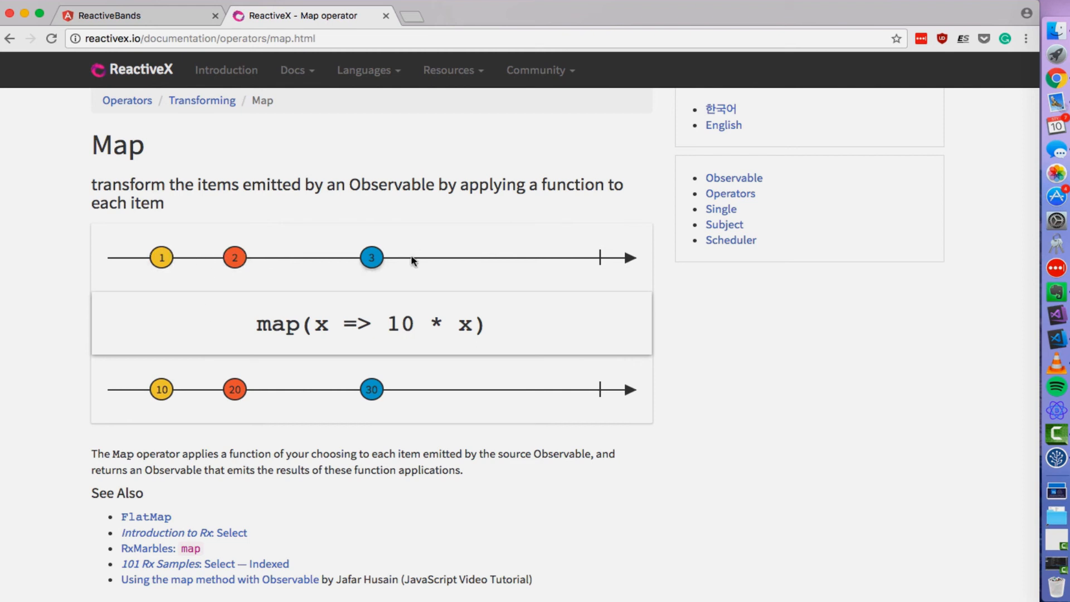
mouse_move(272, 393)
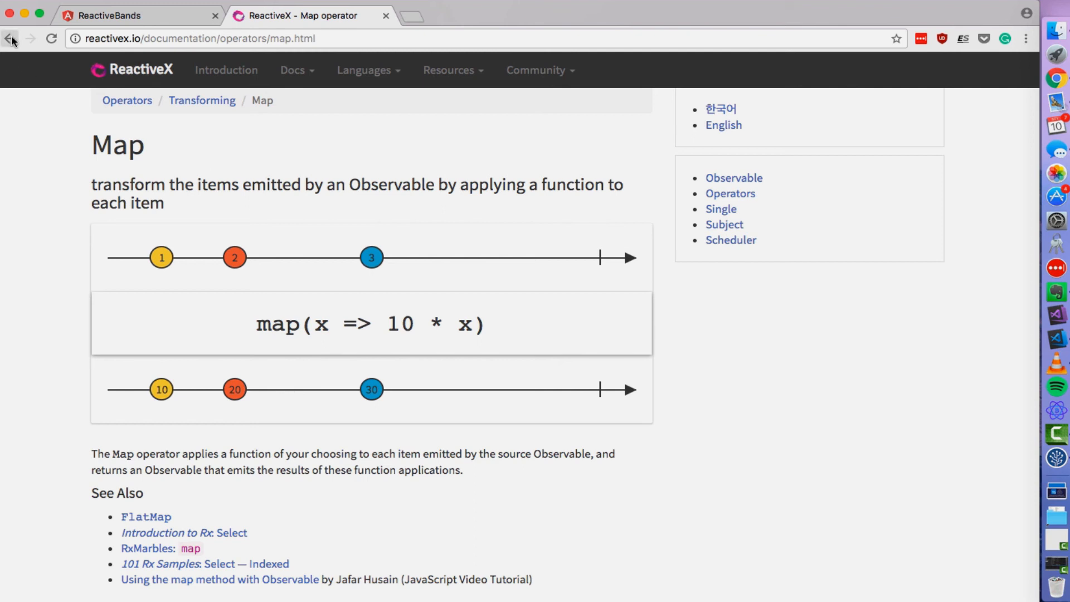
Return to the operators list and view the Filter operator page with its marble diagram.
click(10, 38)
text(filter)
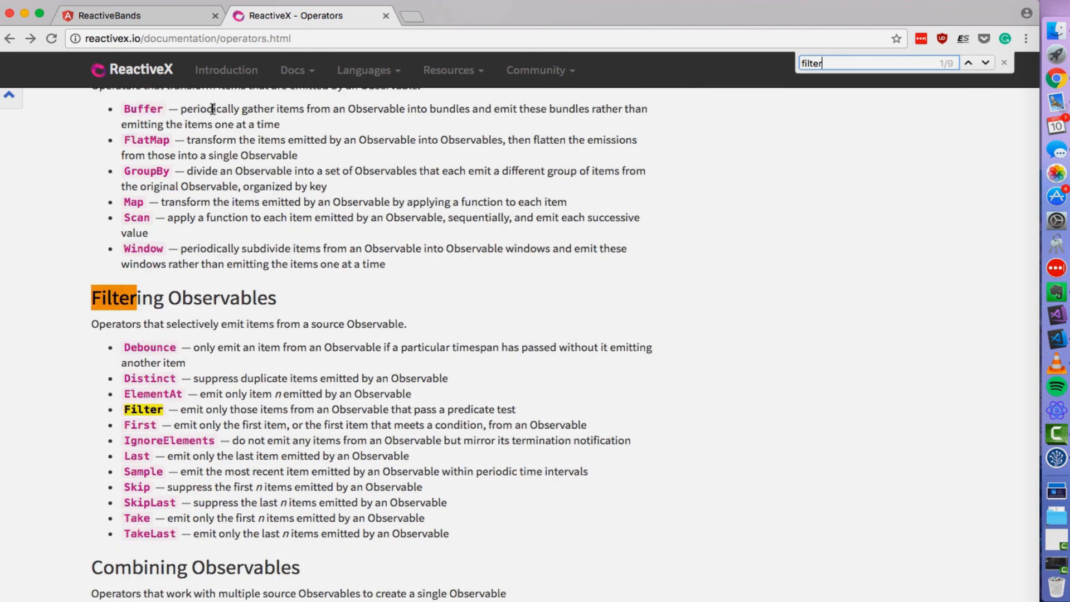
click(143, 409)
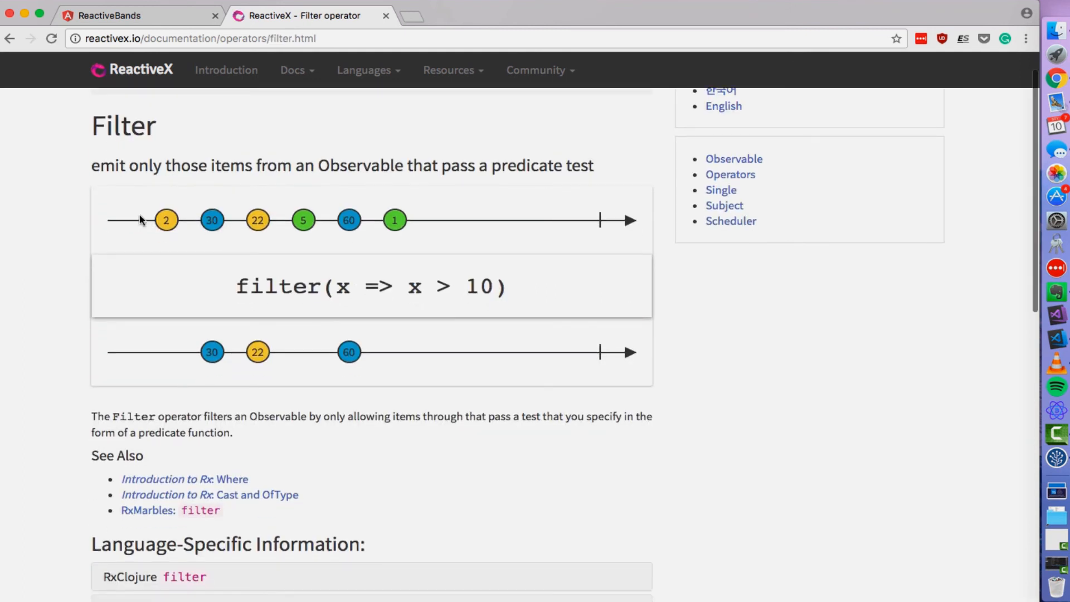
mouse_move(395, 219)
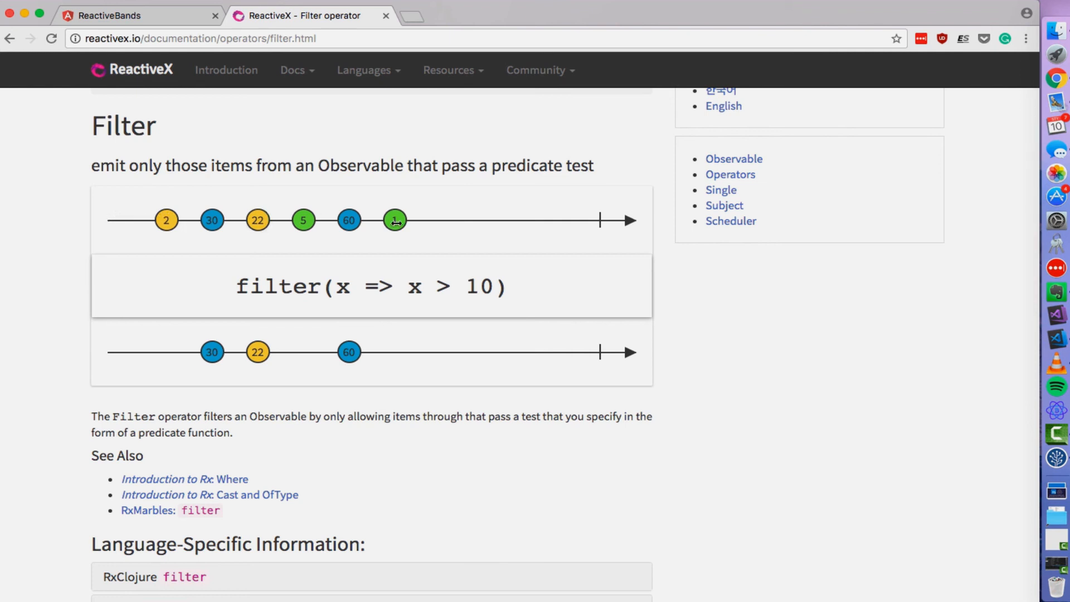
mouse_move(341, 322)
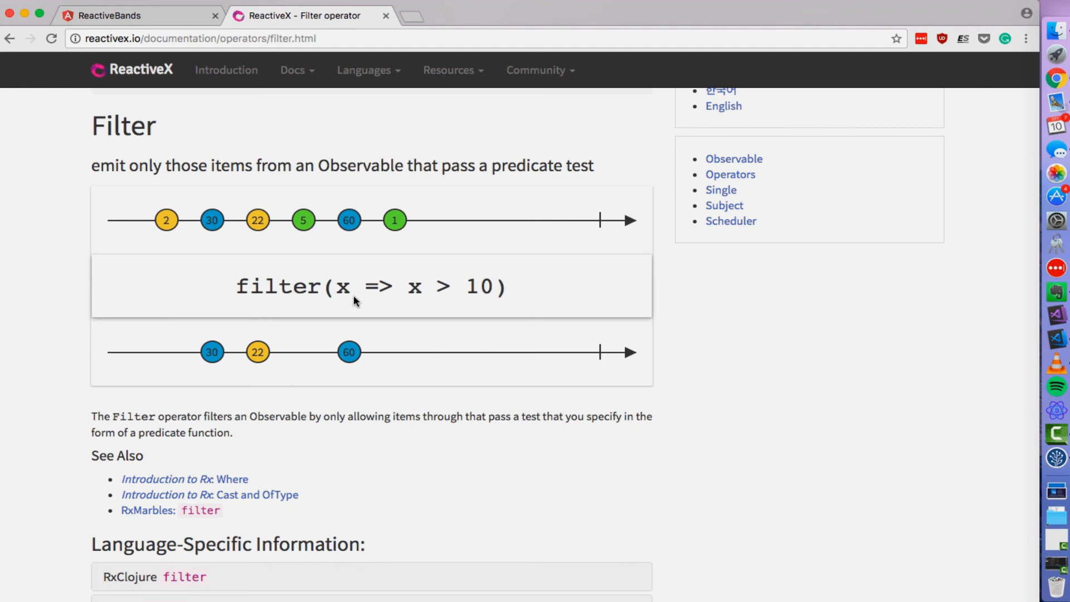
mouse_move(402, 292)
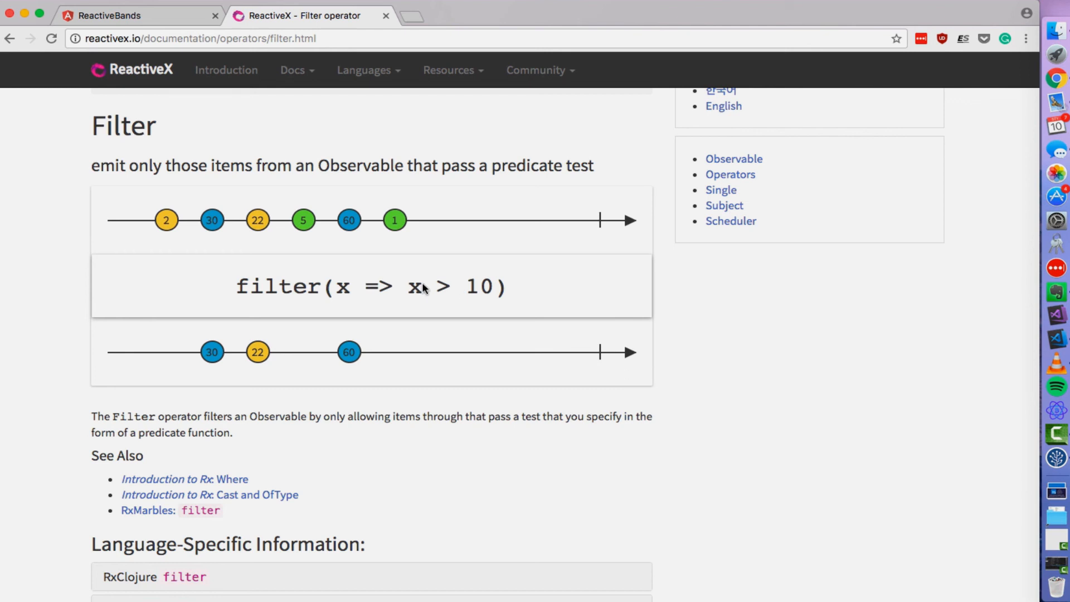
mouse_move(424, 289)
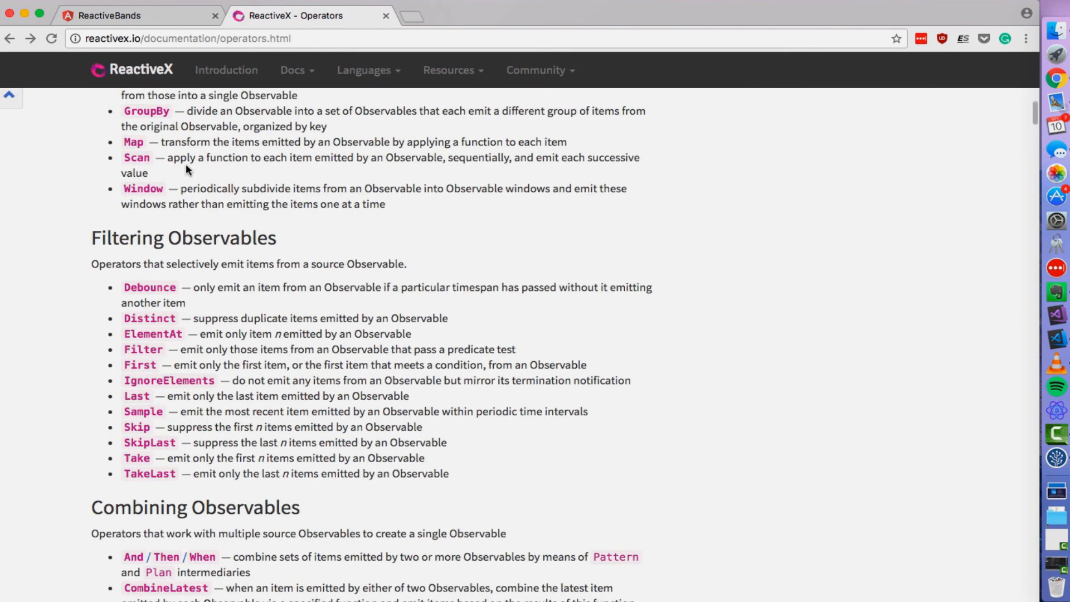
Scroll through the filtering, combining and aggregate categories down to the Decision Tree heading.
scroll(up, 3)
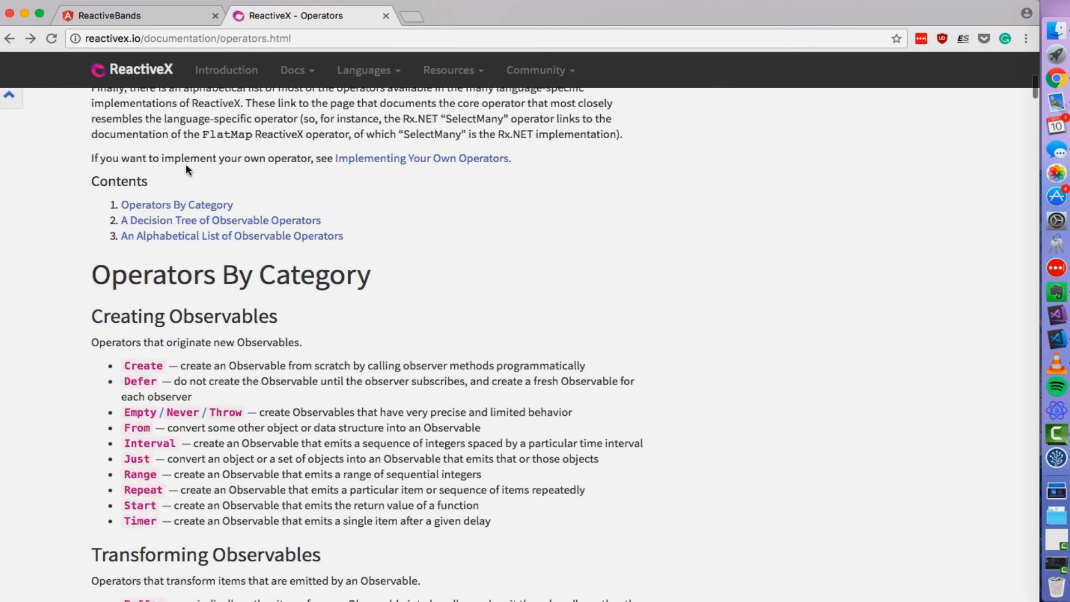
scroll(down, 3)
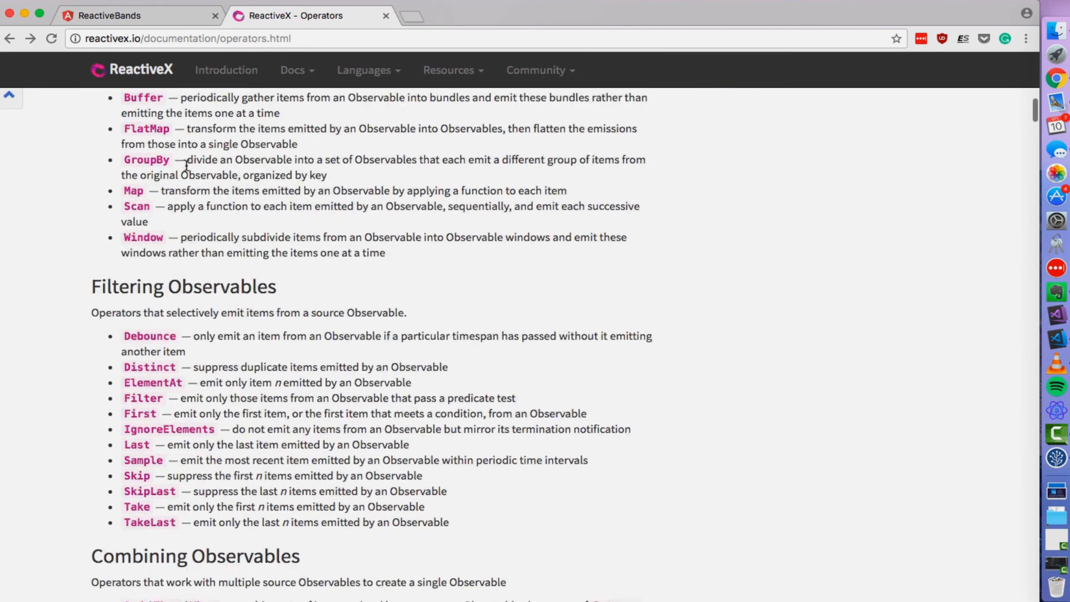
scroll(down, 3)
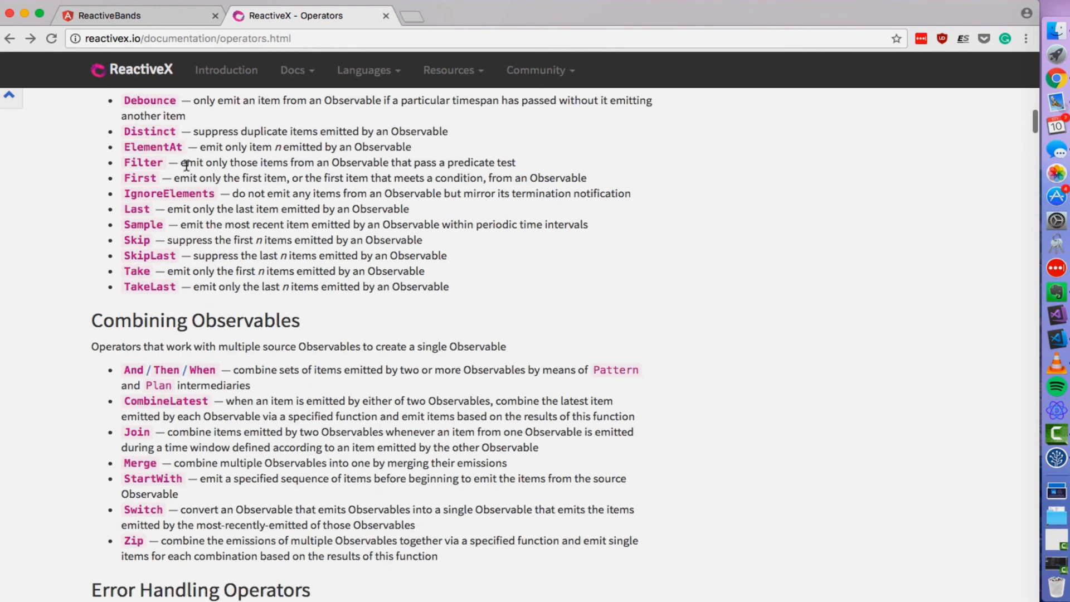
scroll(down, 3)
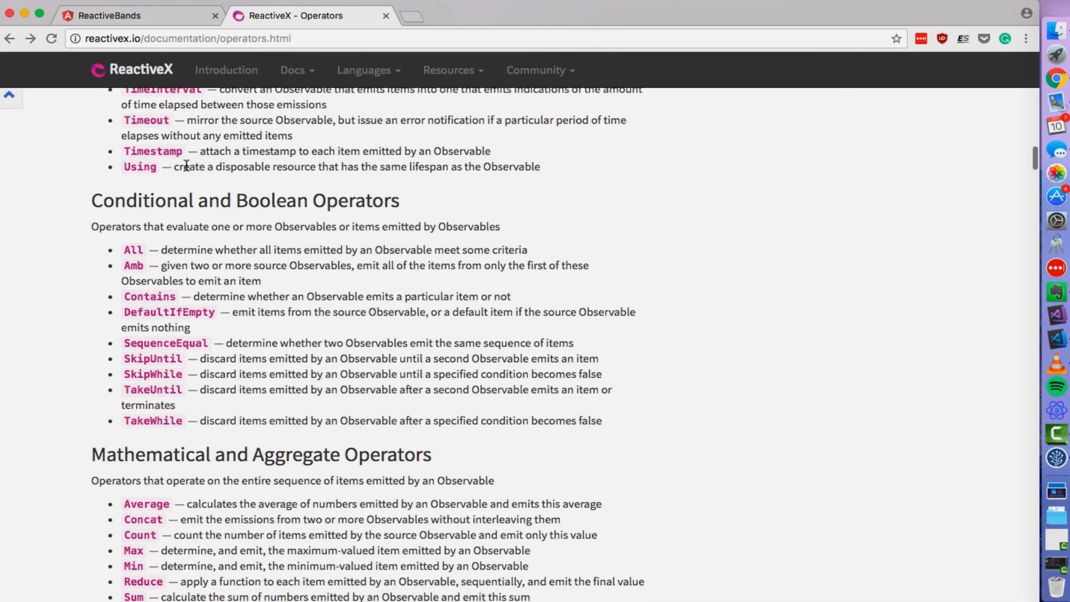
scroll(down, 3)
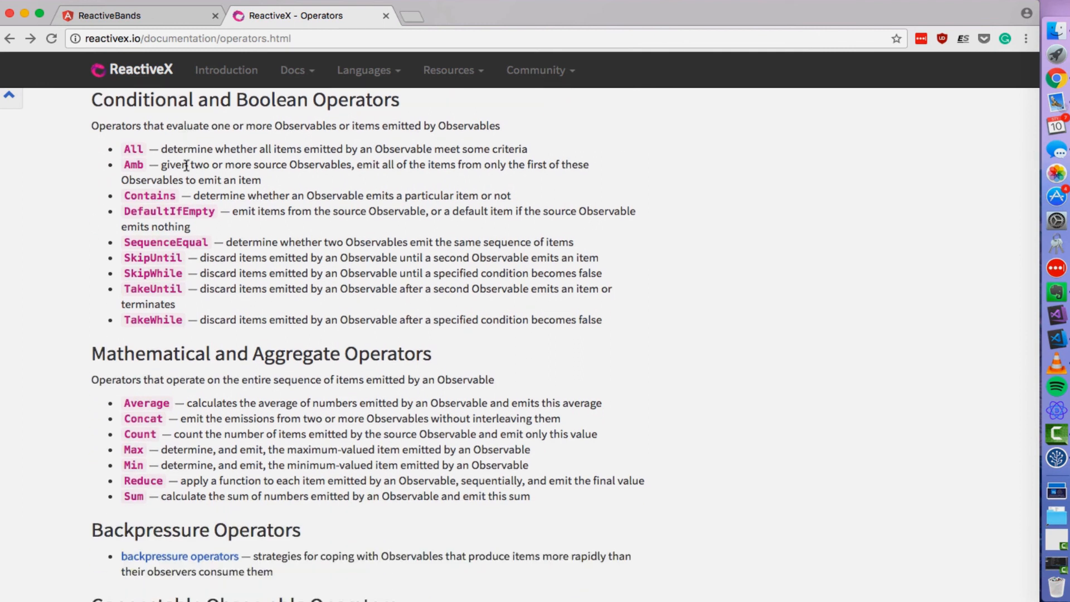
scroll(down, 3)
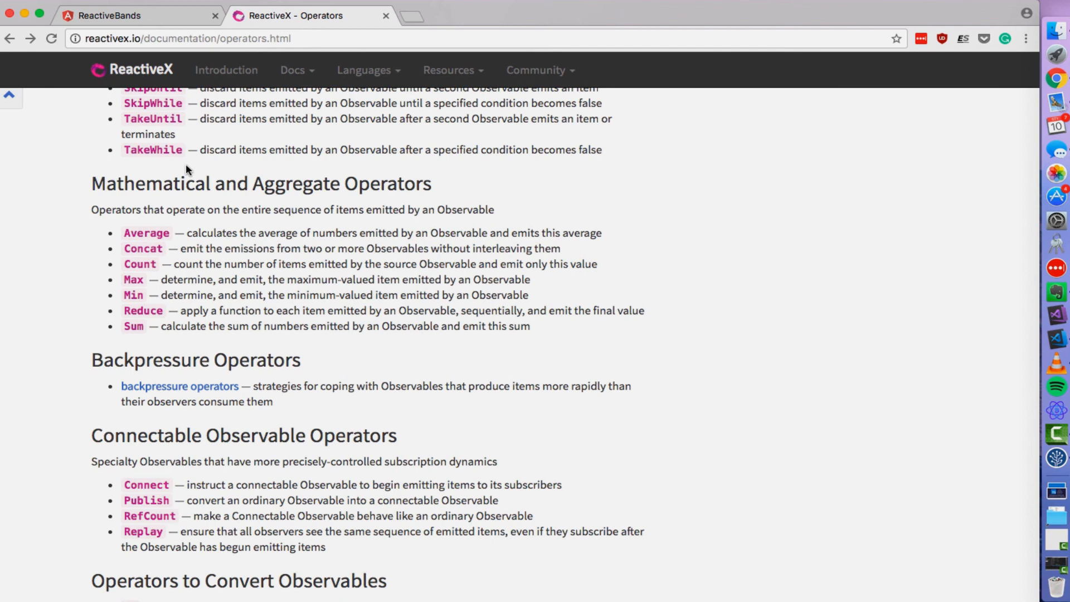
mouse_move(369, 267)
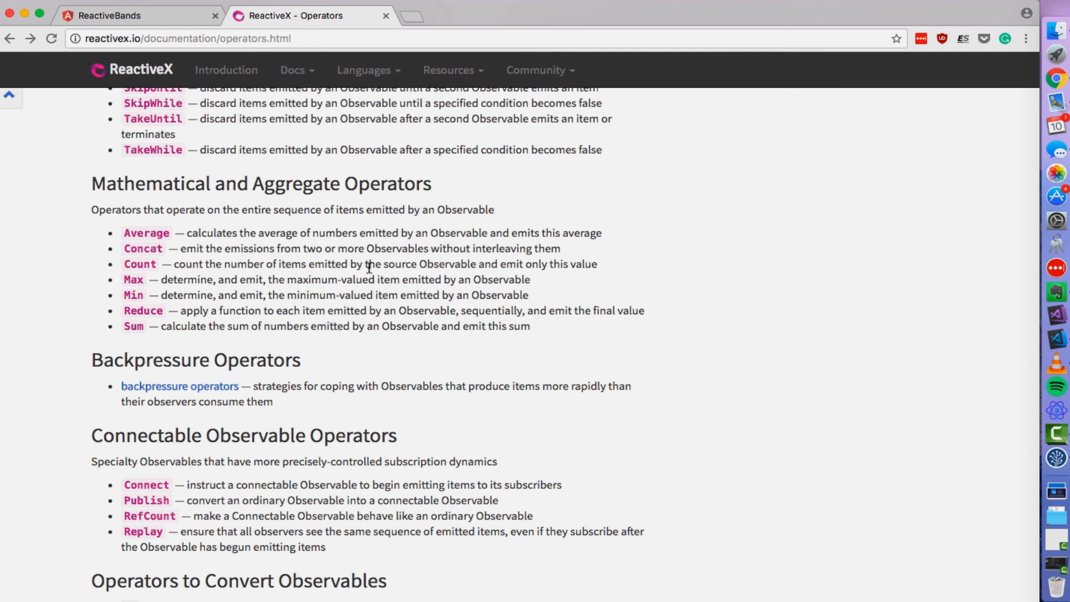
scroll(down, 3)
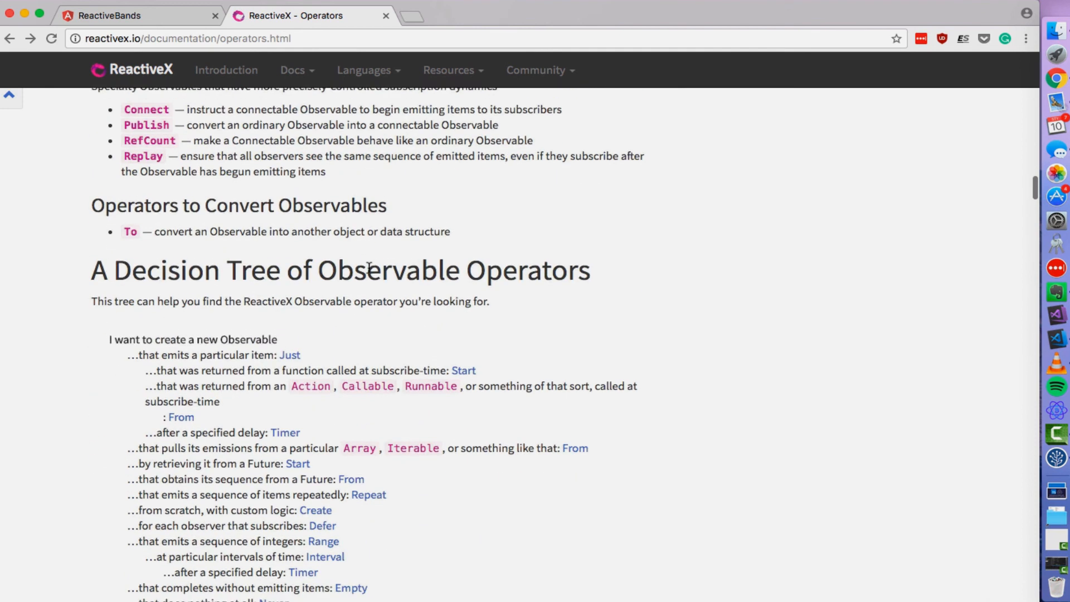
scroll(down, 3)
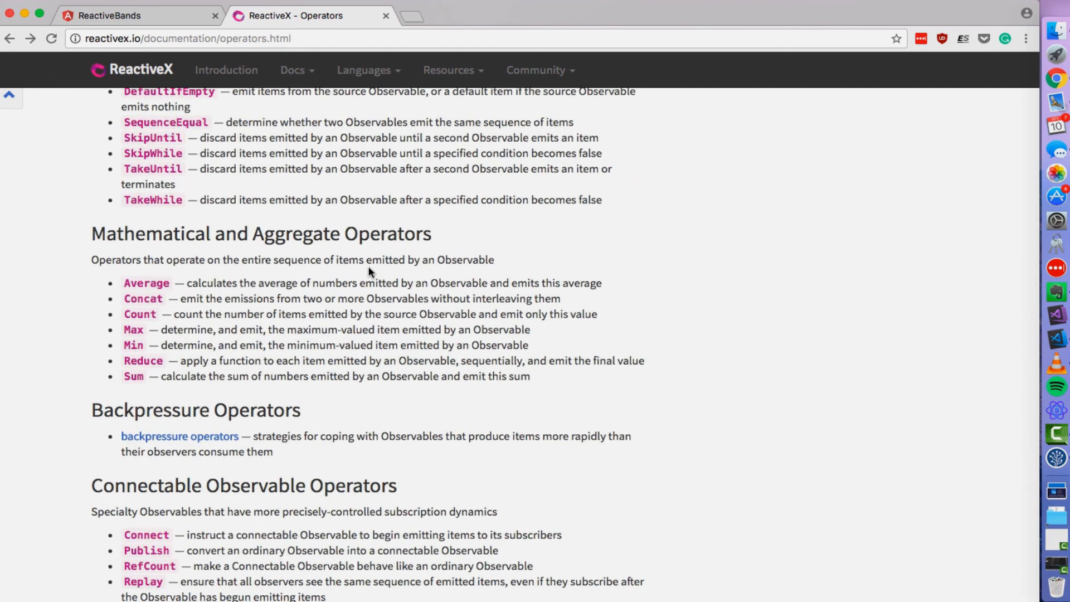
scroll(down, 3)
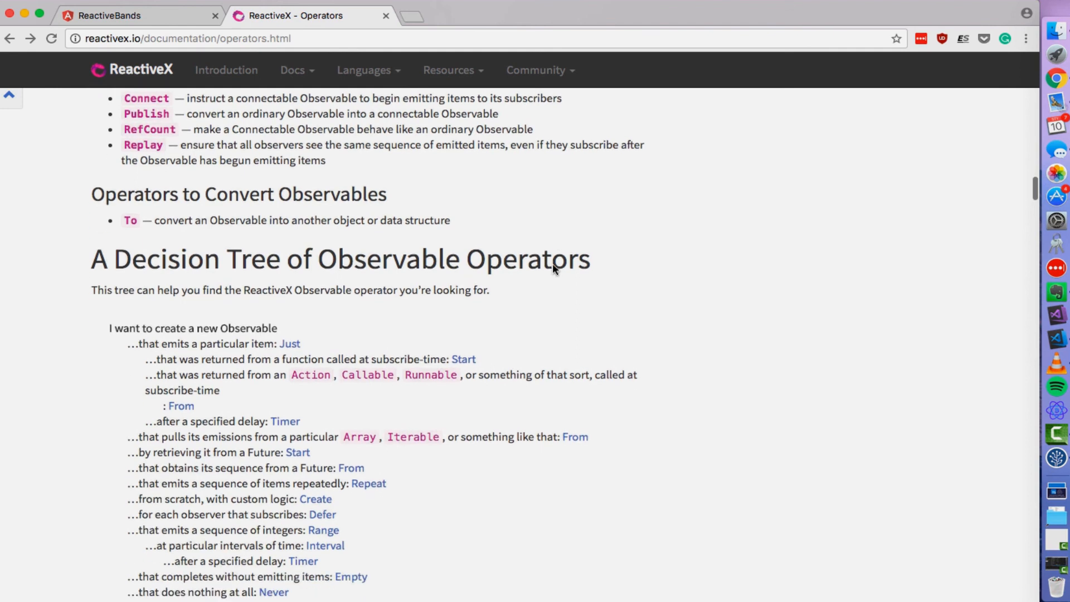
scroll(down, 3)
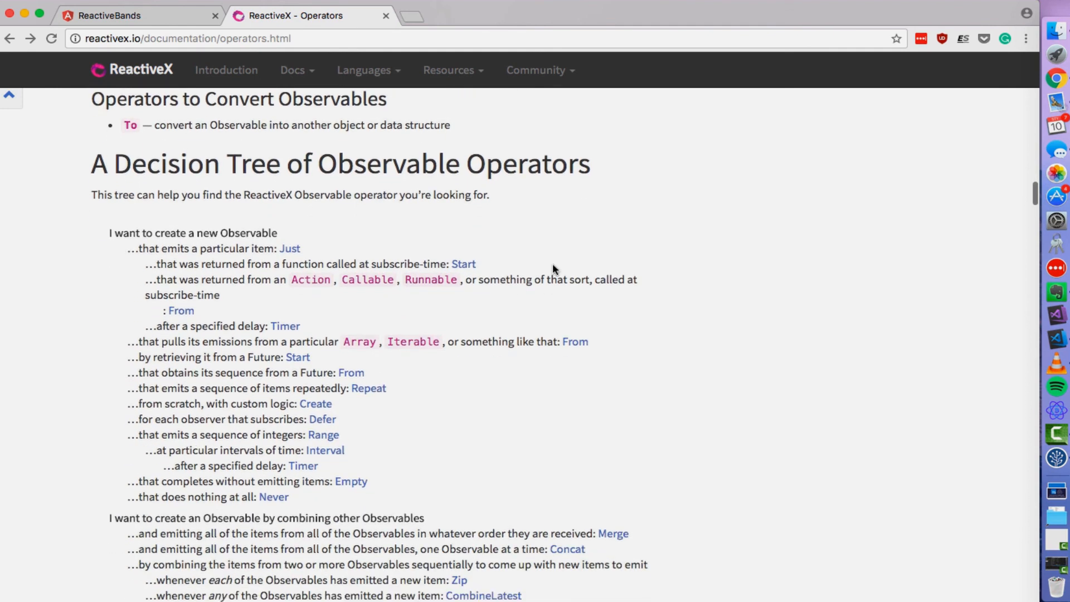
Select 'A Decision Tree' in the heading and read down through the tree's branches.
drag(91, 164, 290, 163)
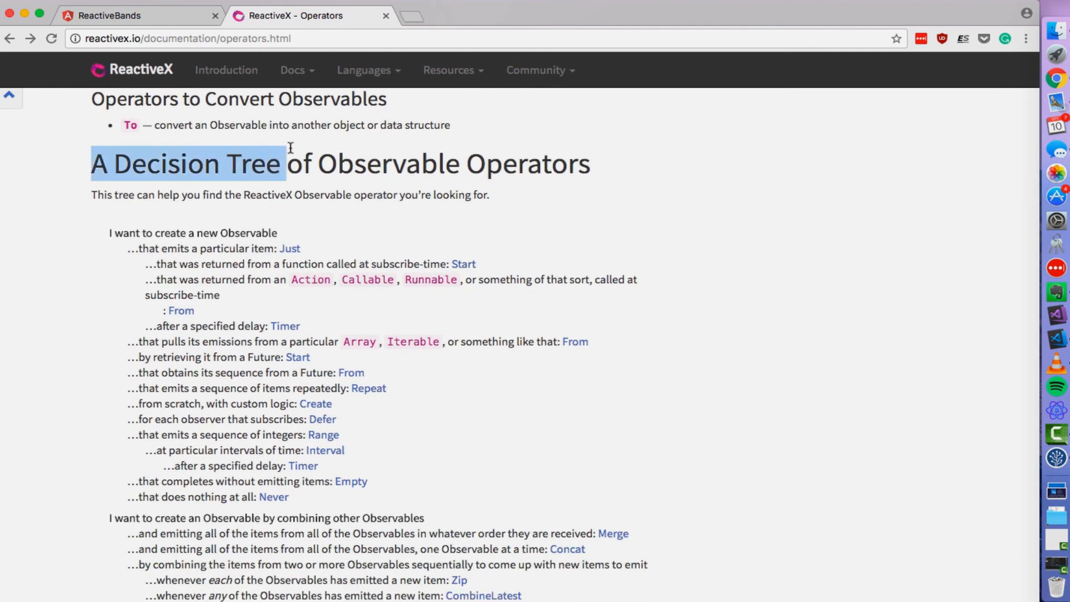
scroll(down, 3)
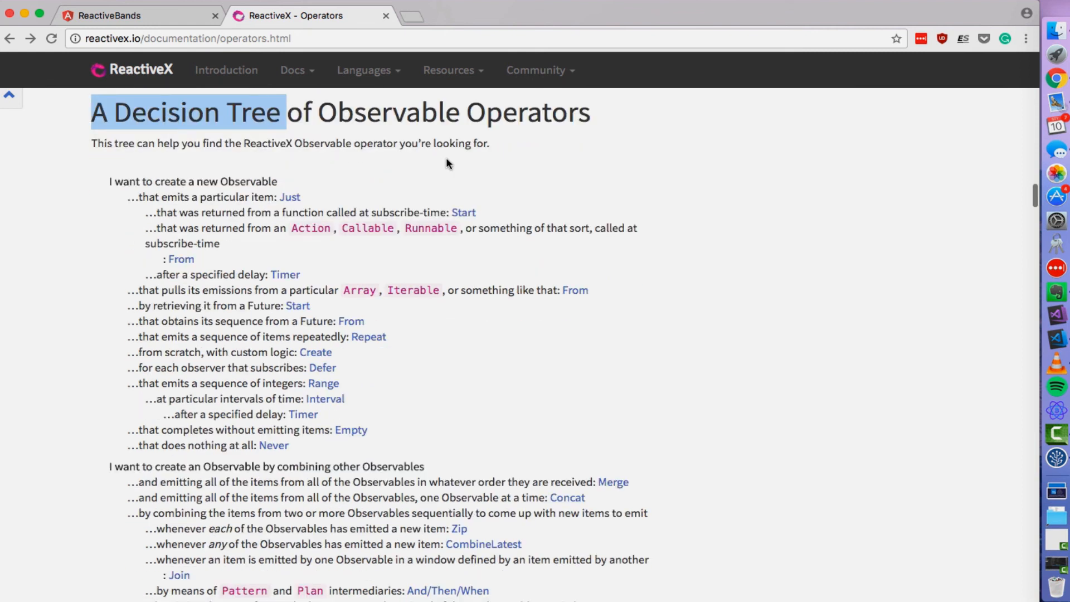
scroll(down, 3)
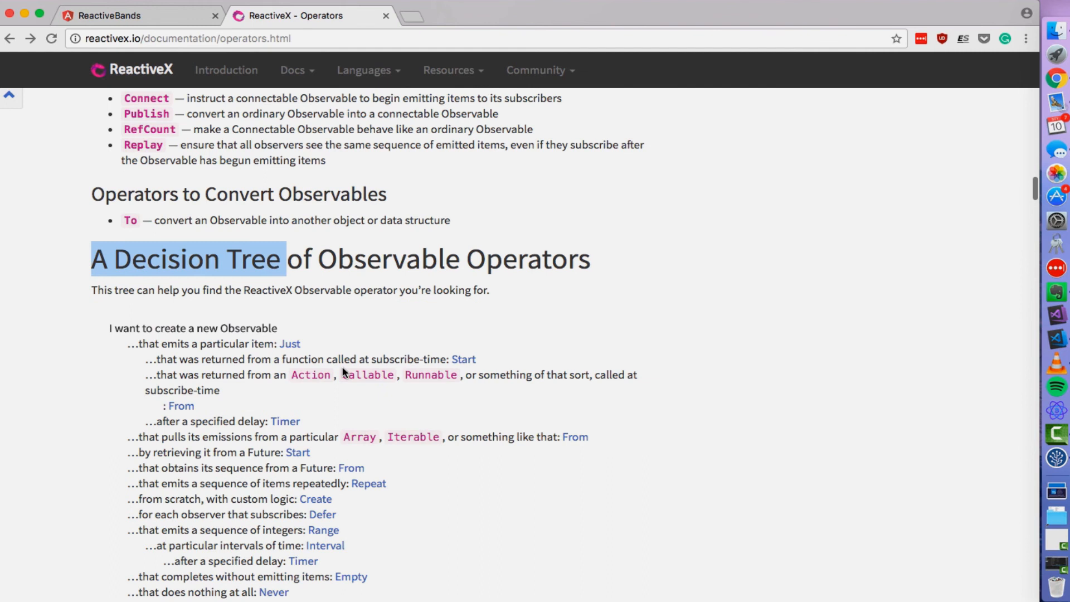
scroll(down, 3)
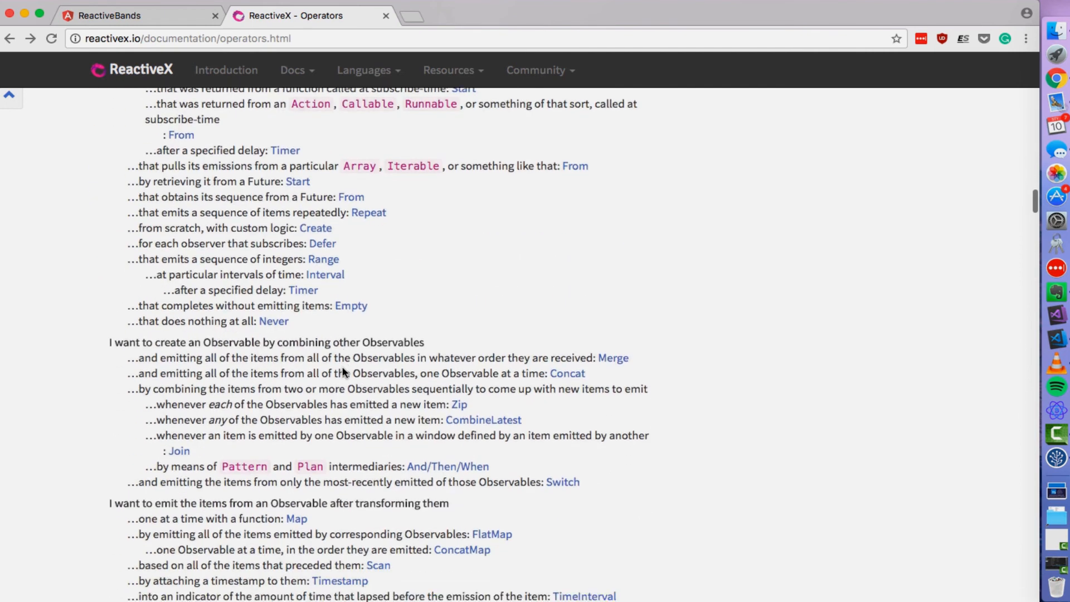
scroll(down, 3)
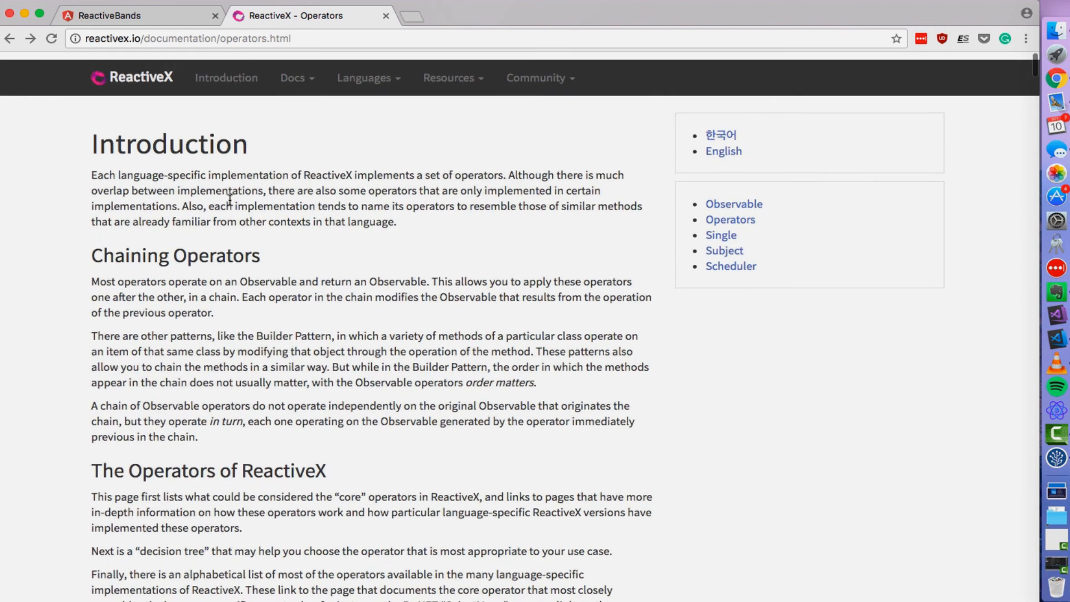
Return to the page top and expand the Languages menu listing RxJava, RxJS, RxNET and others.
scroll(down, 3)
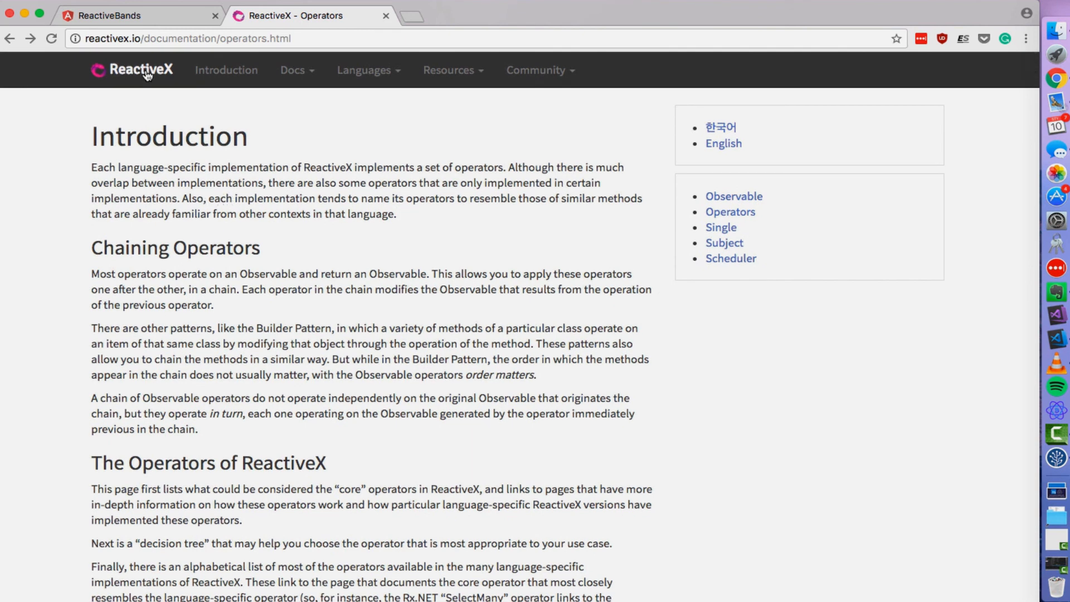
mouse_move(149, 73)
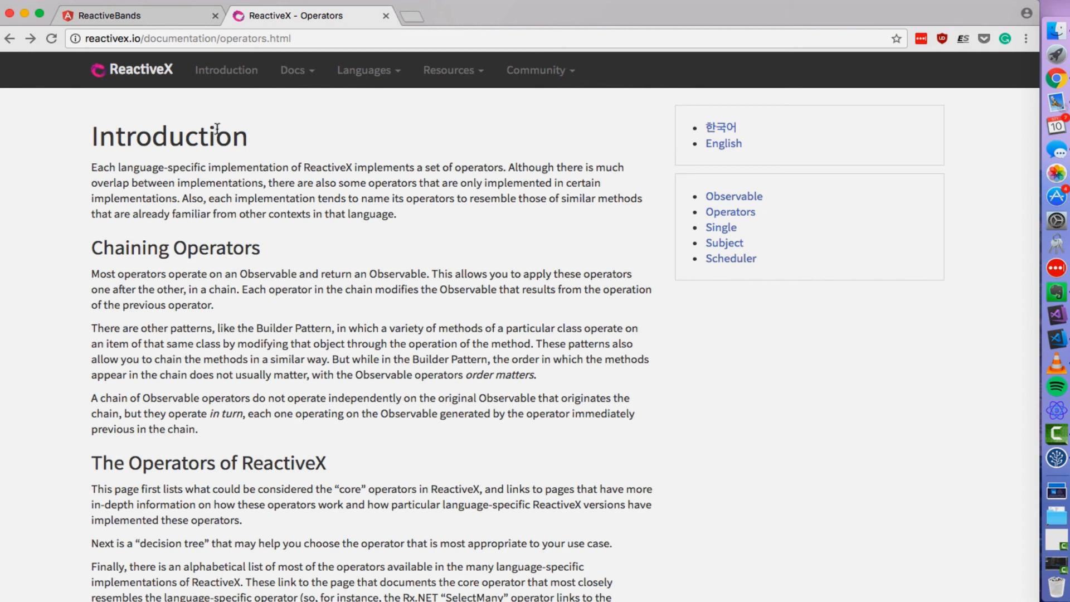
mouse_move(363, 70)
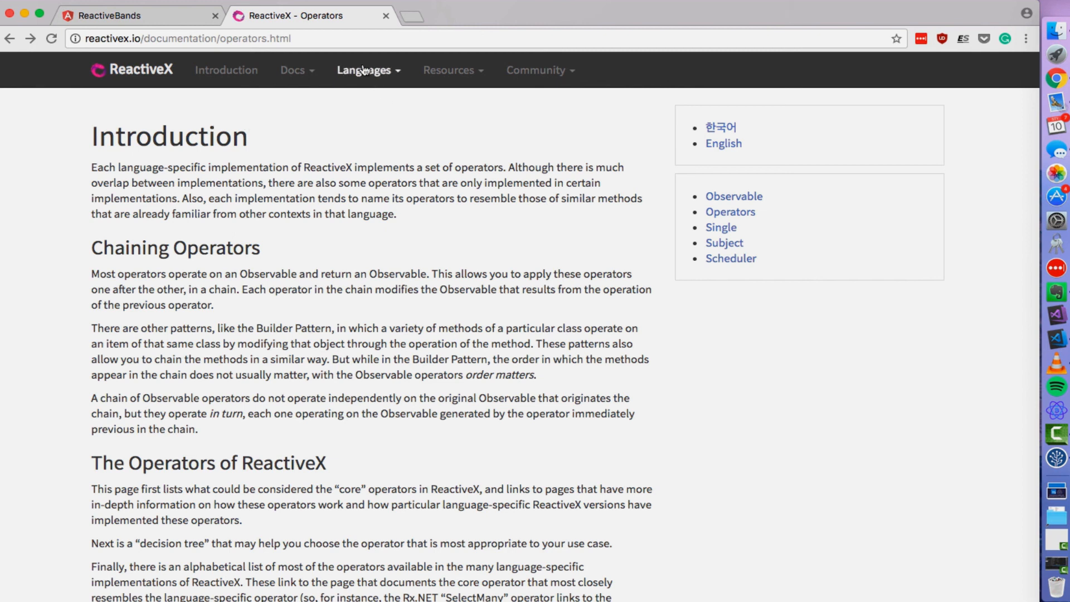
mouse_move(369, 69)
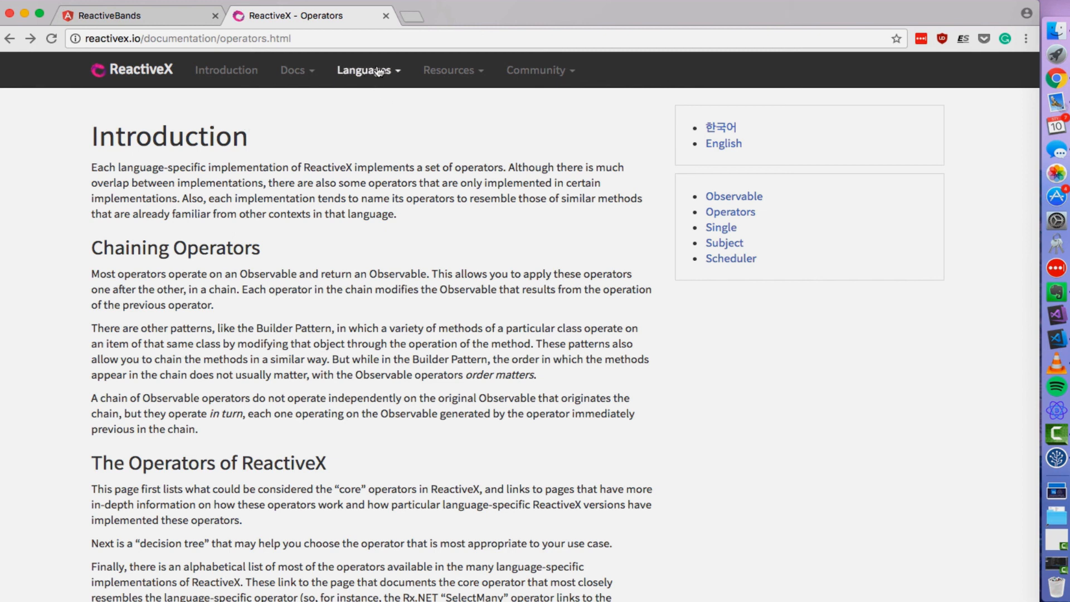
click(367, 69)
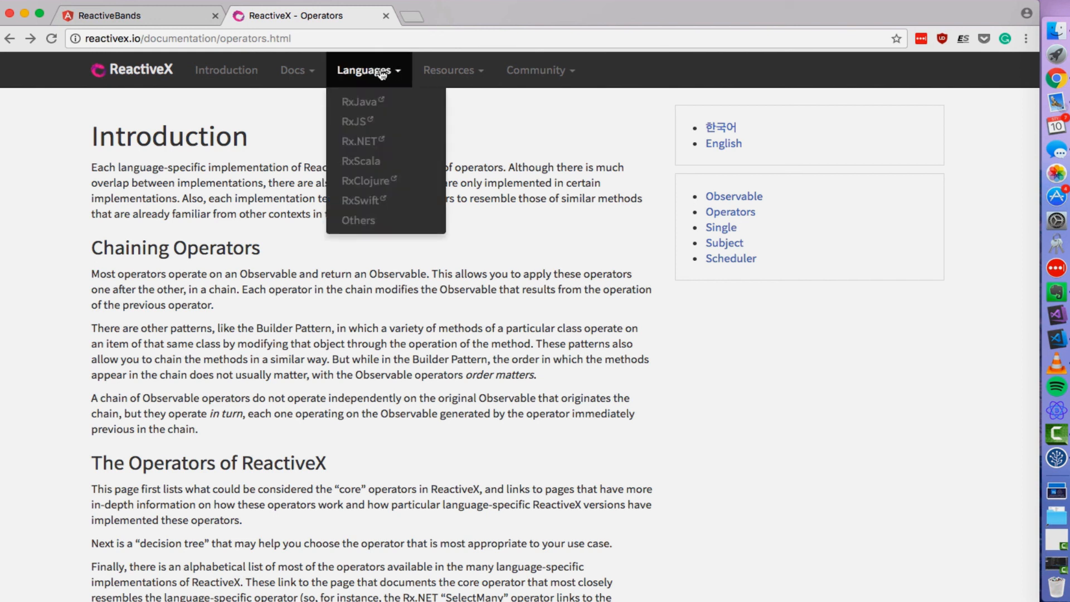
mouse_move(357, 120)
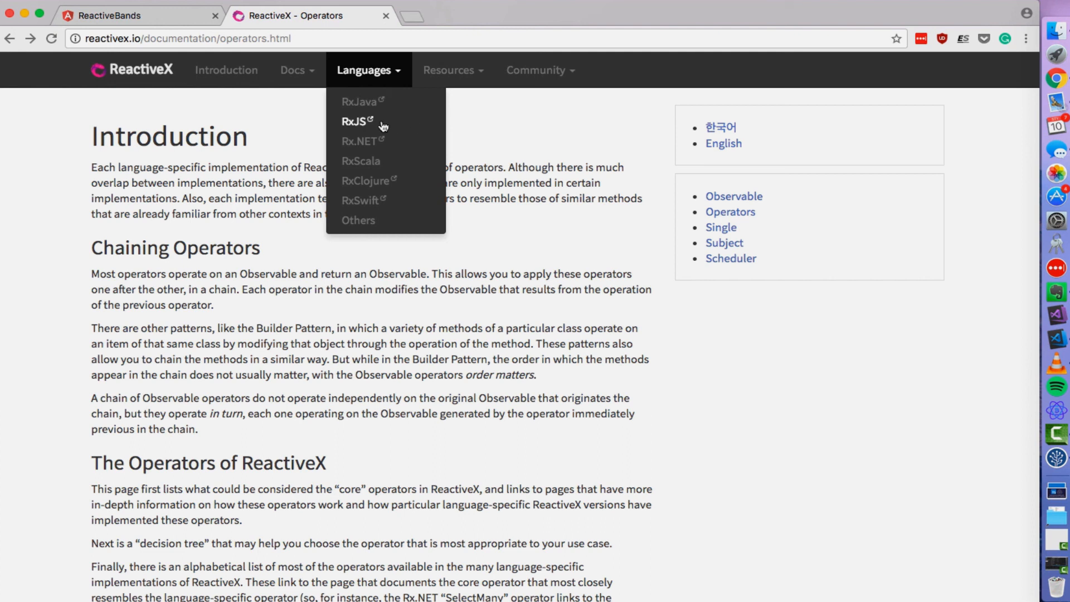
mouse_move(369, 101)
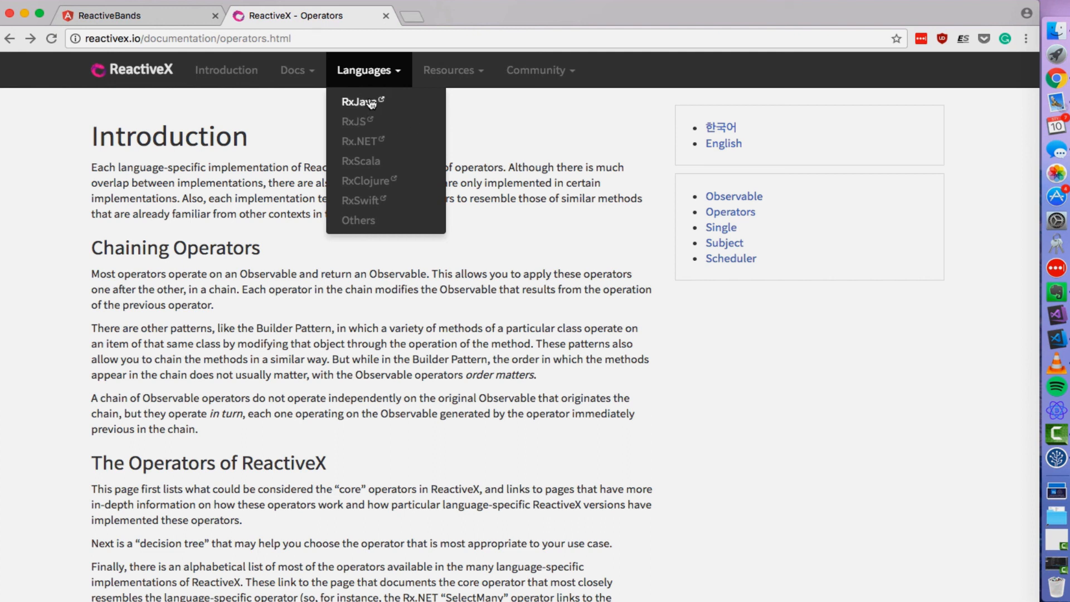
mouse_move(361, 160)
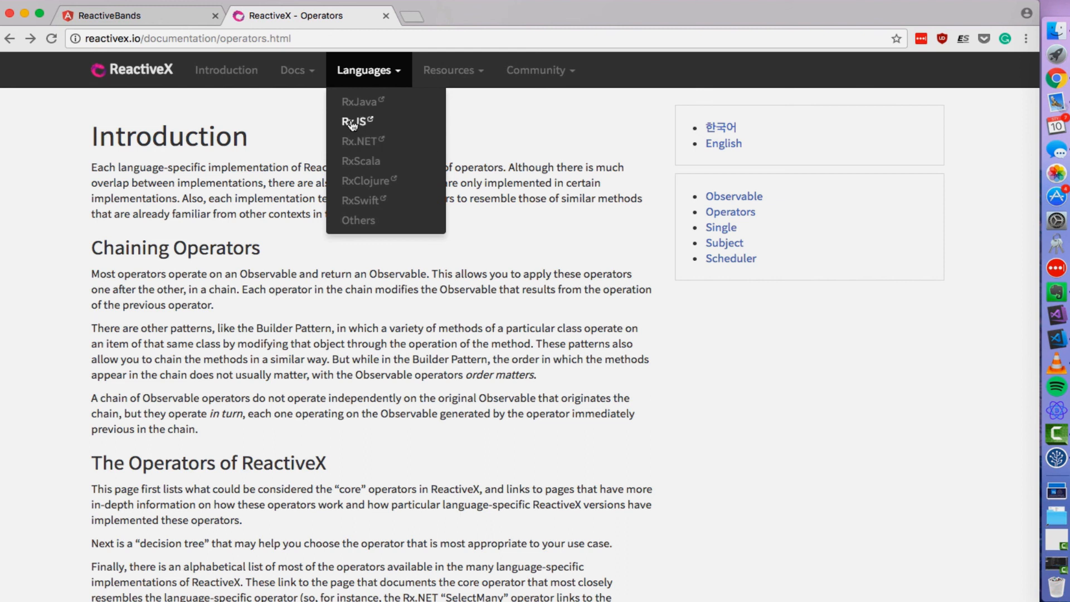
mouse_move(373, 128)
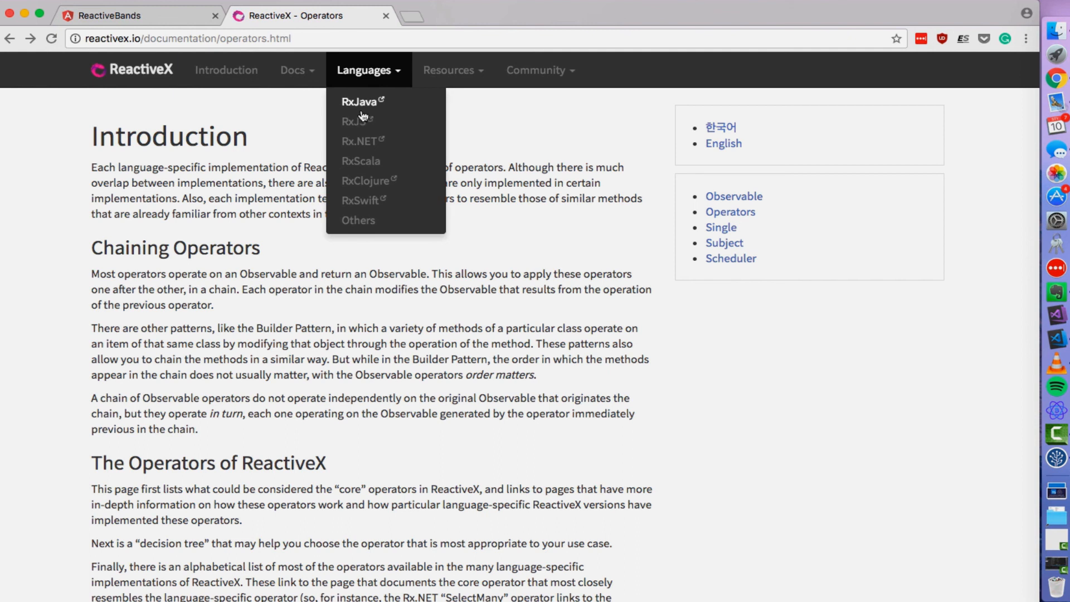
mouse_move(351, 85)
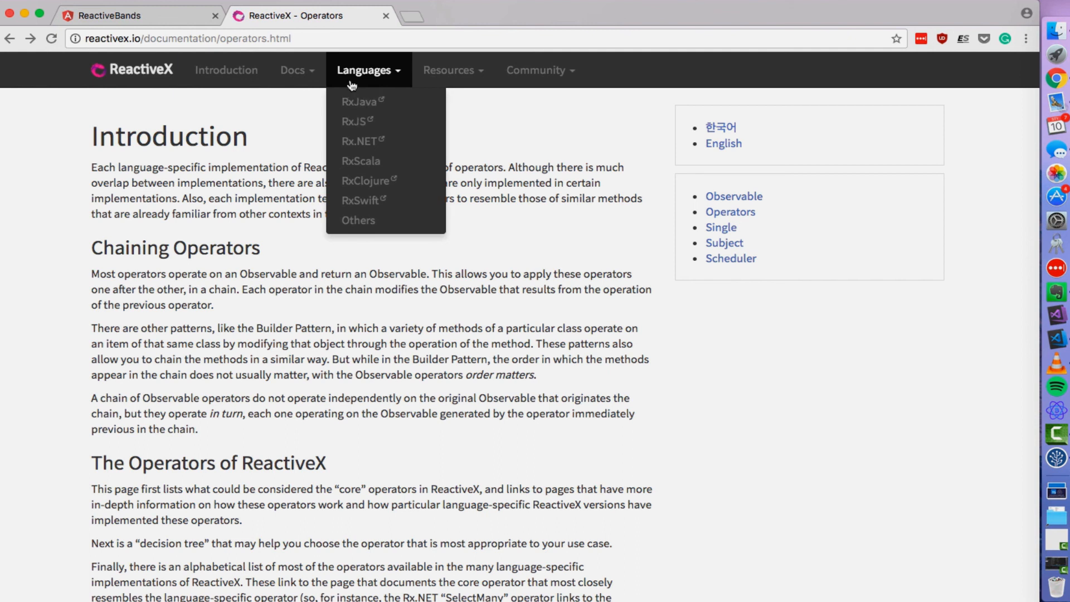
mouse_move(361, 102)
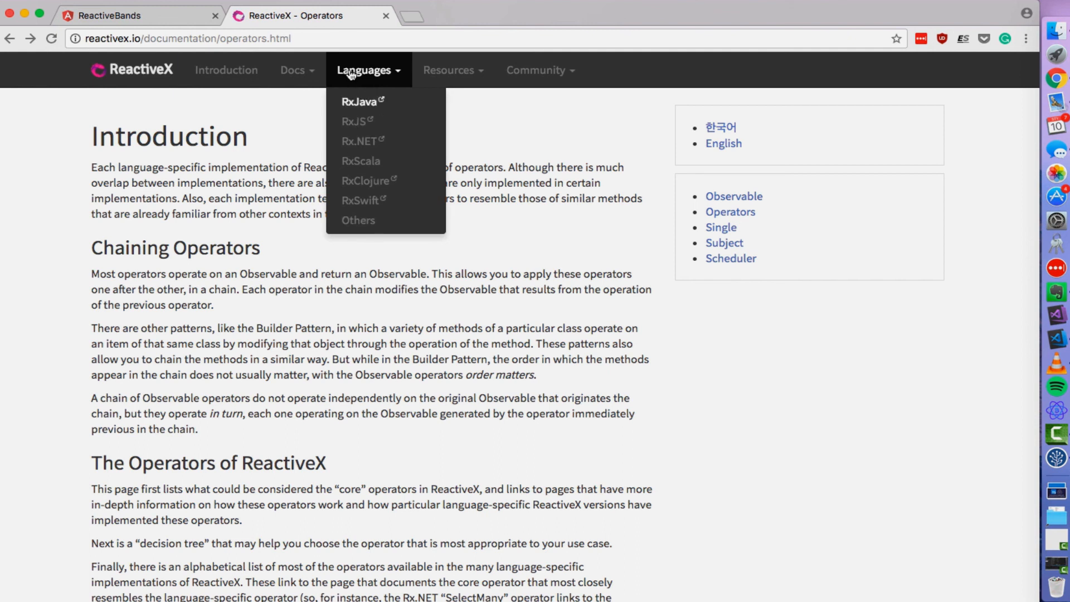
mouse_move(436, 324)
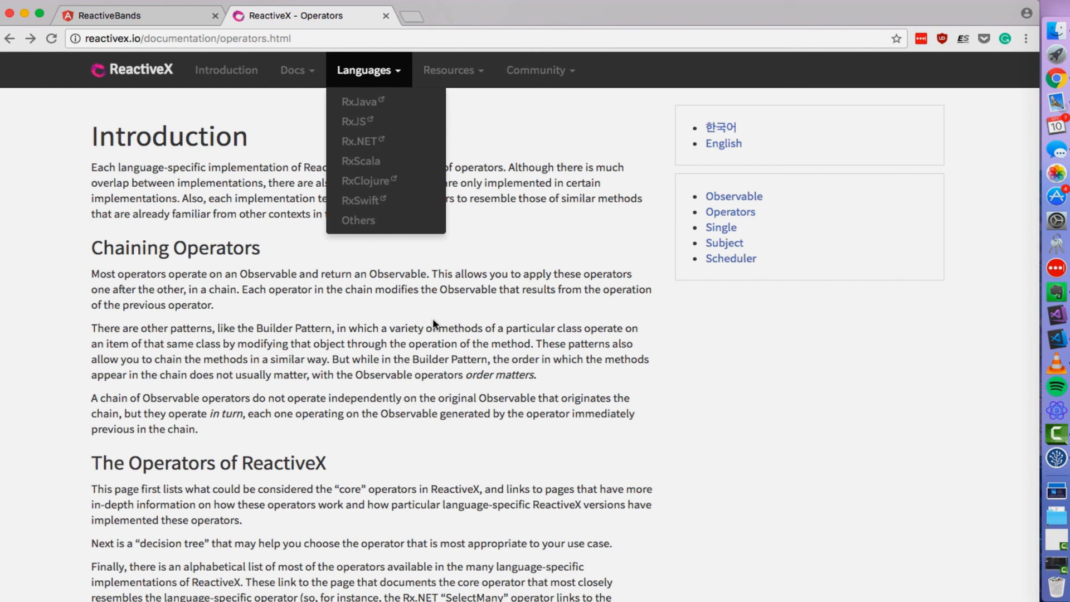